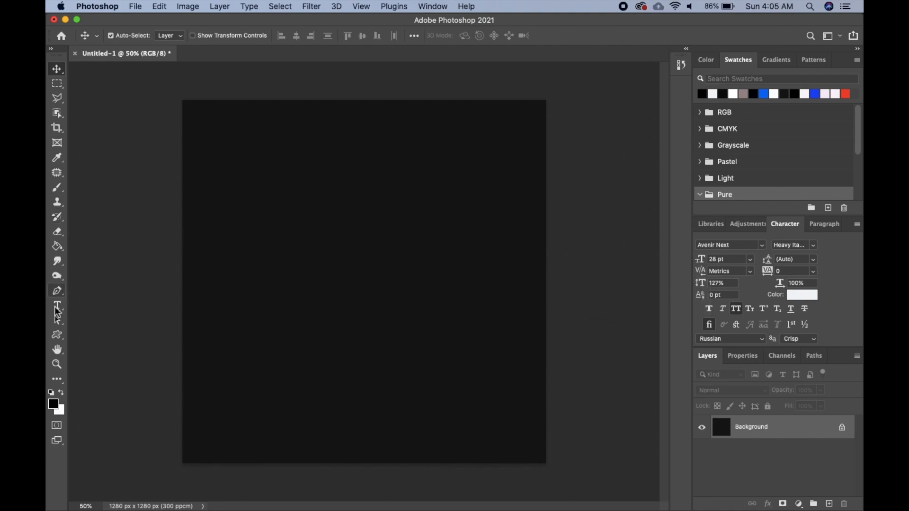
- Type SWEET in white Avenir Next Heavy Italic across the canvas top and commit it
left_click(57, 306)
type("SWEET")
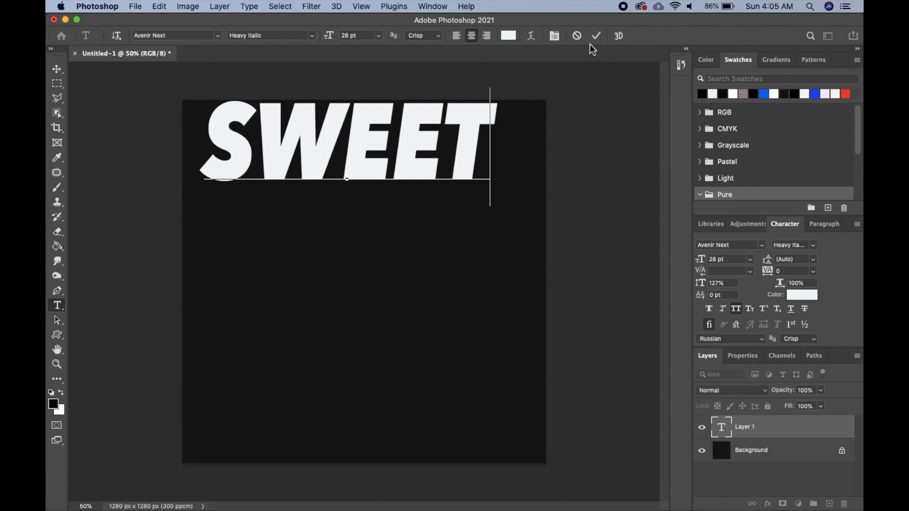
left_click(595, 35)
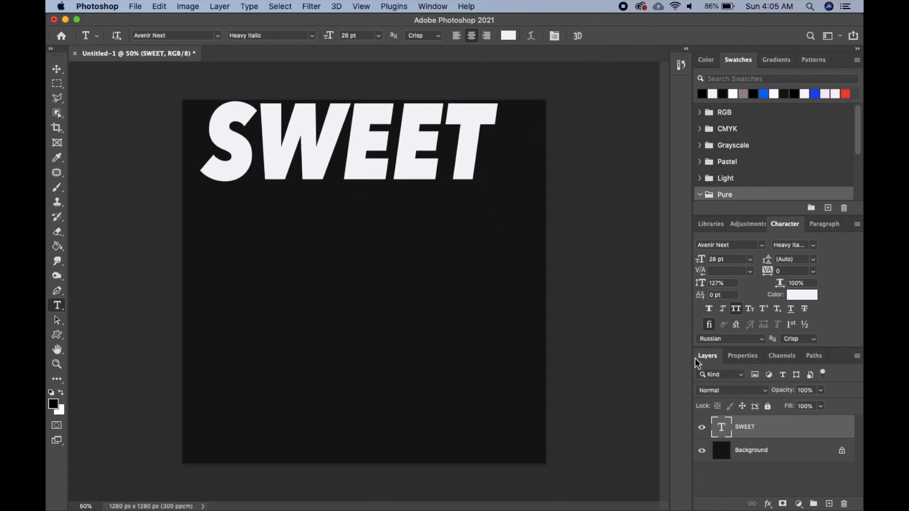
- Duplicate the SWEET layer into four stacked rows down the canvas and select them all
key("cmd+j")
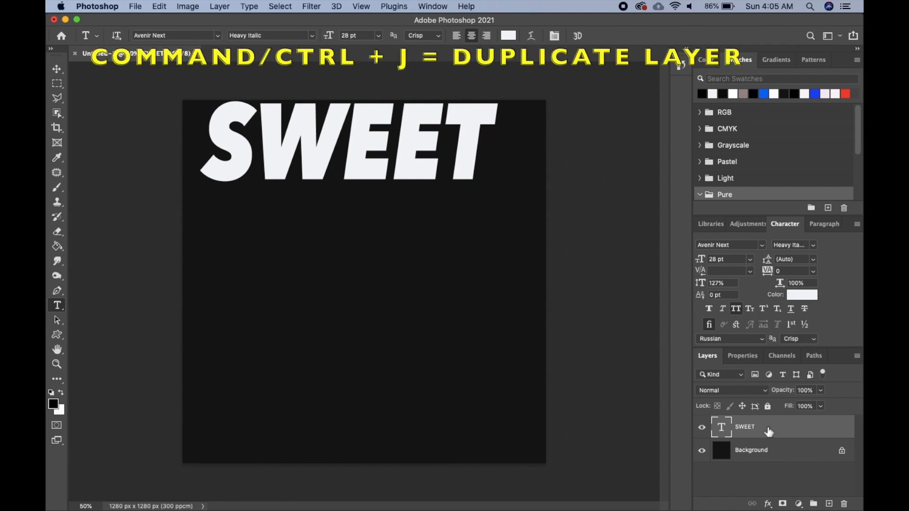
key("cmd+j")
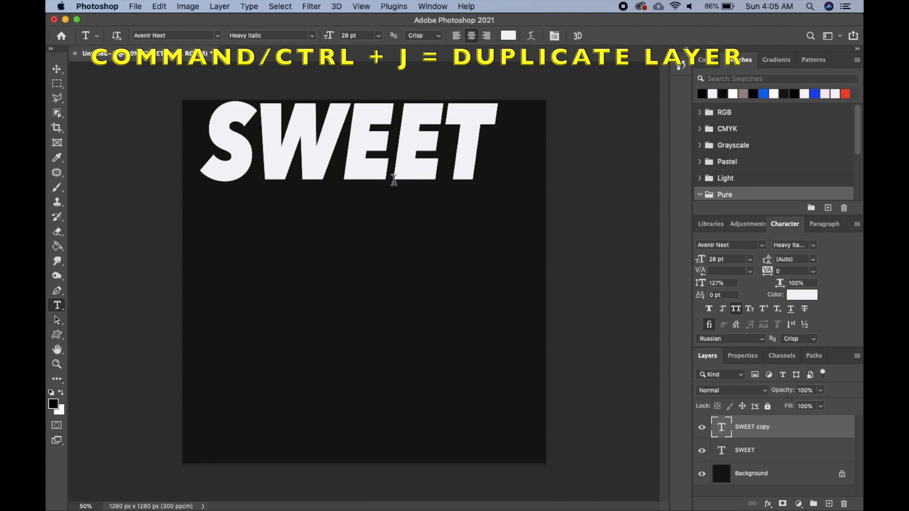
left_click_drag(348, 145, 397, 243)
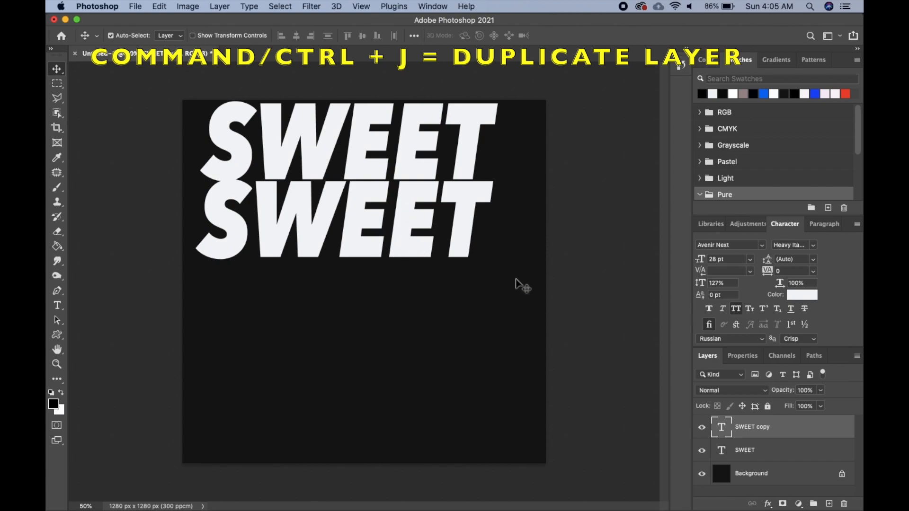
key("cmd+j")
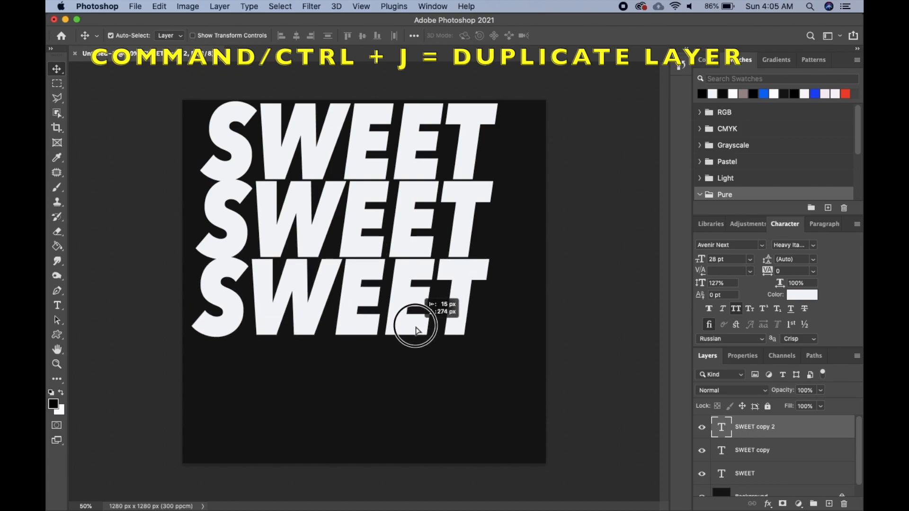
key("cmd+j")
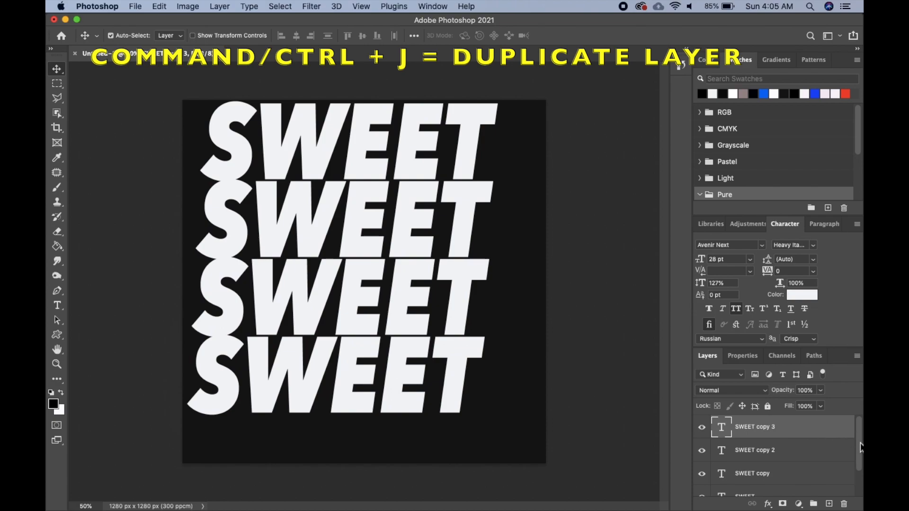
scroll("down", 3)
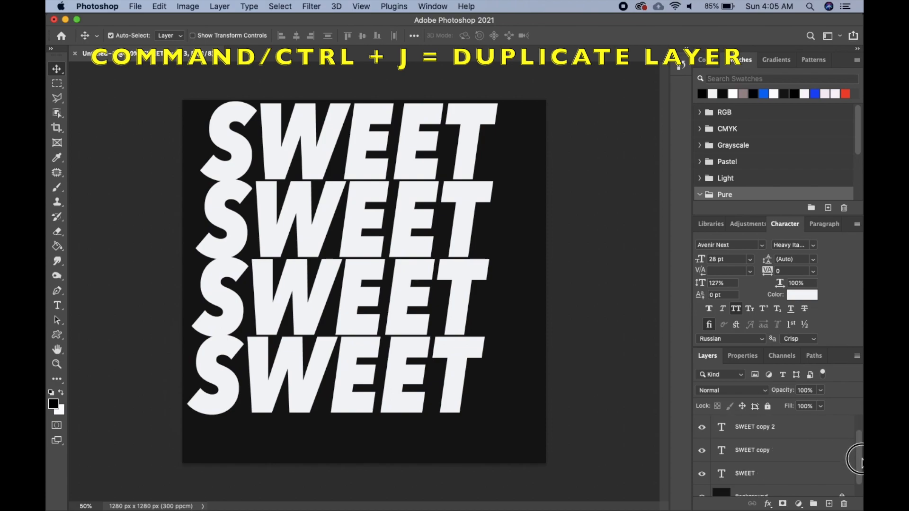
key("cmd+j")
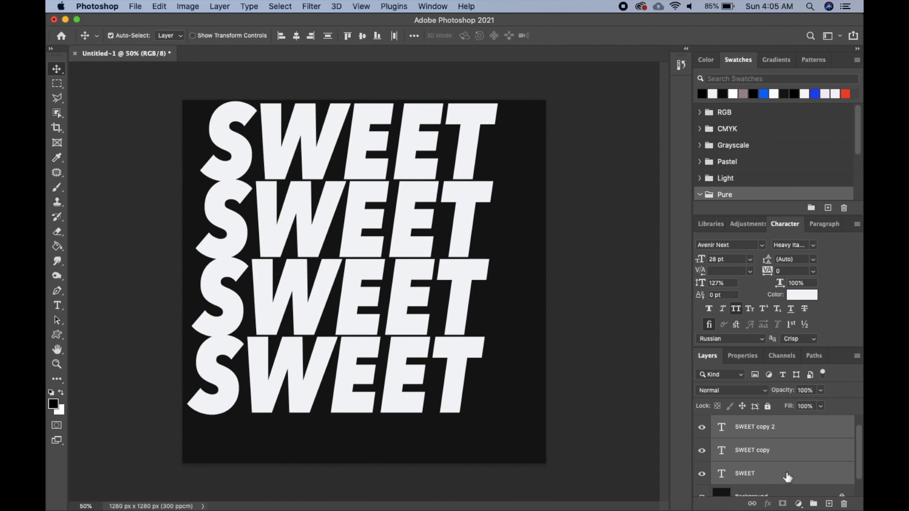
- Convert the four selected SWEET layers into one smart object centred on the canvas
right_click(753, 473)
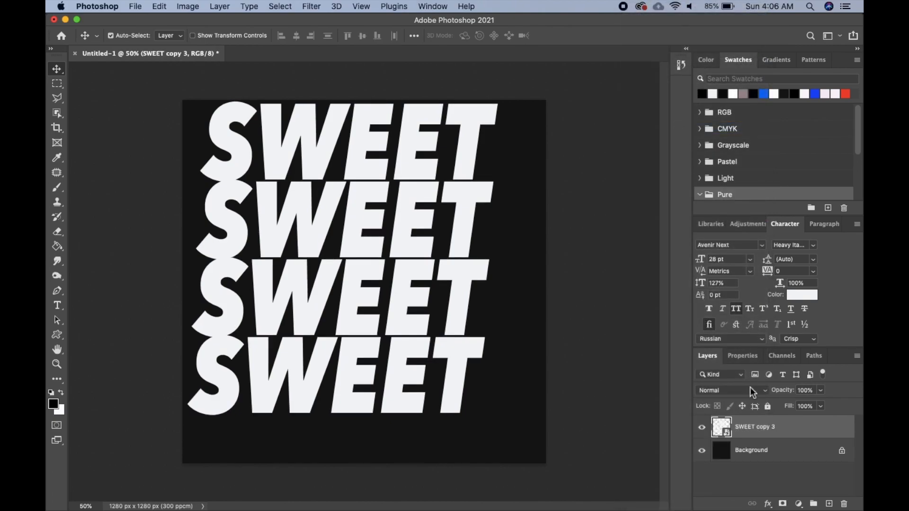
mouse_move(417, 310)
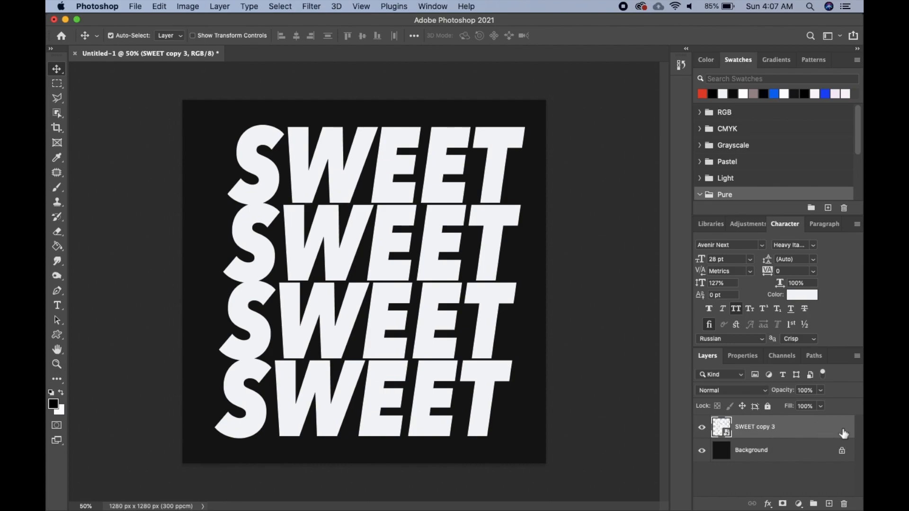
- Add a red 6 px stroke at 100% opacity to the SWEET layer
double_click(754, 427)
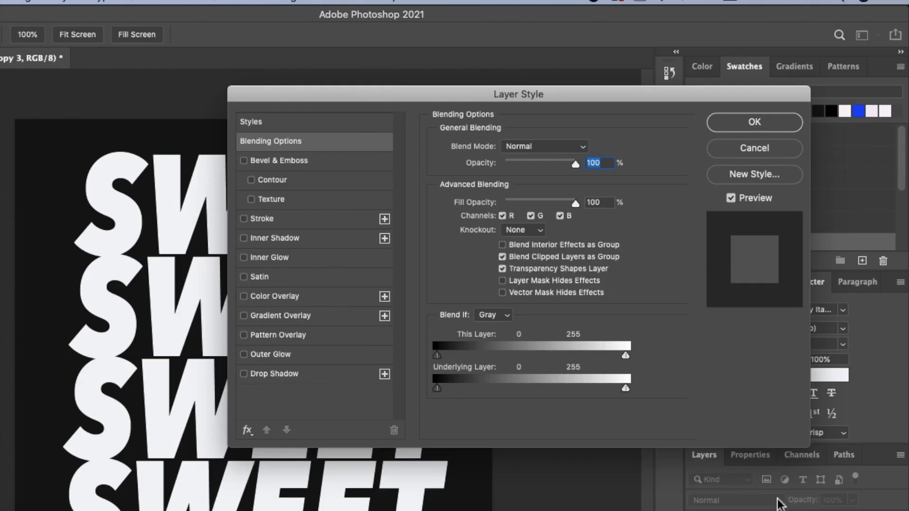
mouse_move(273, 223)
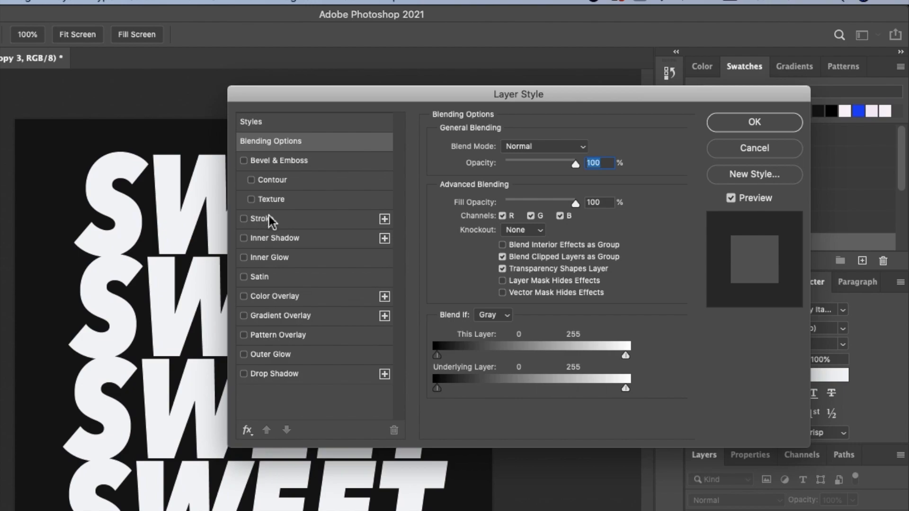
left_click(243, 220)
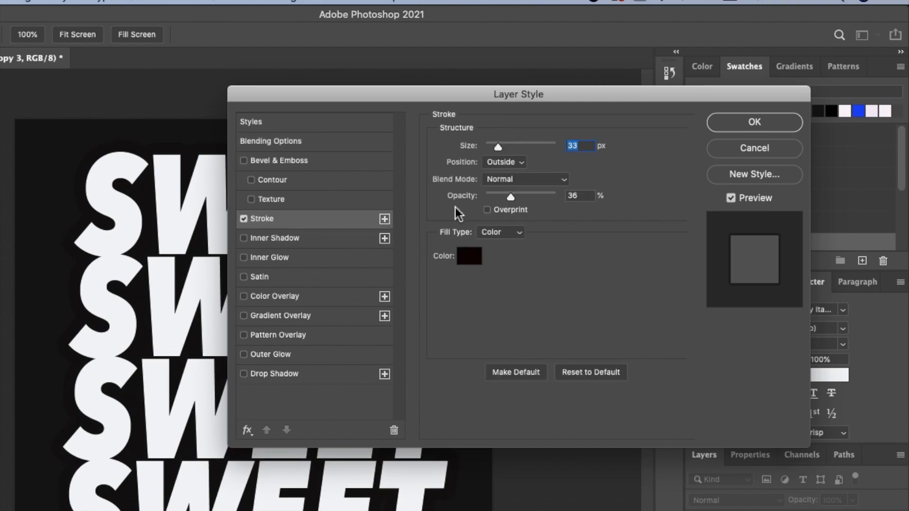
left_click(468, 256)
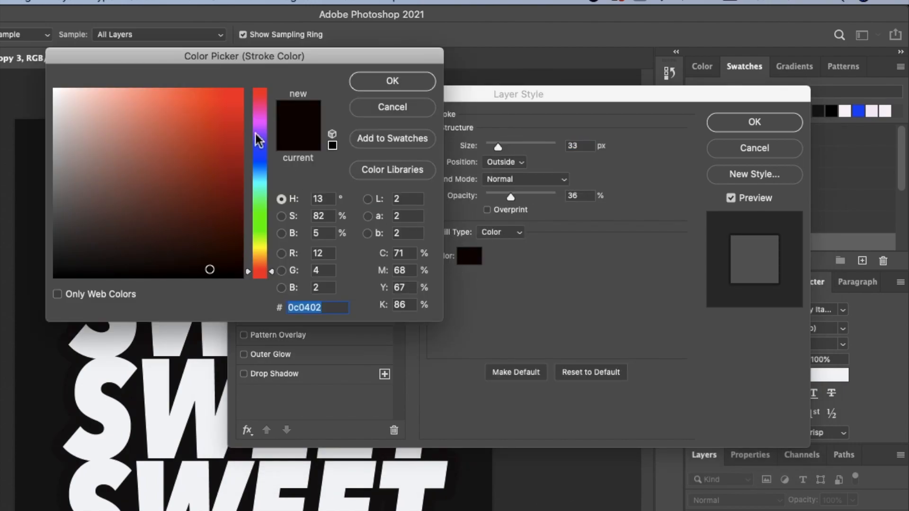
left_click(228, 112)
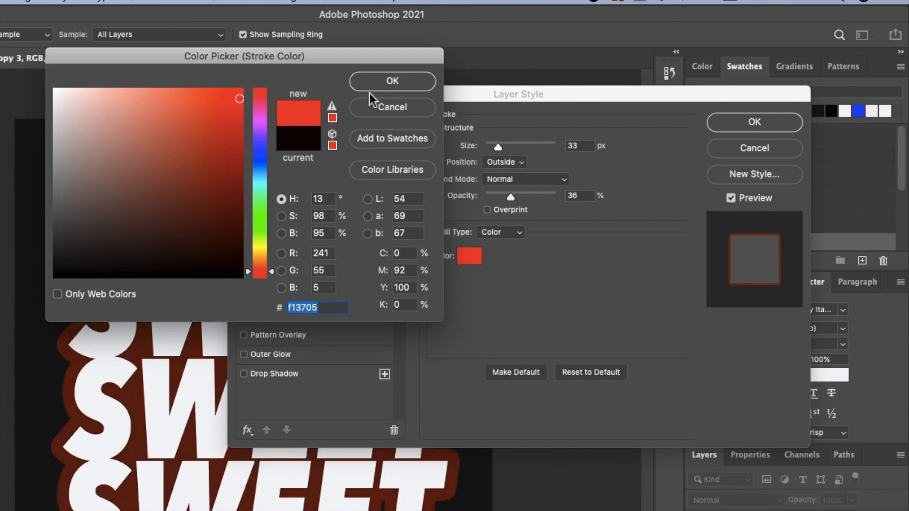
left_click(392, 80)
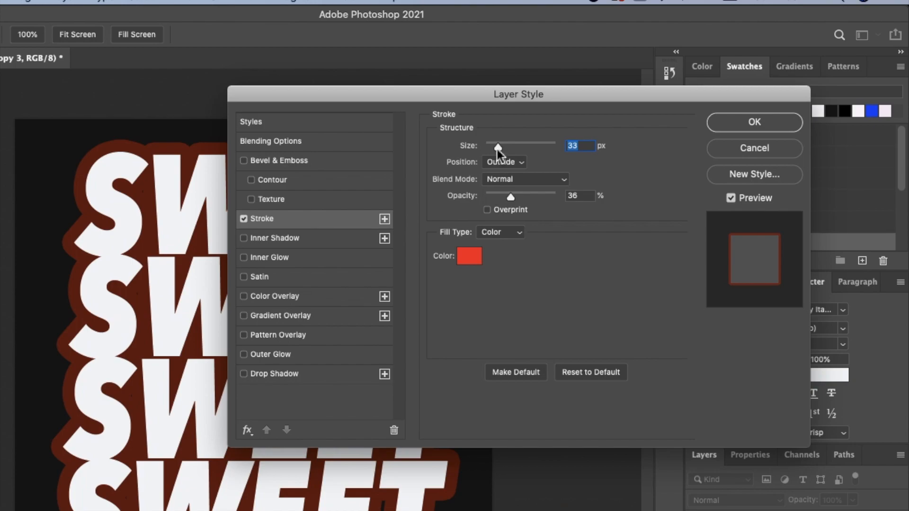
left_click_drag(495, 145, 487, 146)
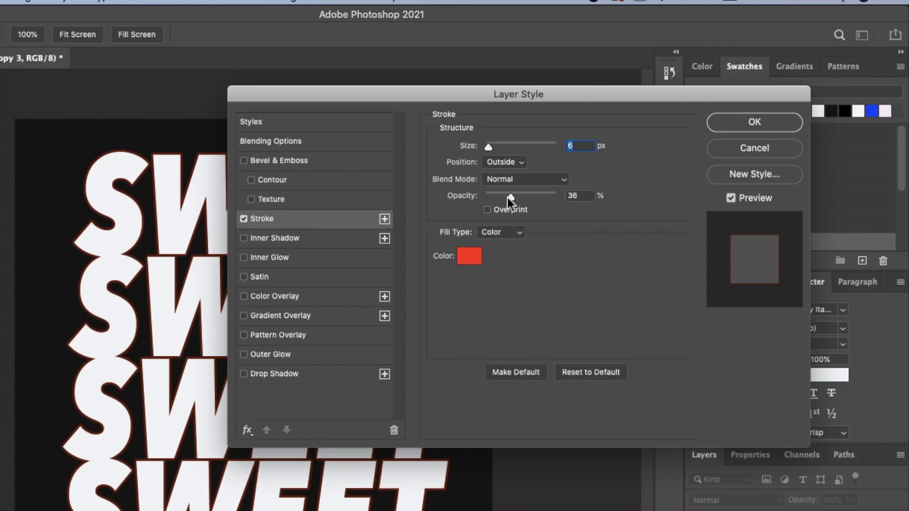
left_click_drag(506, 195, 555, 195)
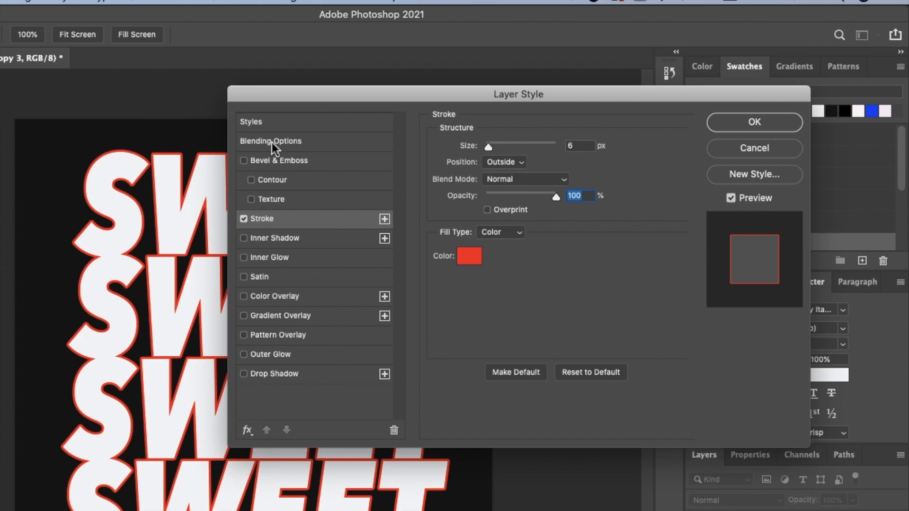
- Set Fill Opacity to 0 in Blending Options and apply the layer style
left_click(270, 141)
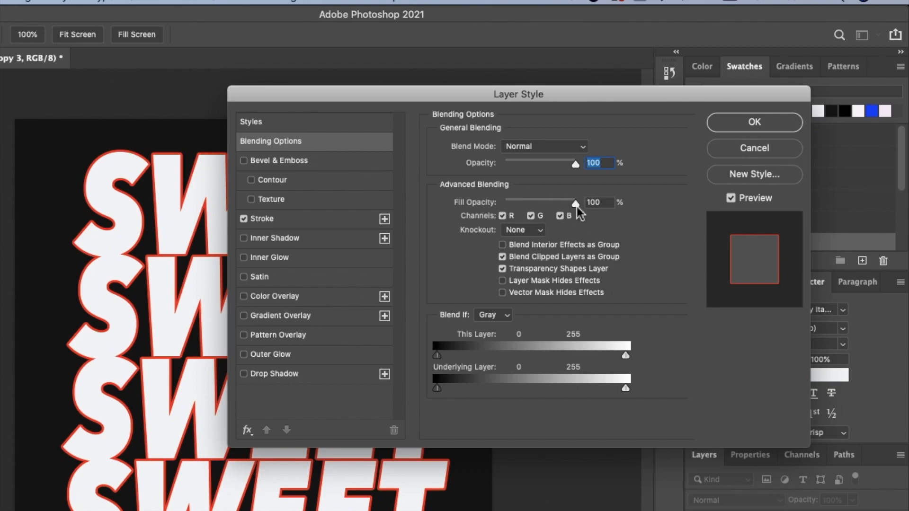
left_click_drag(576, 202, 503, 202)
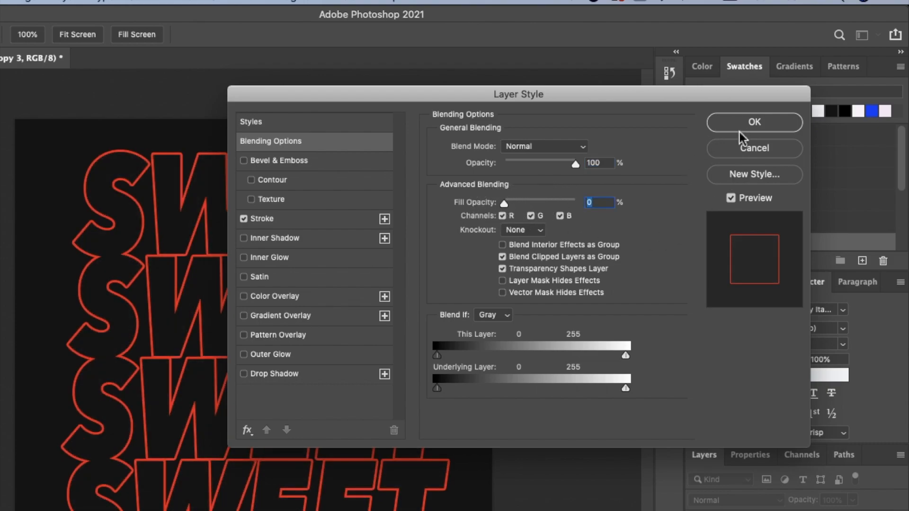
left_click(754, 122)
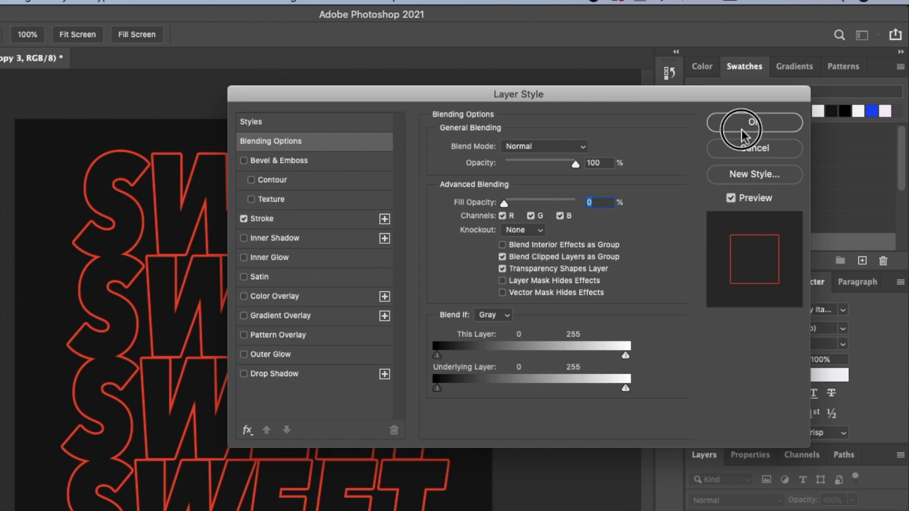
- Apply a Twirl distort filter with a 50° angle to the SWEET smart object
left_click(753, 121)
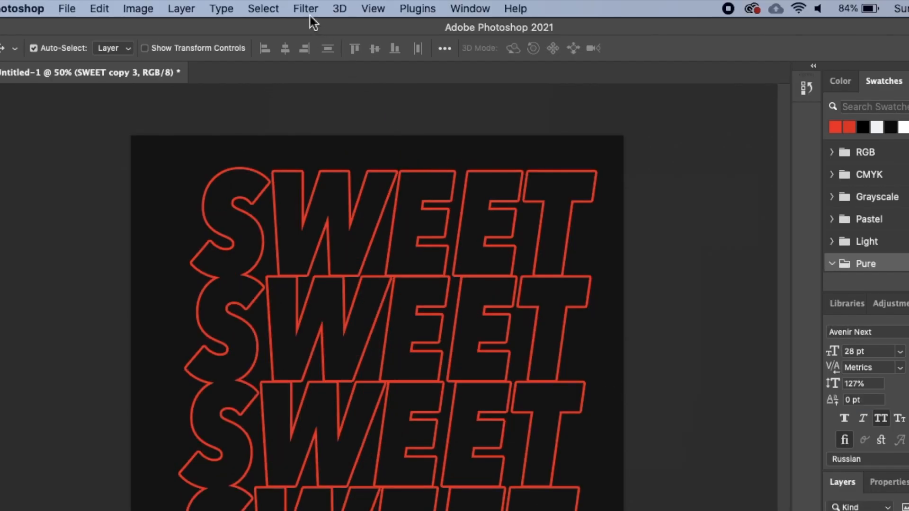
left_click(305, 8)
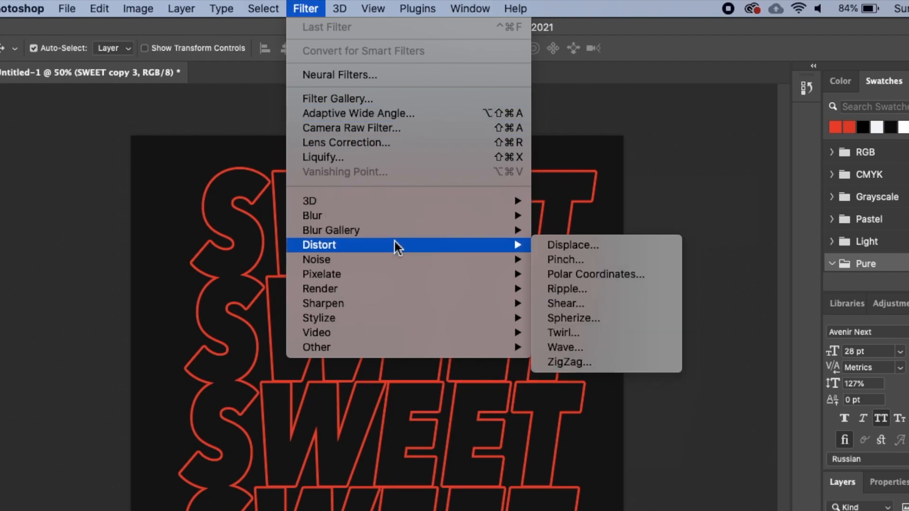
mouse_move(562, 333)
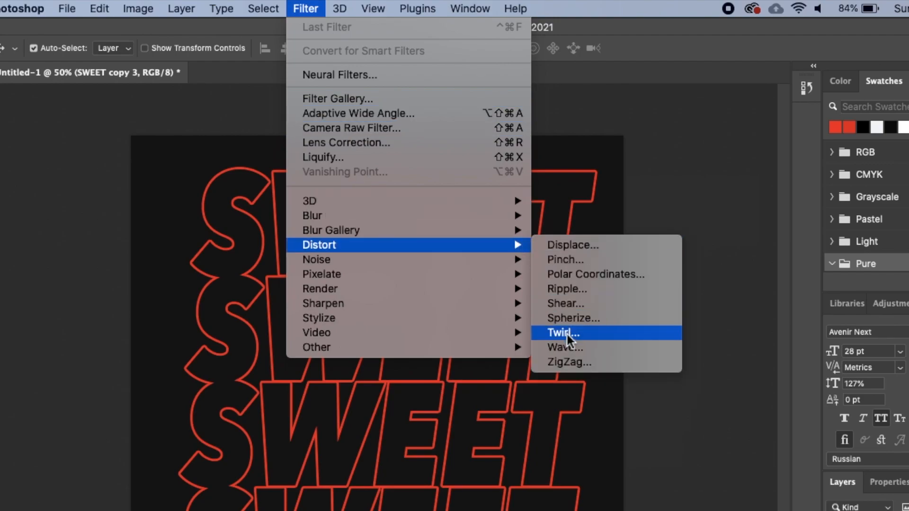
left_click(562, 332)
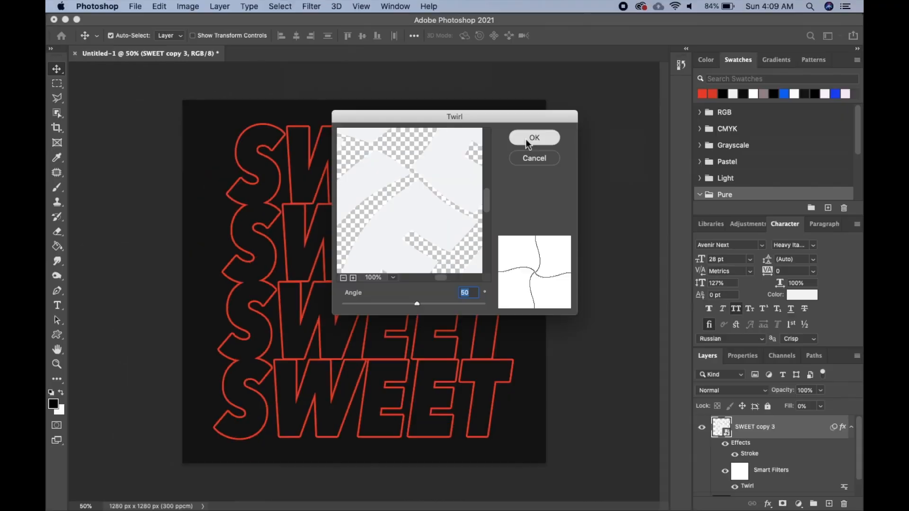
left_click(533, 138)
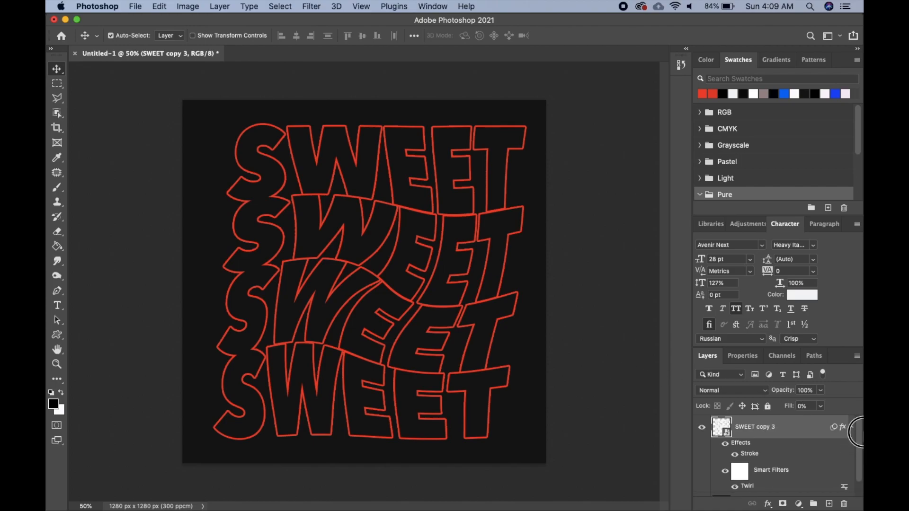
mouse_move(824, 434)
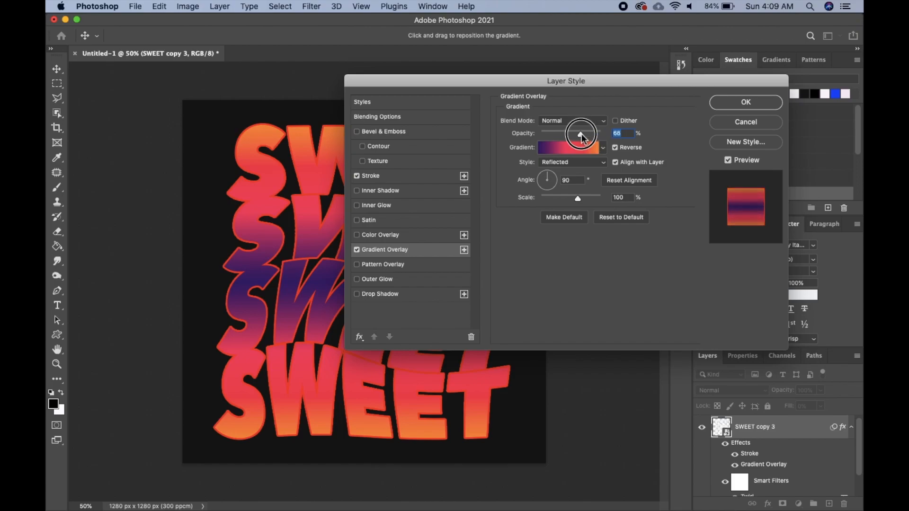
- Set the gradient overlay to 100% opacity with Linear style and confirm
left_click_drag(568, 133, 597, 132)
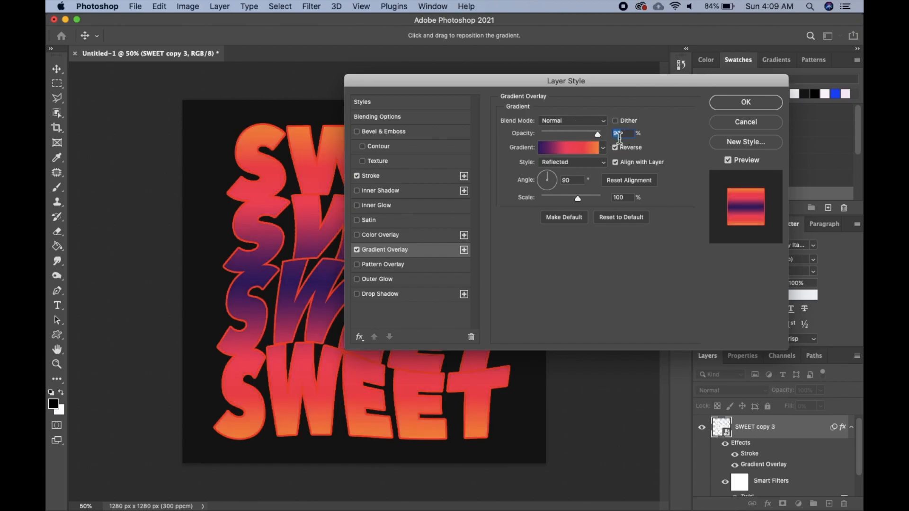
left_click(572, 162)
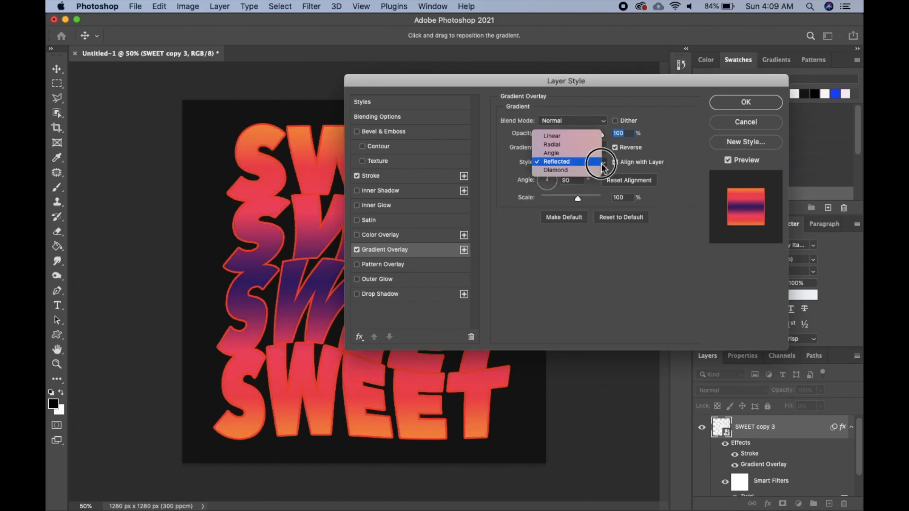
left_click(551, 136)
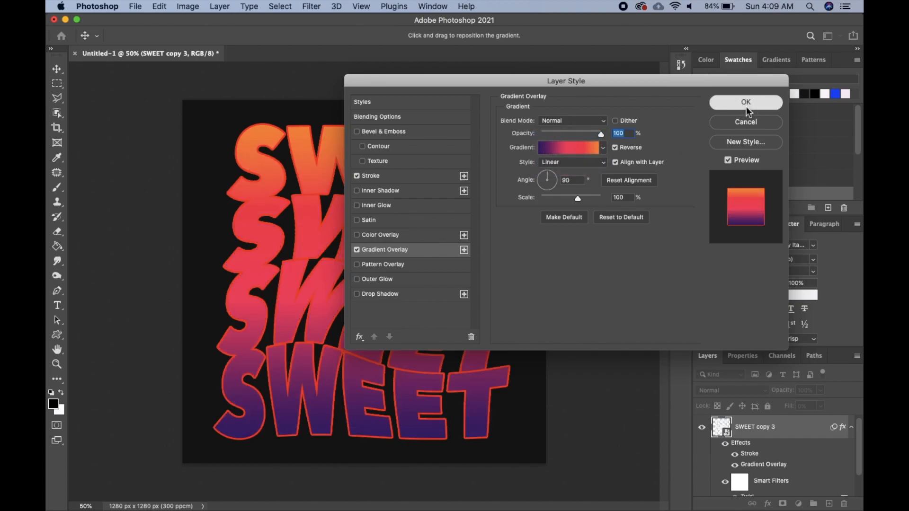
left_click(746, 102)
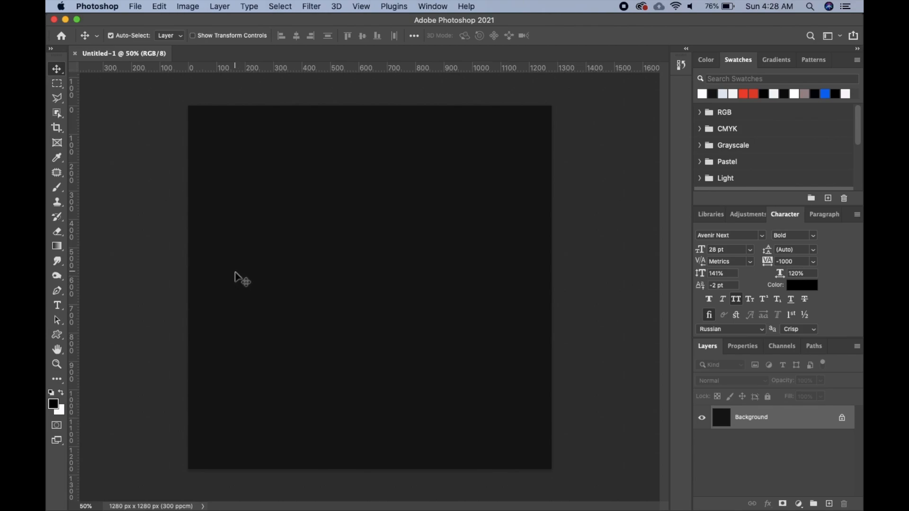
mouse_move(126, 273)
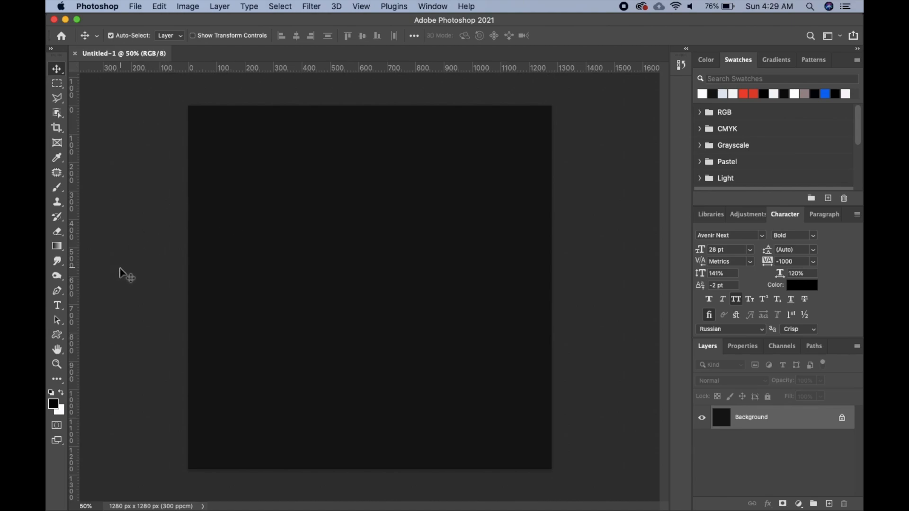
mouse_move(95, 280)
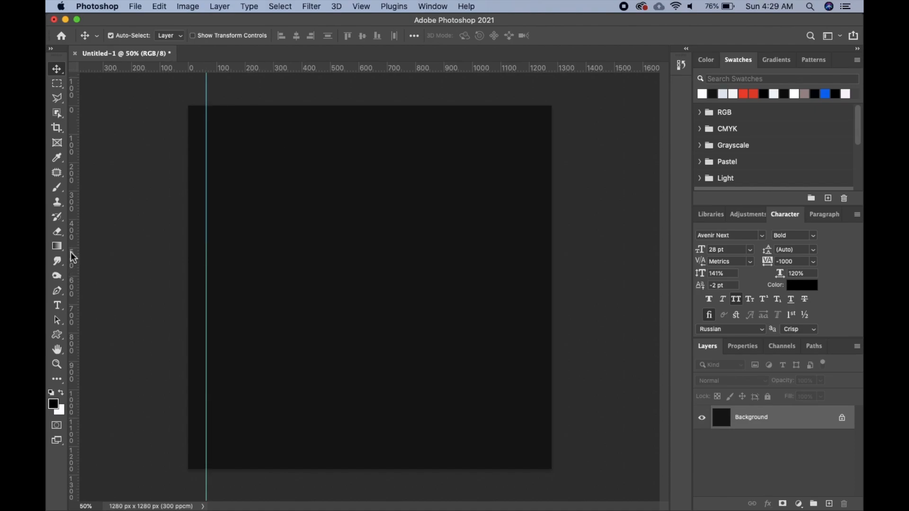
- Drag guides out from the rulers to frame the central canvas area
left_click_drag(87, 67, 510, 250)
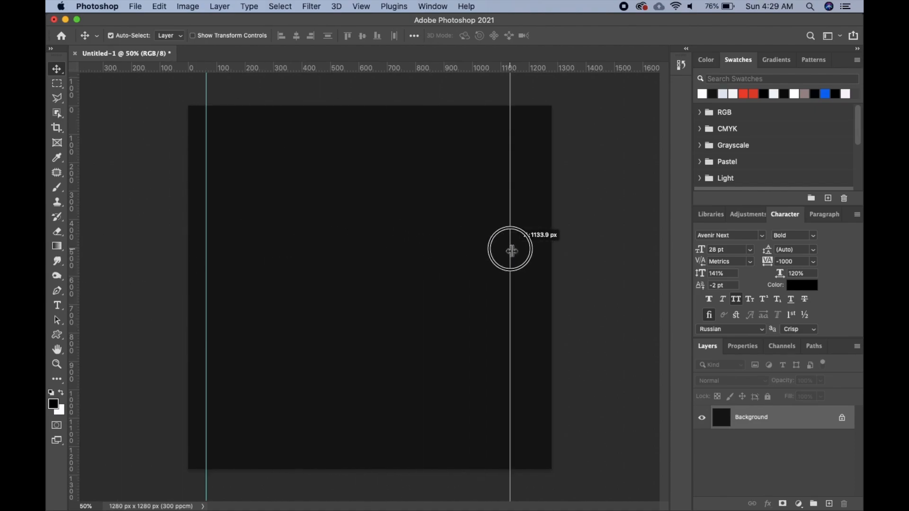
left_click_drag(510, 250, 328, 165)
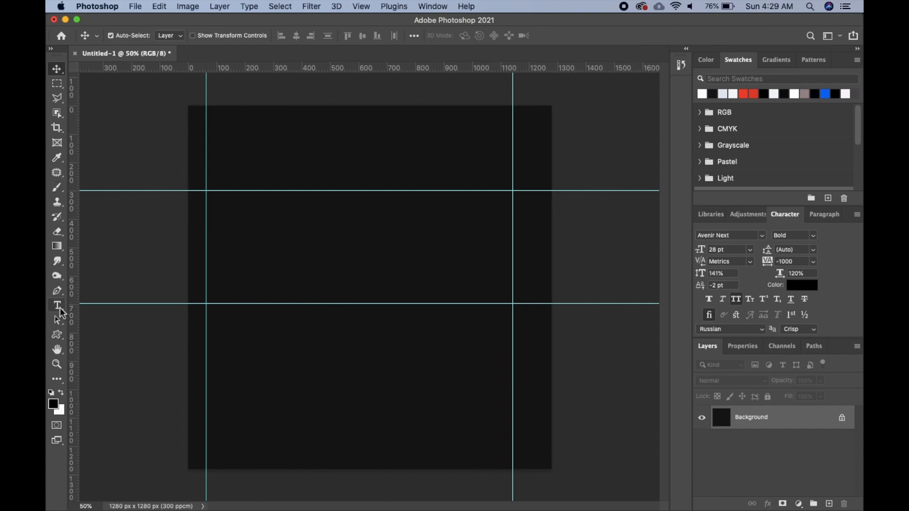
- Type a bold letter C and colour it near-white #f5f8fb
left_click(57, 305)
type("c")
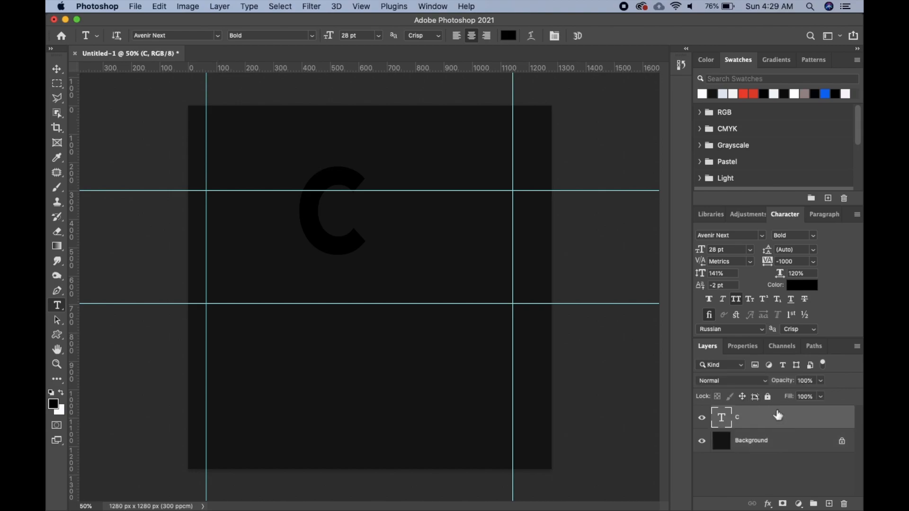
left_click(801, 285)
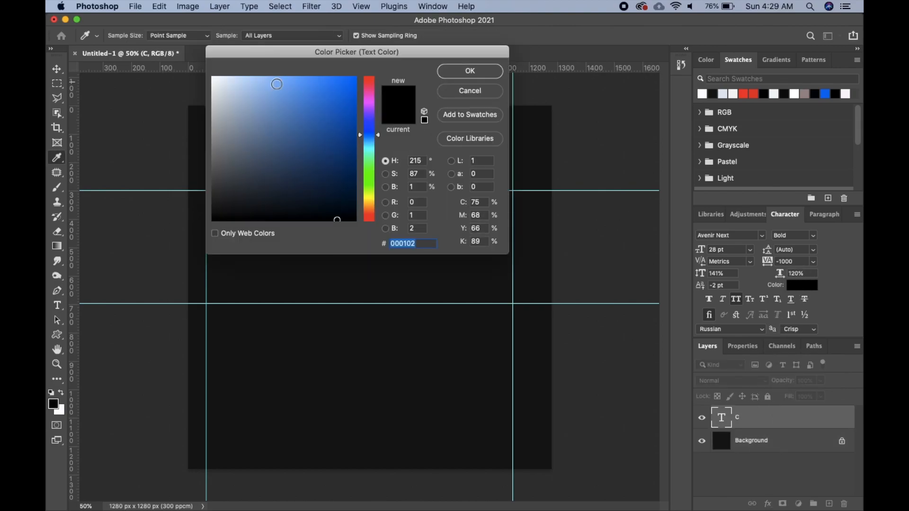
left_click(214, 78)
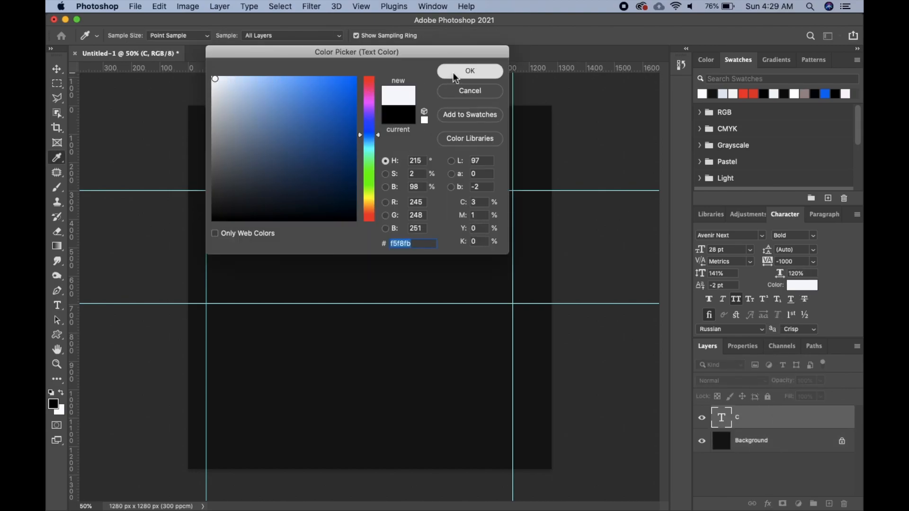
left_click(470, 71)
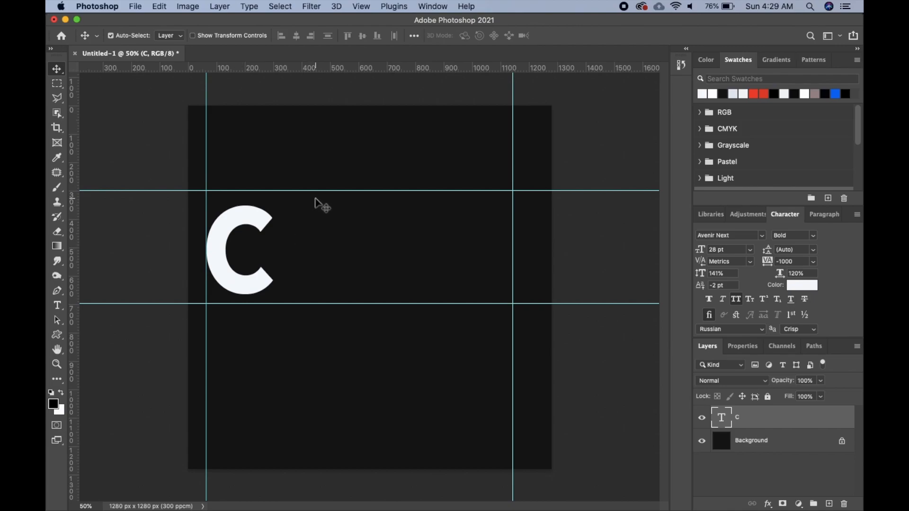
- Move C to the left guide and add duplicated R, E, A letter layers
left_click_drag(317, 194, 317, 207)
type("R")
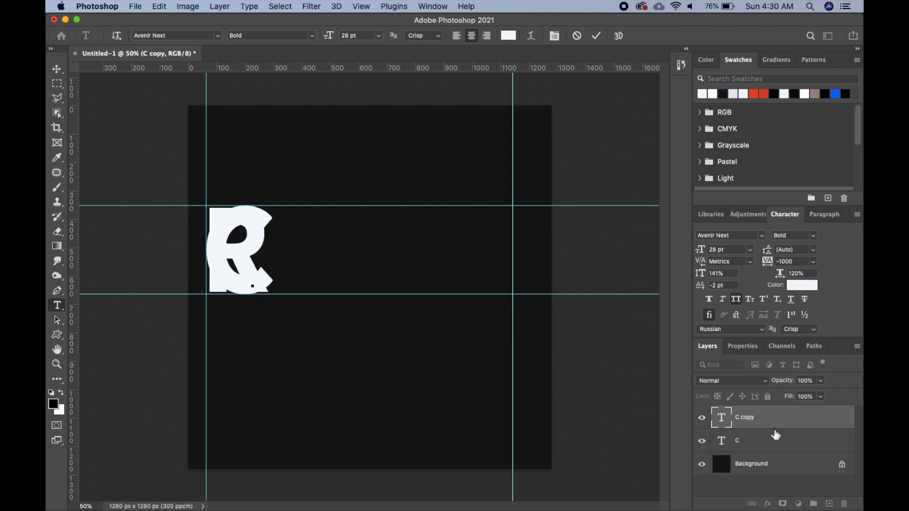
mouse_move(630, 277)
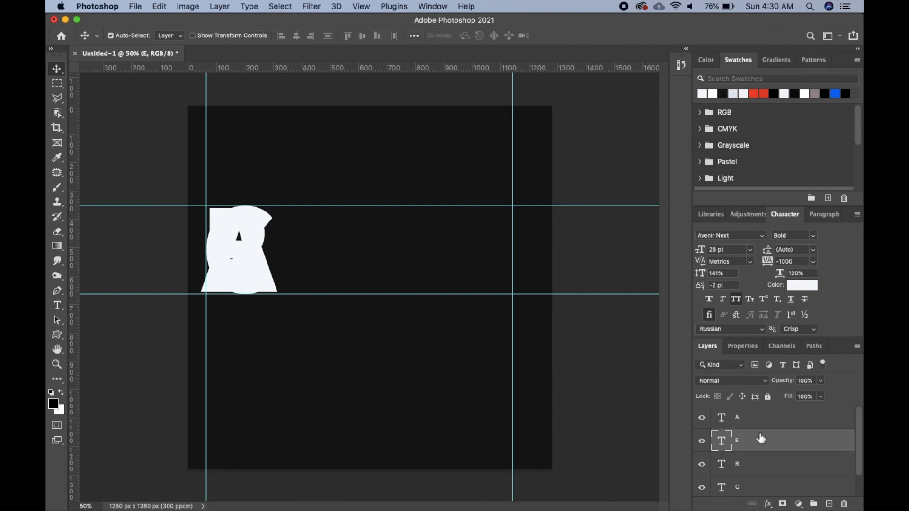
left_click(737, 417)
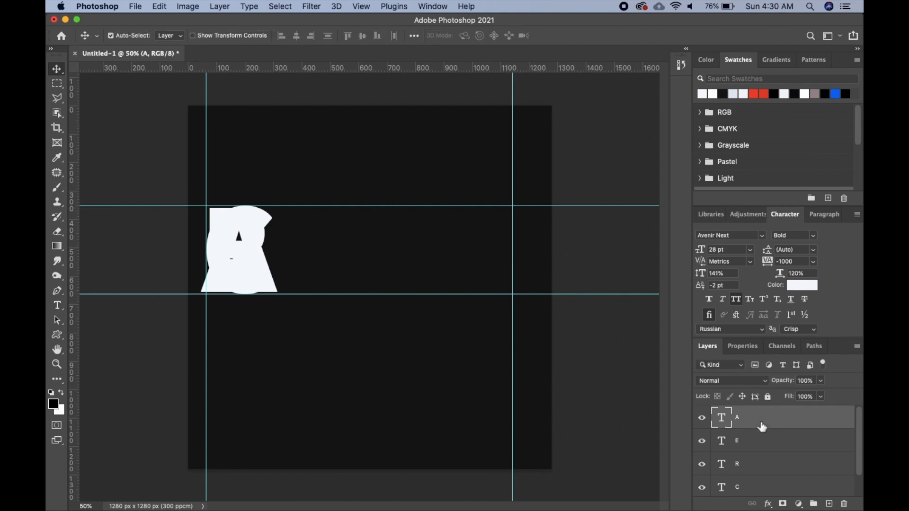
left_click(110, 36)
type("M")
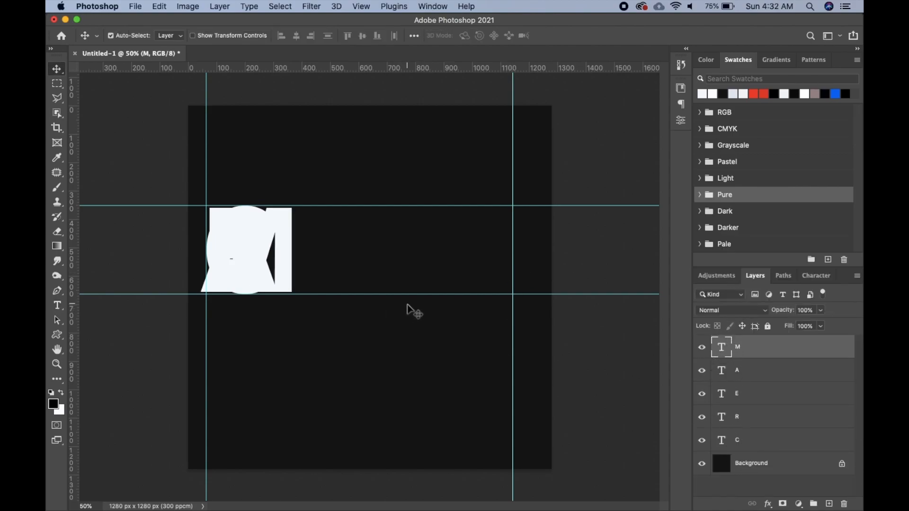
- Drag M to the right guide and space A, E and R to spell CREAM
left_click_drag(243, 250, 365, 235)
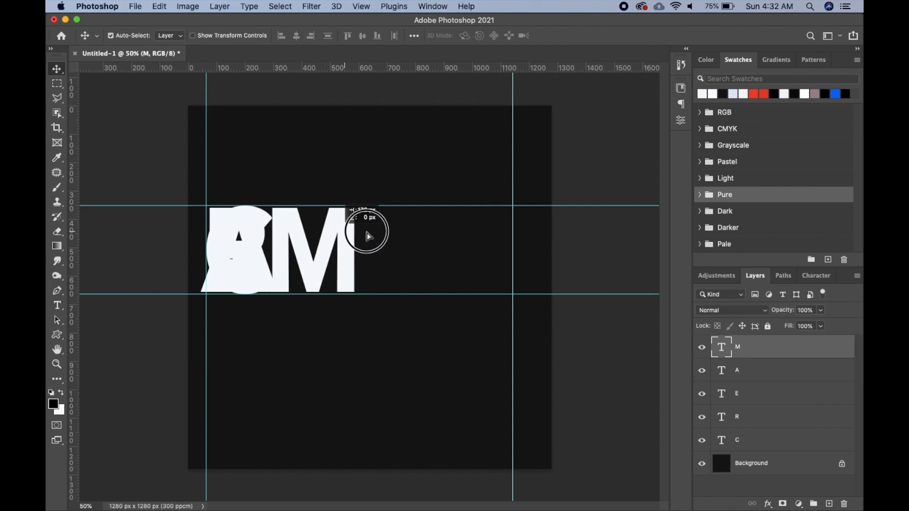
left_click_drag(365, 235, 499, 234)
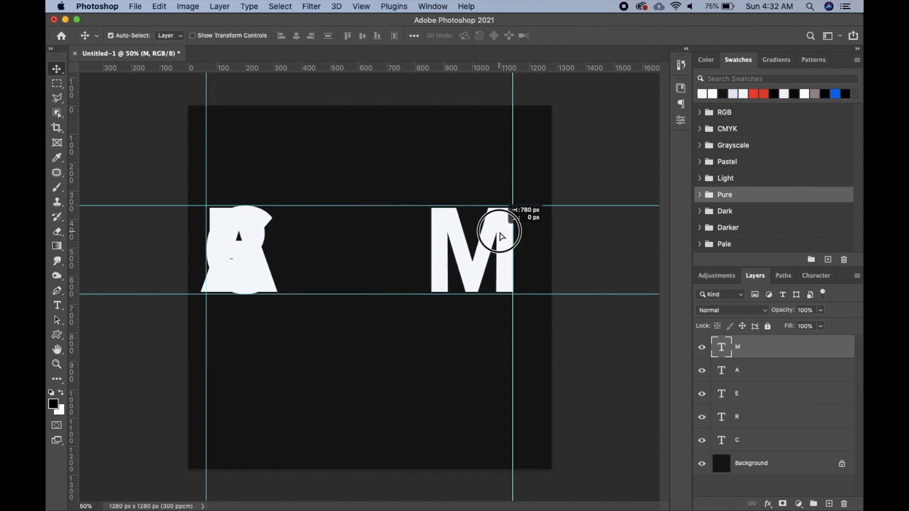
left_click_drag(498, 232, 405, 261)
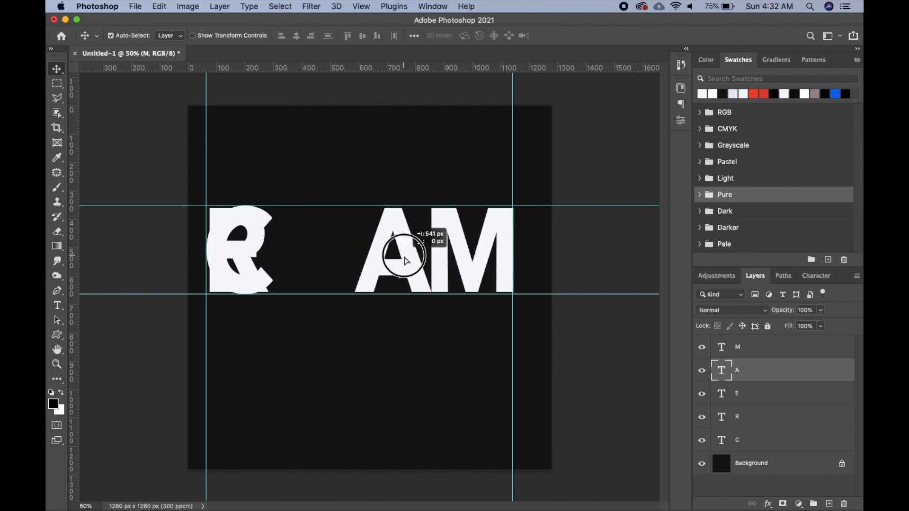
left_click_drag(403, 258, 300, 253)
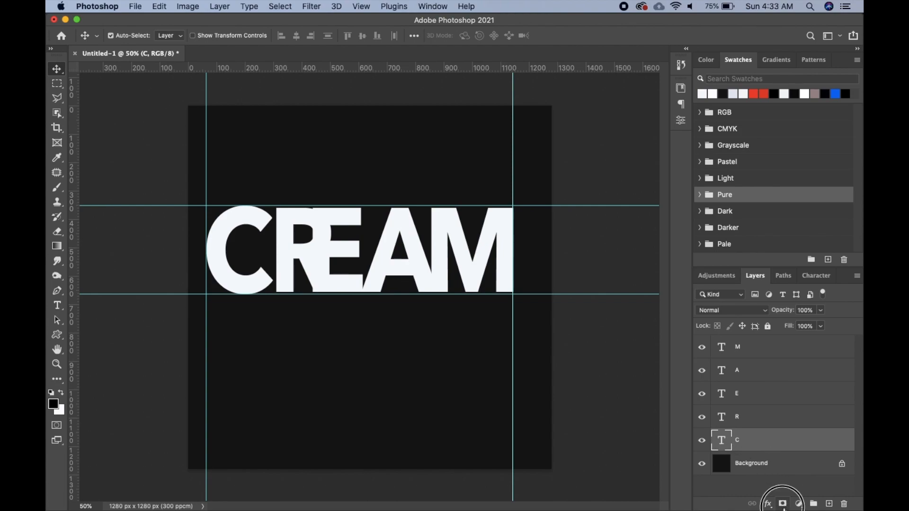
- Mask the C letter layer with a black-to-white gradient so it fades out
left_click(782, 503)
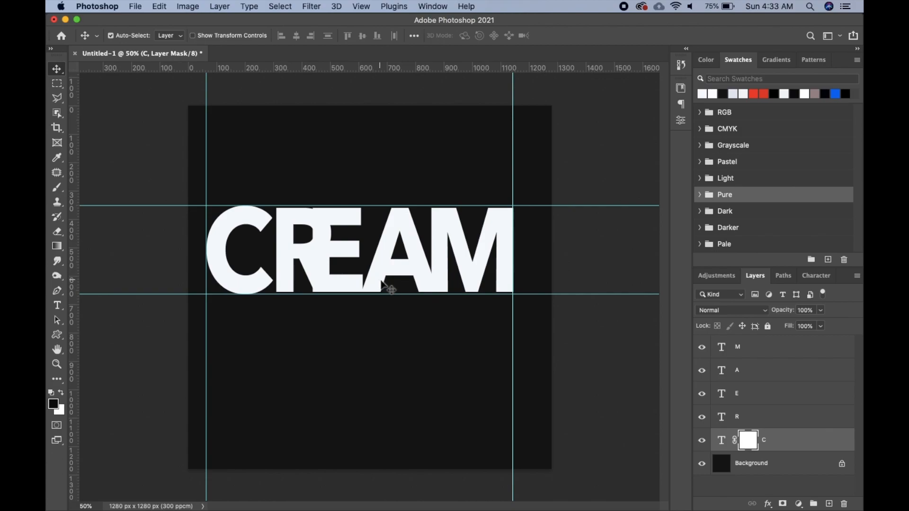
mouse_move(57, 248)
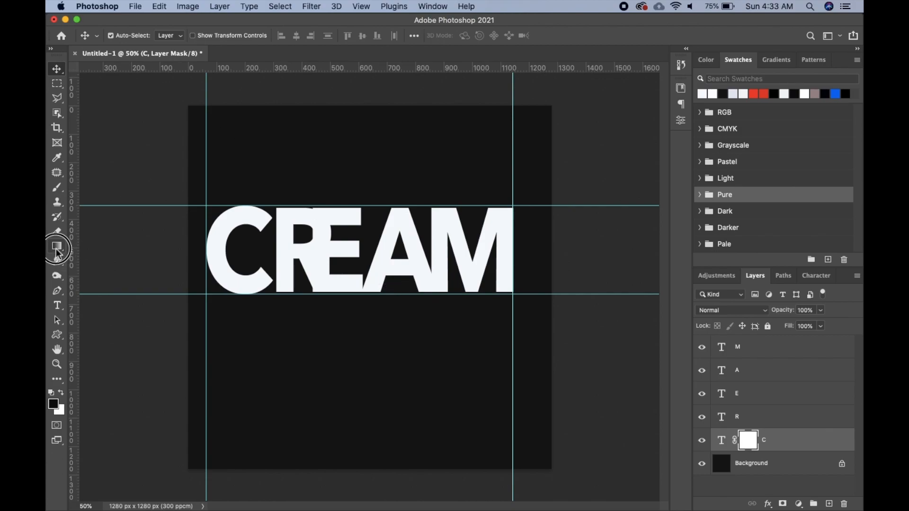
left_click(56, 245)
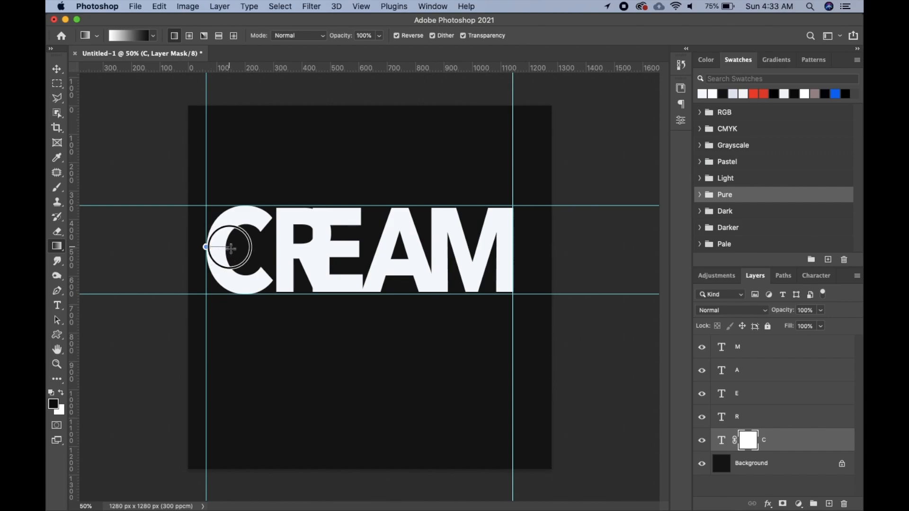
left_click_drag(232, 247, 322, 248)
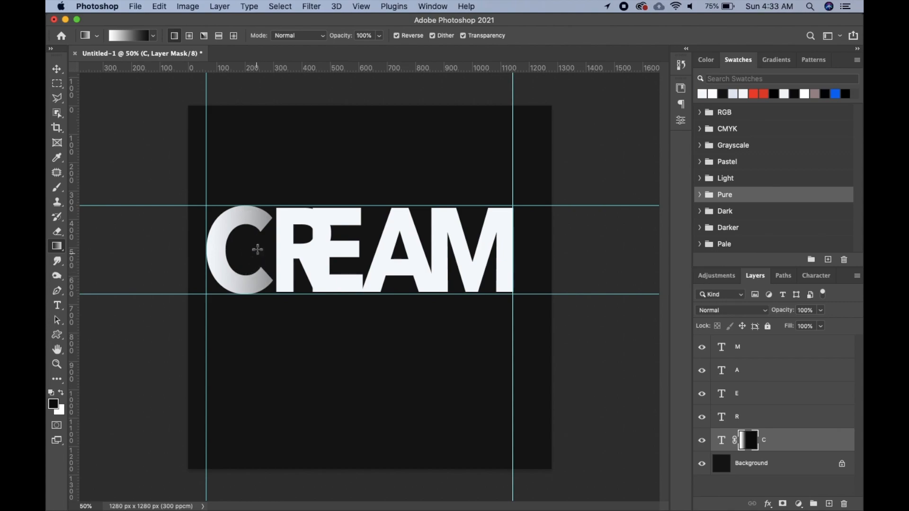
- Slide R left over C, mask it likewise, and nudge E left to overlap R
left_click(56, 69)
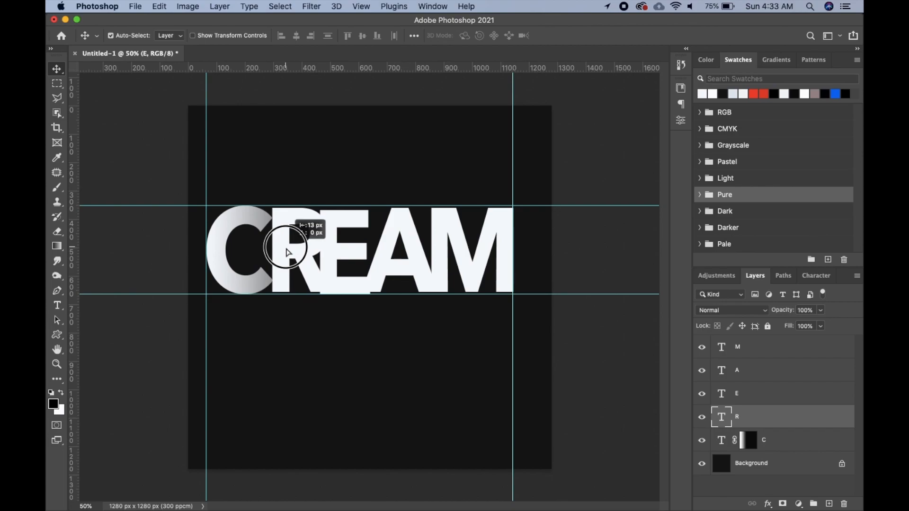
left_click_drag(284, 247, 264, 250)
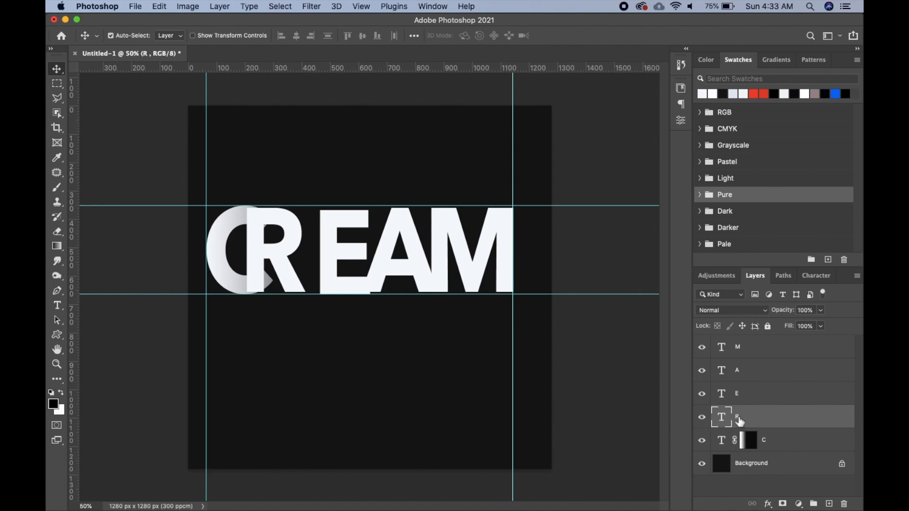
left_click(782, 503)
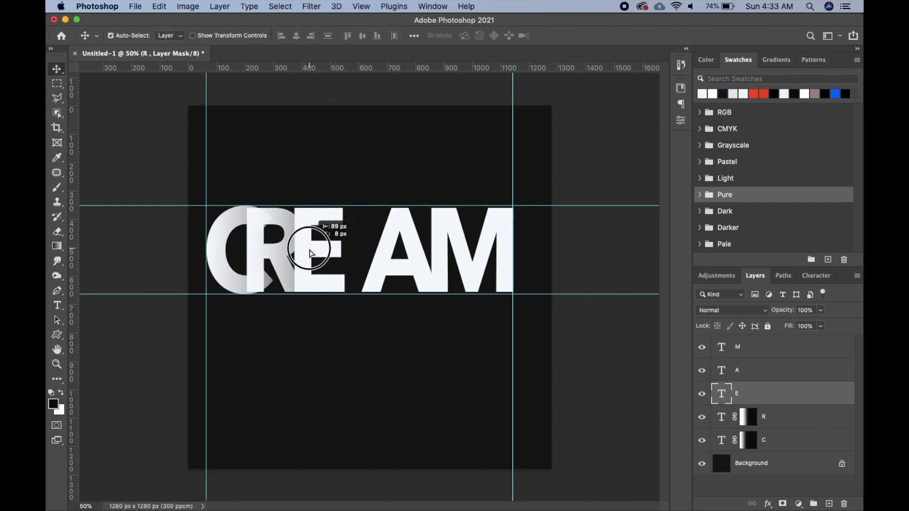
left_click_drag(310, 250, 305, 255)
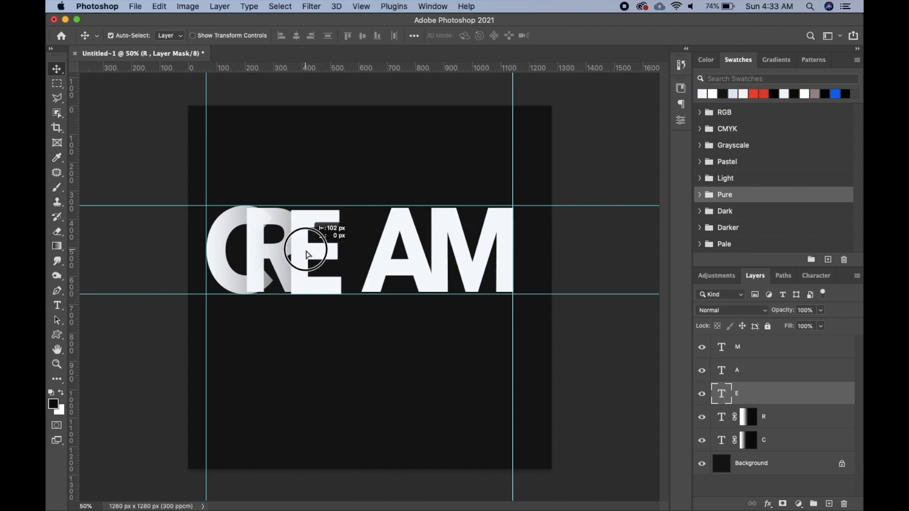
left_click_drag(302, 249, 310, 250)
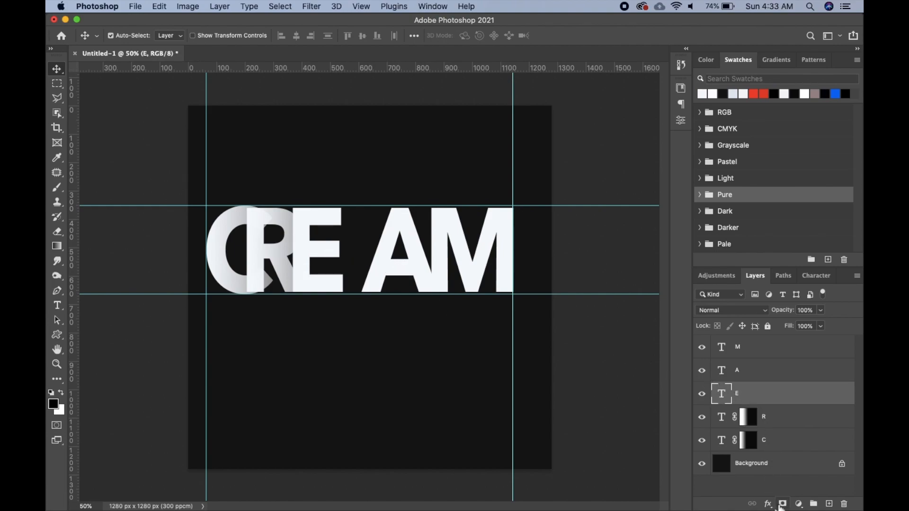
- Add gradient masks to the E and A layers and slide M left against A
left_click(782, 503)
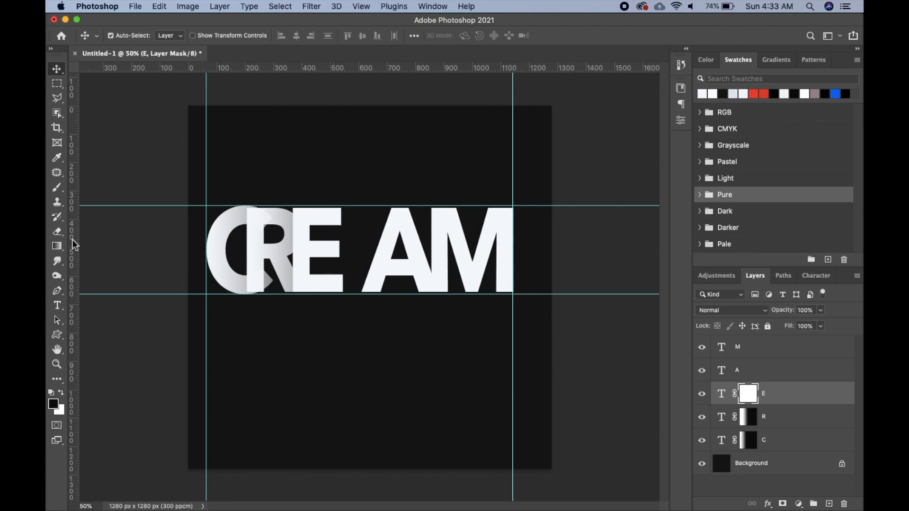
left_click(57, 245)
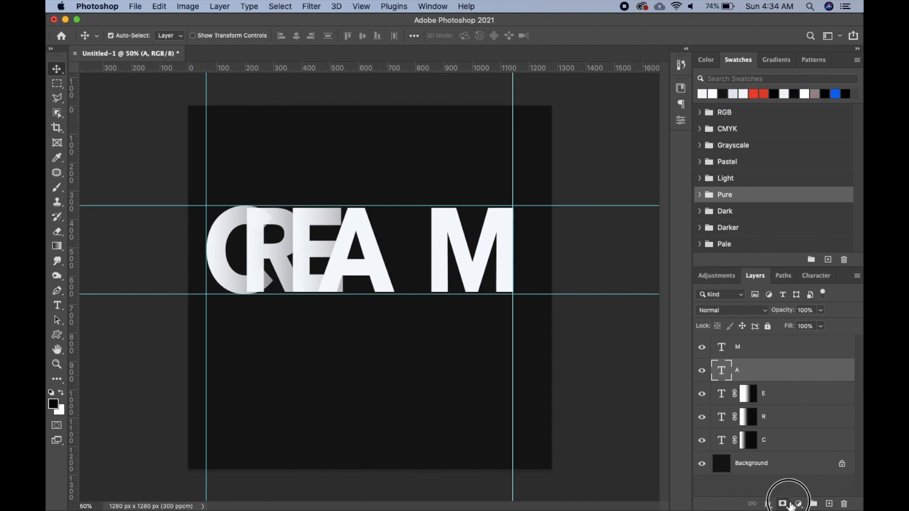
left_click(56, 246)
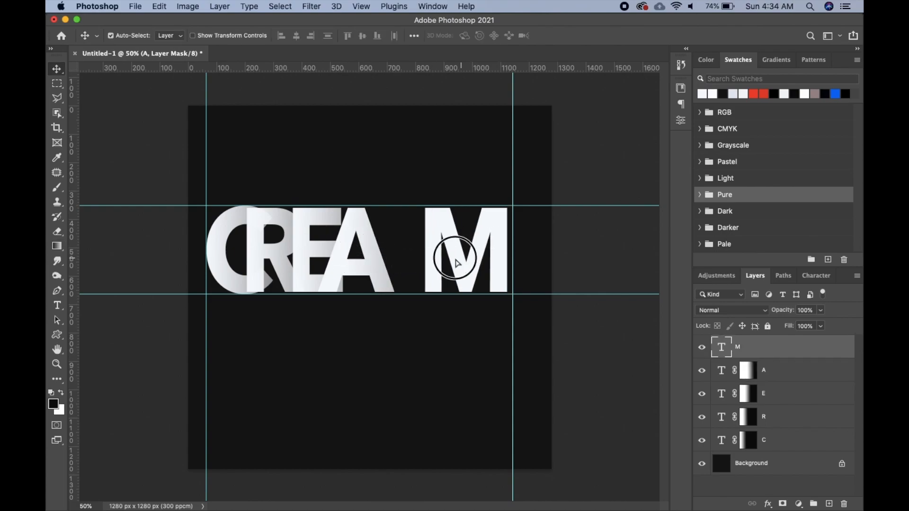
left_click_drag(455, 258, 406, 264)
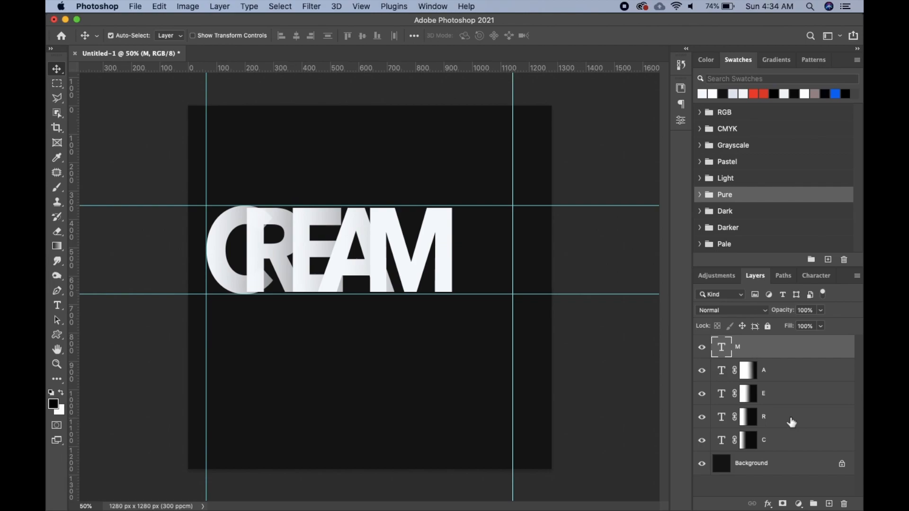
mouse_move(790, 354)
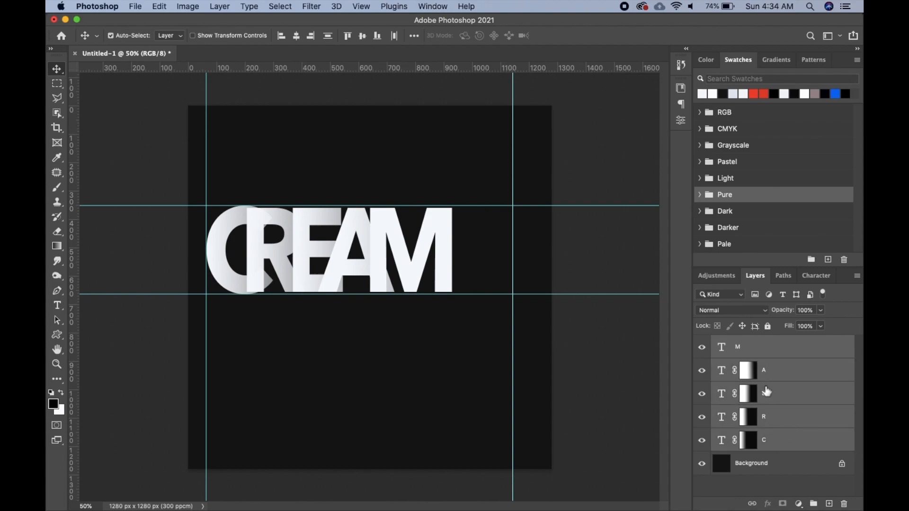
- Merge the CREAM letter layers into one smart object and recentre the lettering
right_click(765, 393)
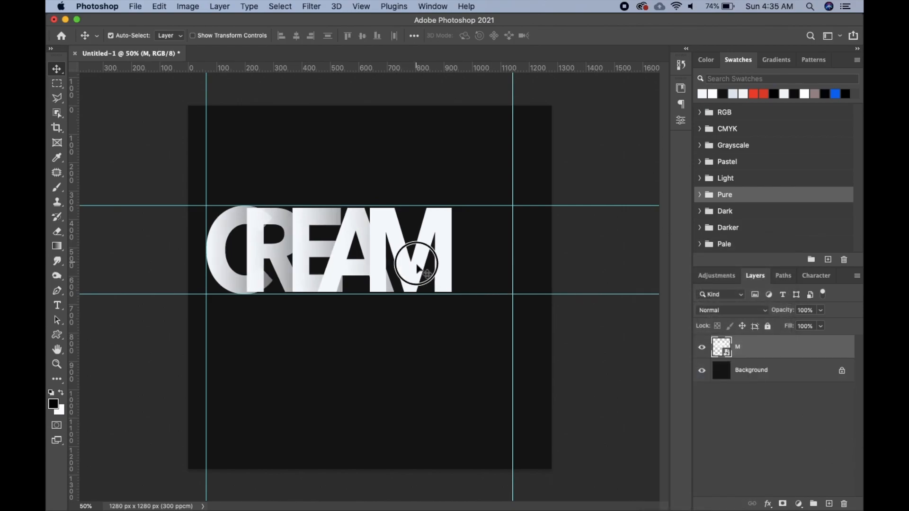
left_click_drag(415, 264, 441, 273)
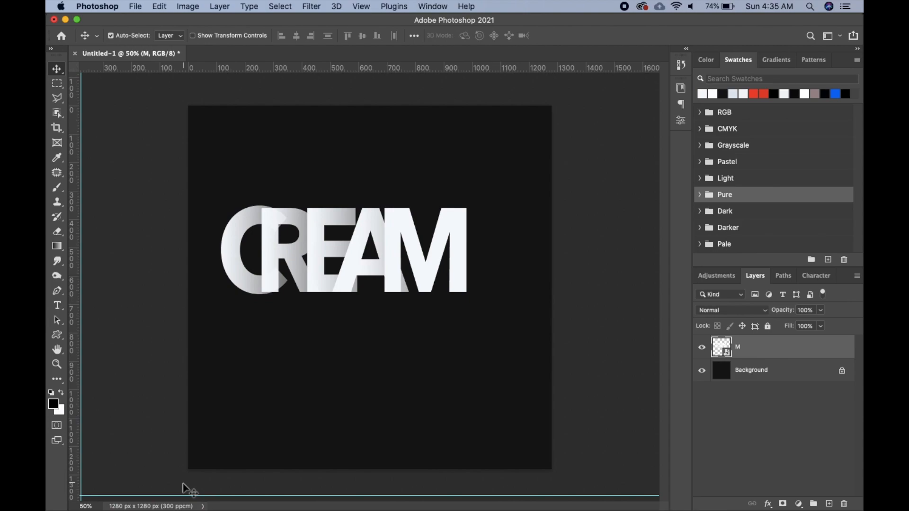
mouse_move(762, 354)
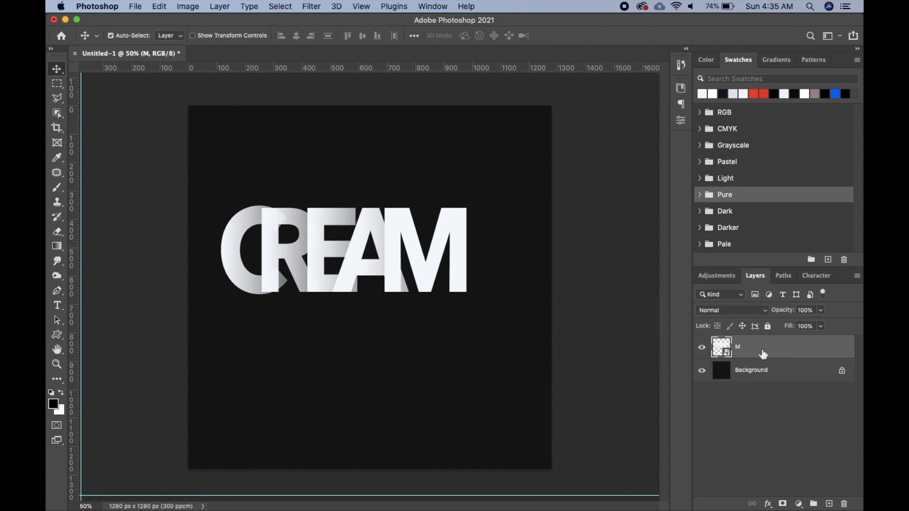
- Duplicate layer M twice and drag the copies into three staggered rows
key("cmd+j")
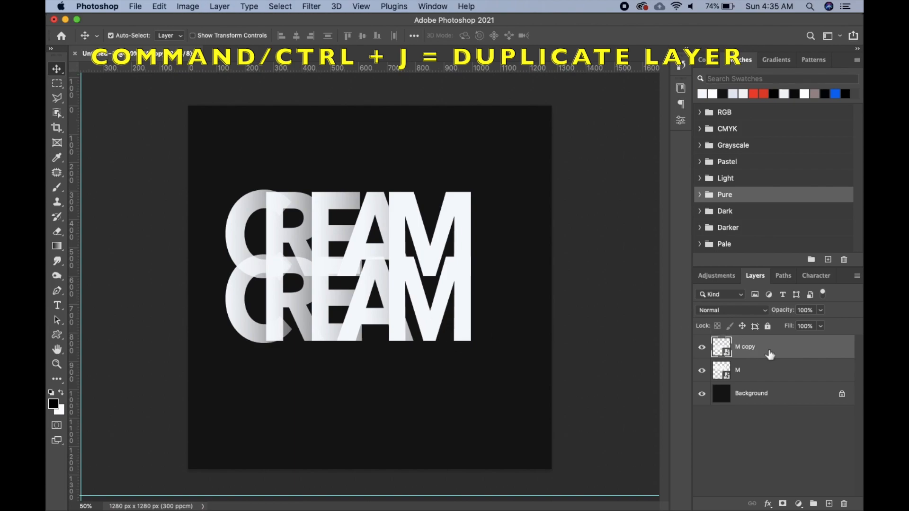
key("cmd+j")
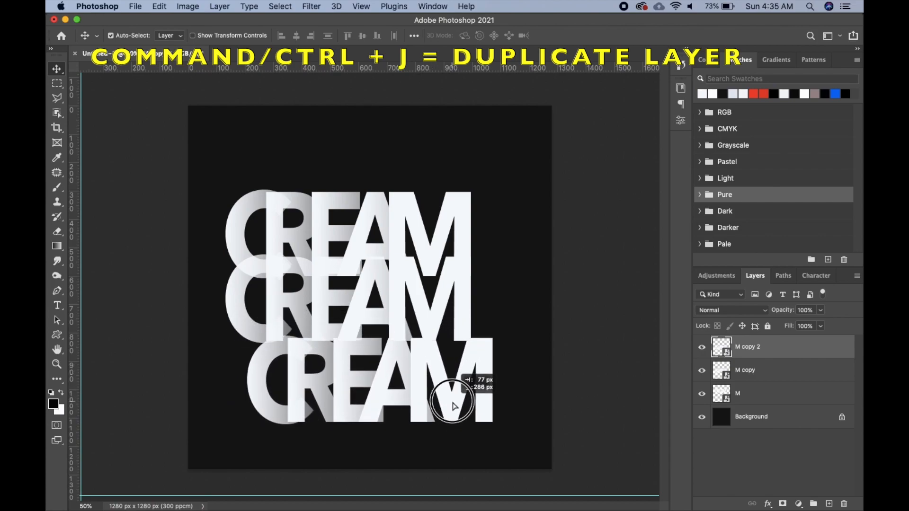
left_click_drag(452, 406, 475, 319)
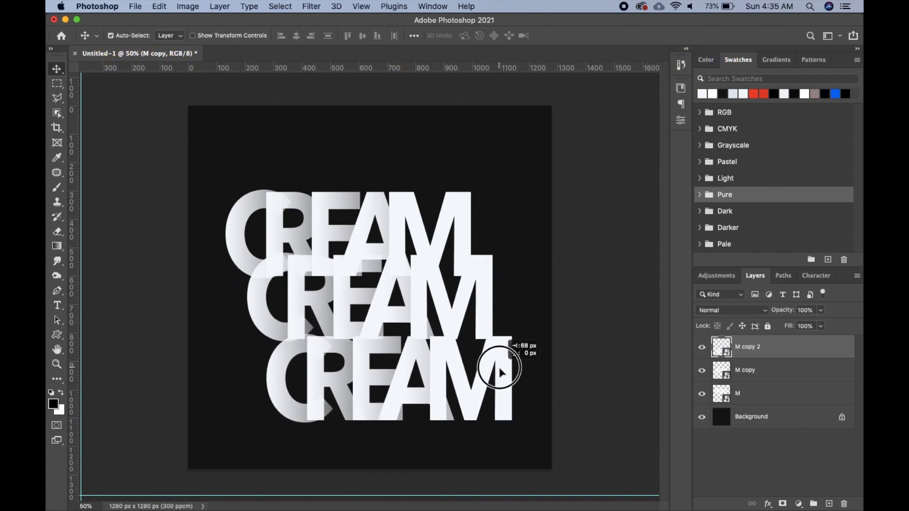
left_click_drag(499, 371, 524, 342)
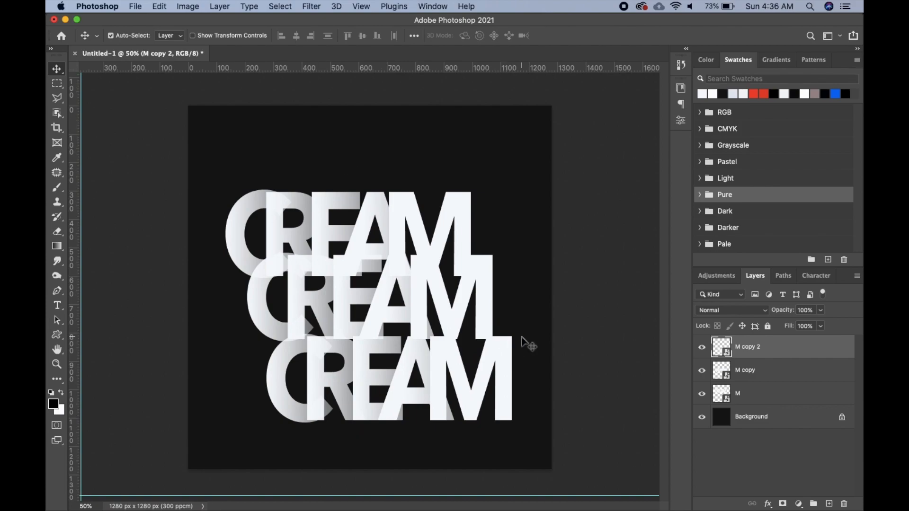
mouse_move(756, 206)
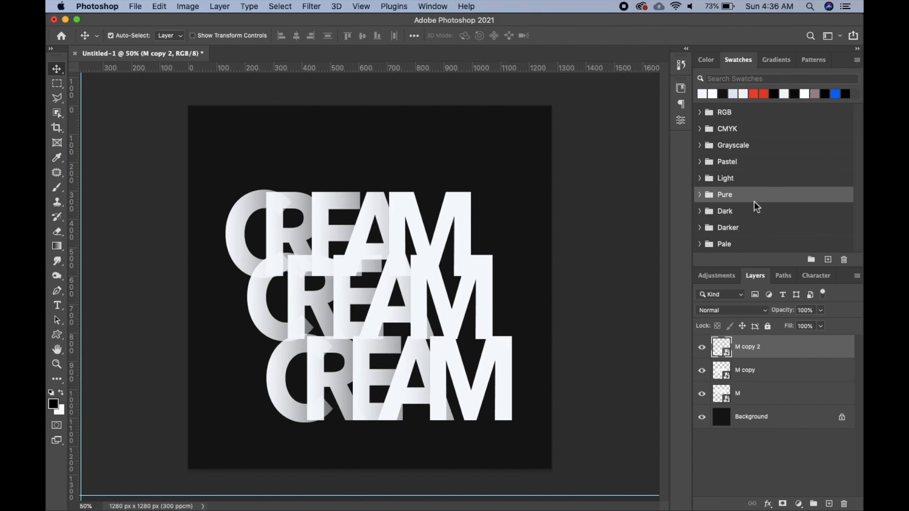
left_click(724, 195)
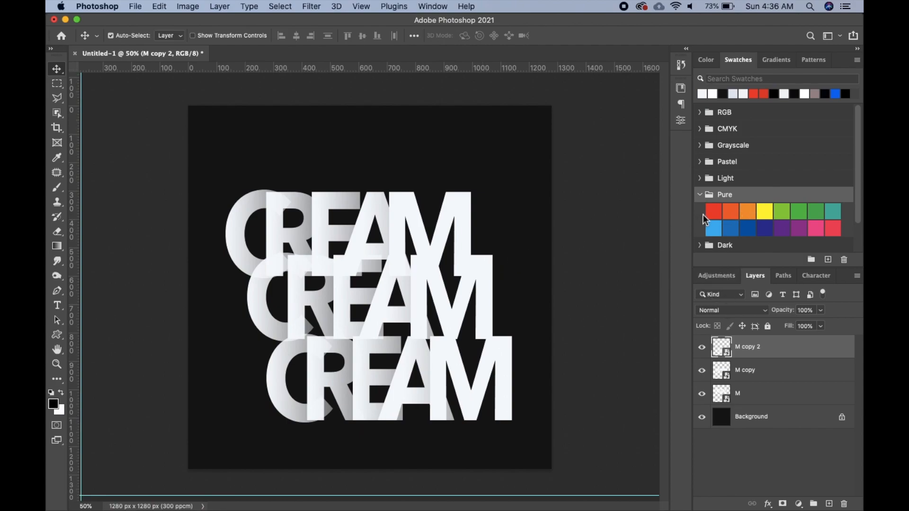
- Give the top row (M) a gold Color Overlay
left_click(738, 393)
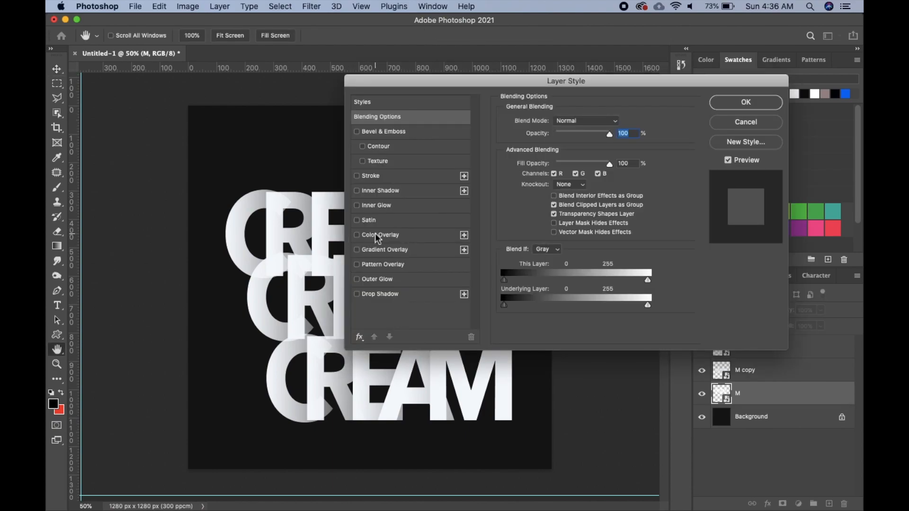
left_click(380, 234)
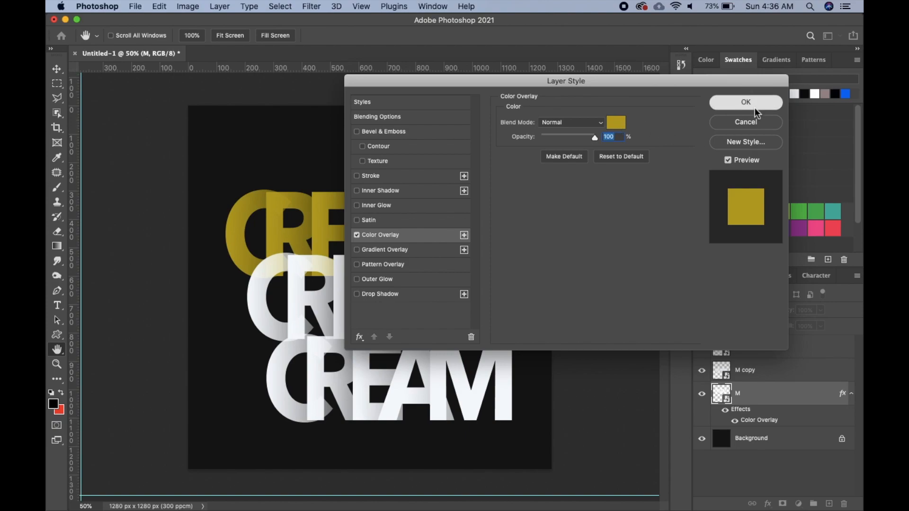
left_click(377, 116)
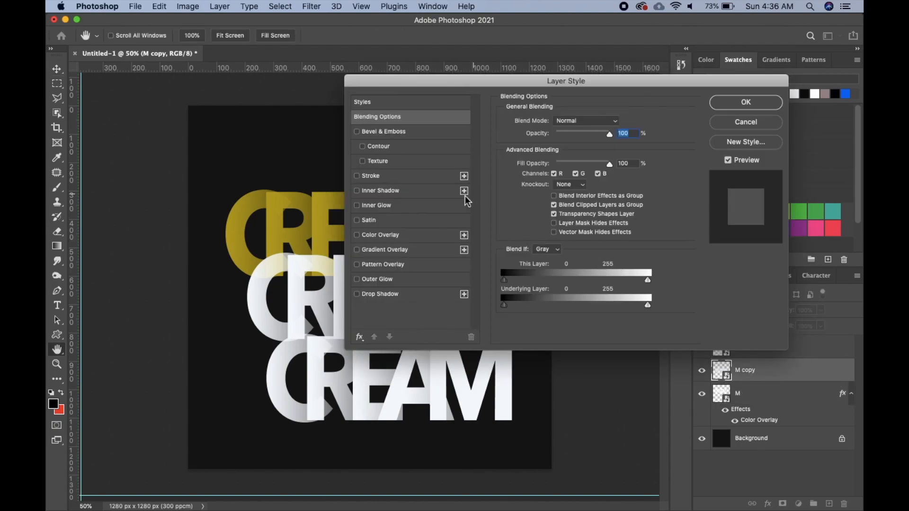
- Give the middle row (M copy) a red Color Overlay
left_click(380, 235)
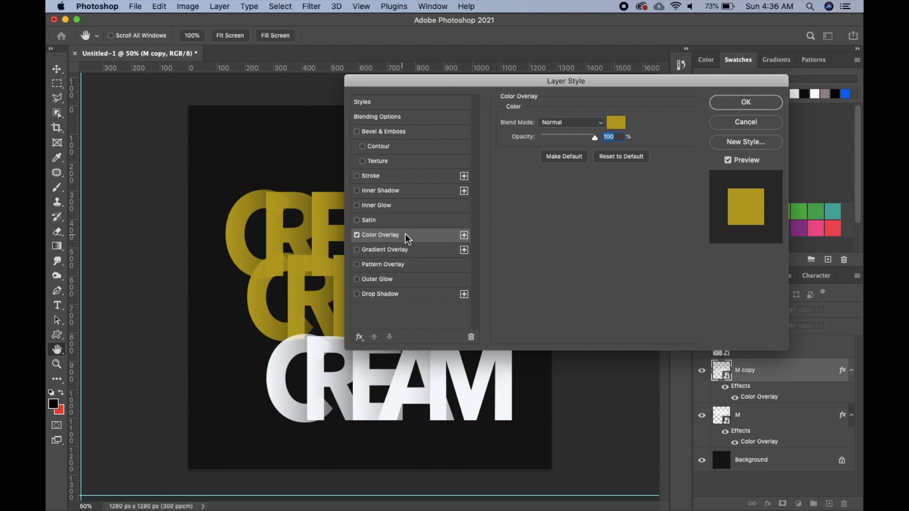
left_click(615, 123)
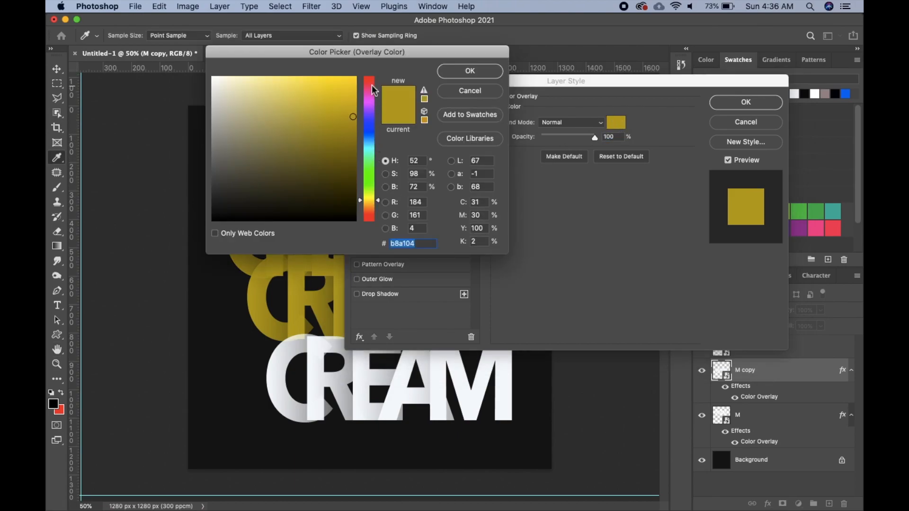
left_click(370, 83)
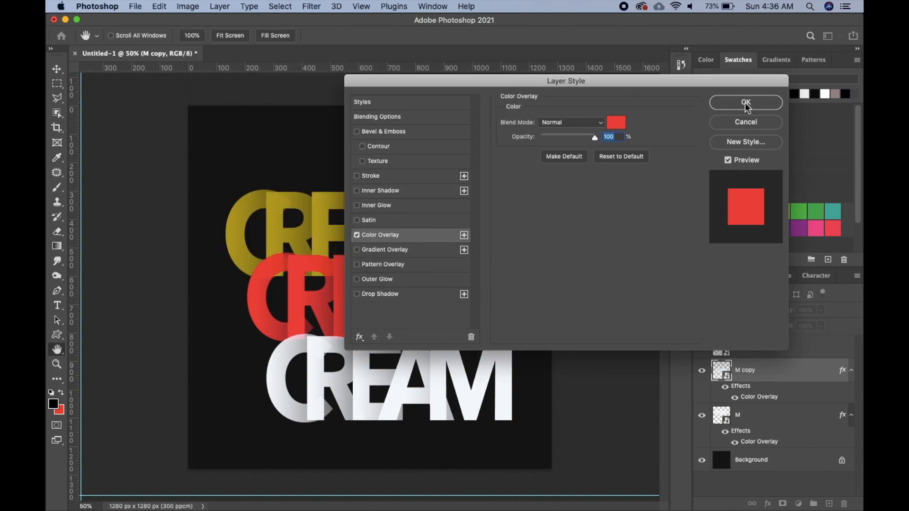
left_click(746, 103)
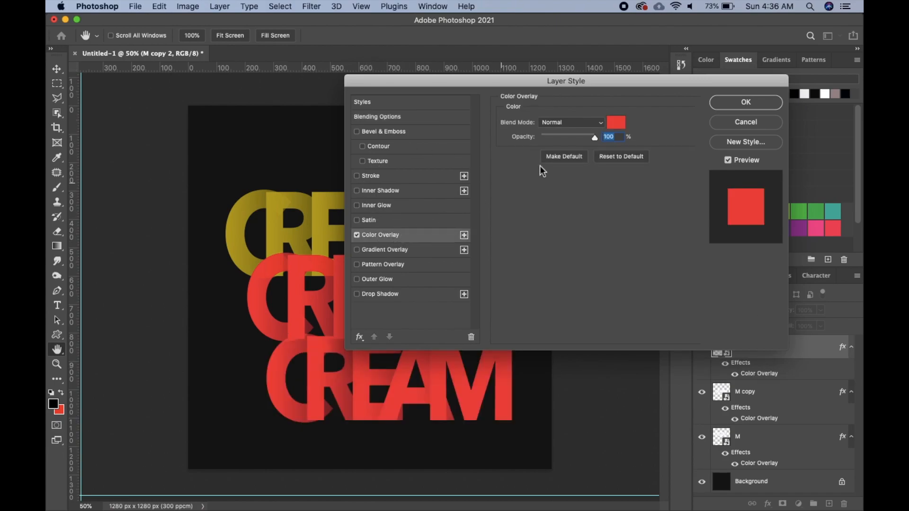
- Give the bottom row (M copy 2) a blue Color Overlay
left_click(616, 122)
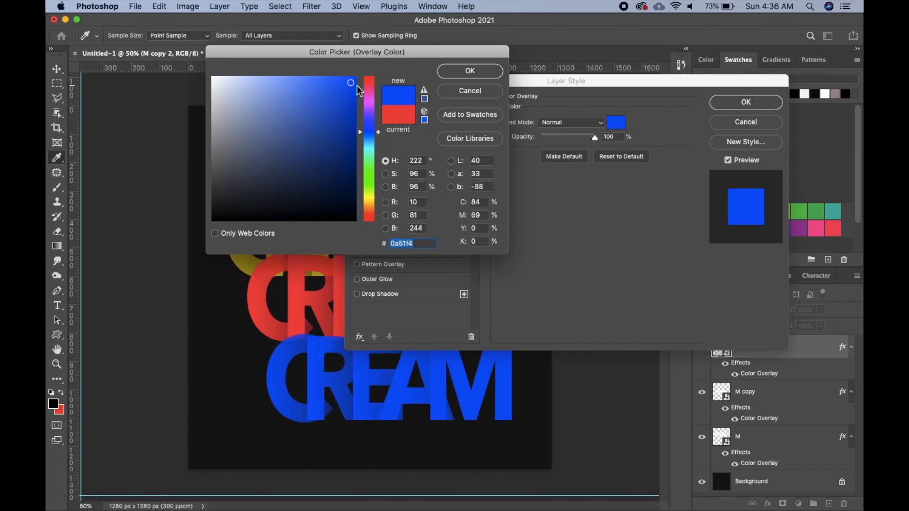
left_click(469, 70)
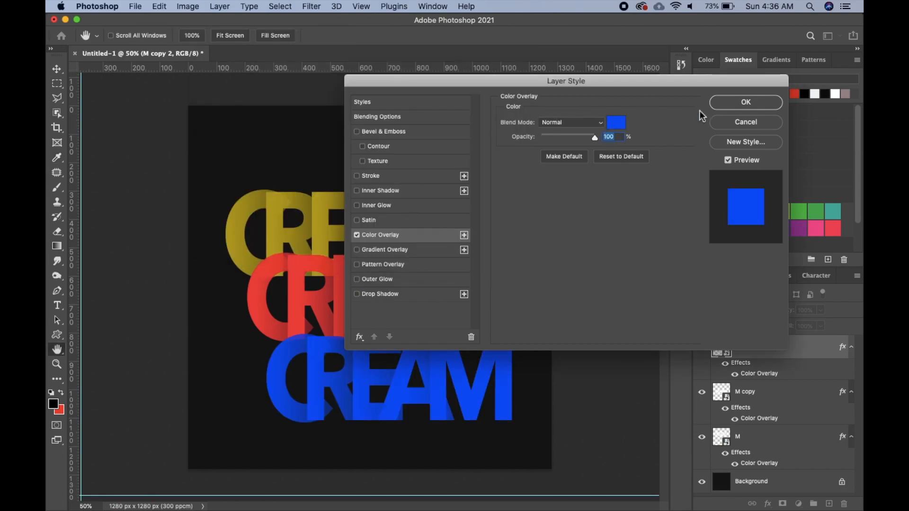
left_click(746, 102)
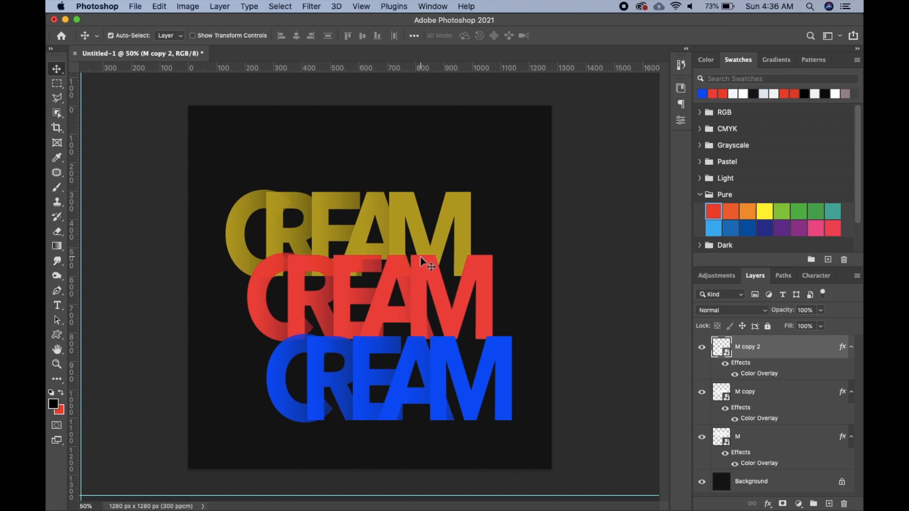
mouse_move(507, 279)
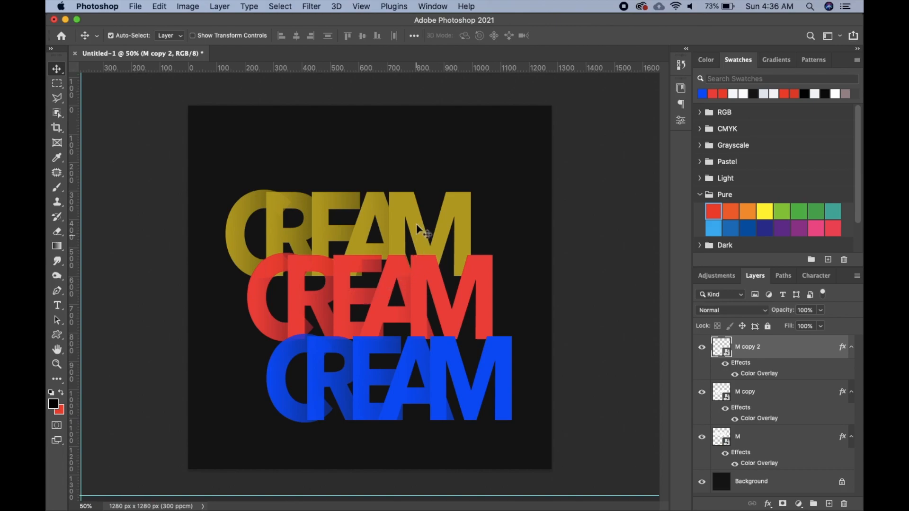
mouse_move(215, 224)
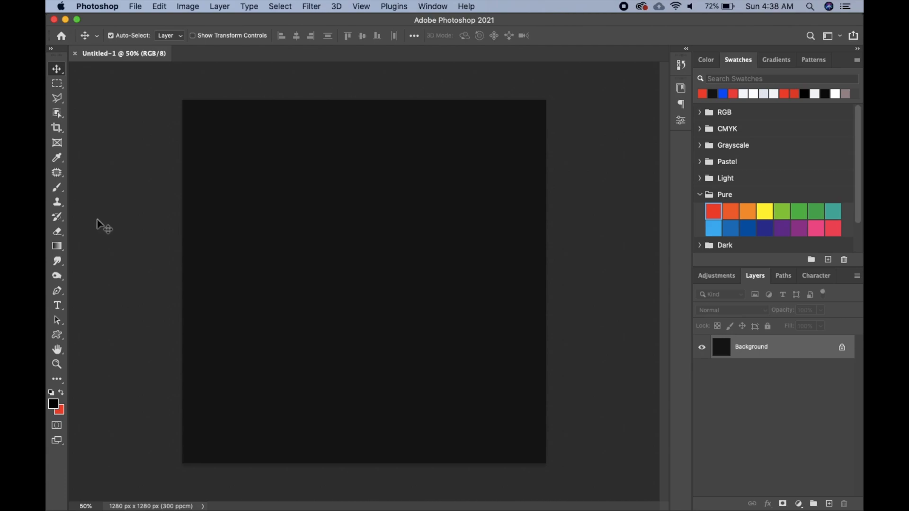
mouse_move(102, 192)
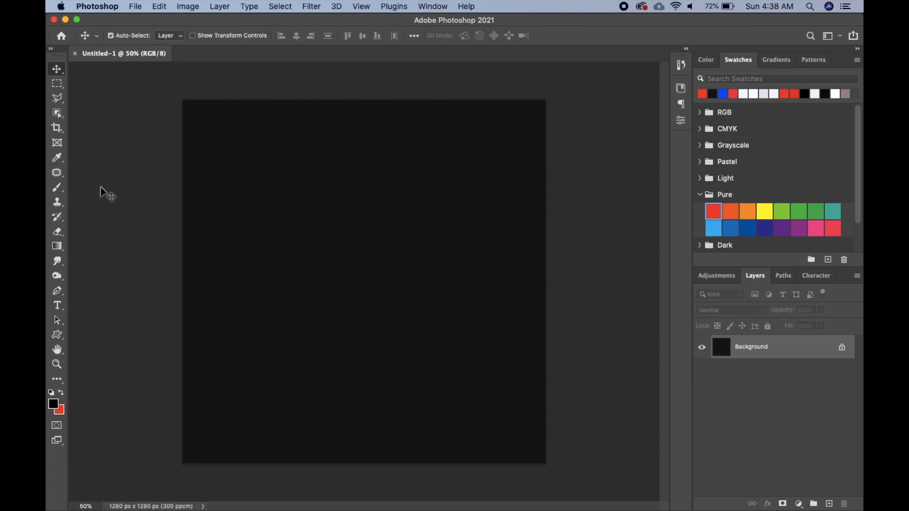
mouse_move(68, 219)
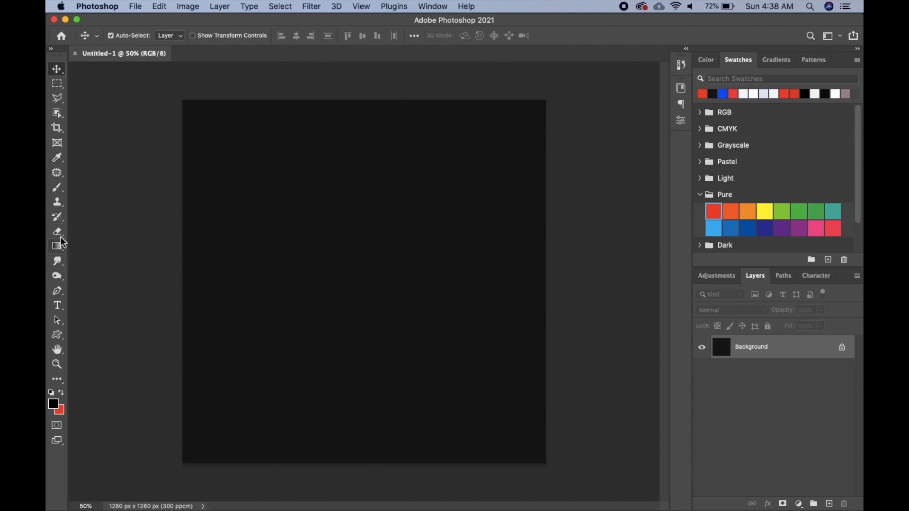
- Add a white Avenir Next Heavy Italic 'Liquify' text layer and move it upward
left_click(57, 305)
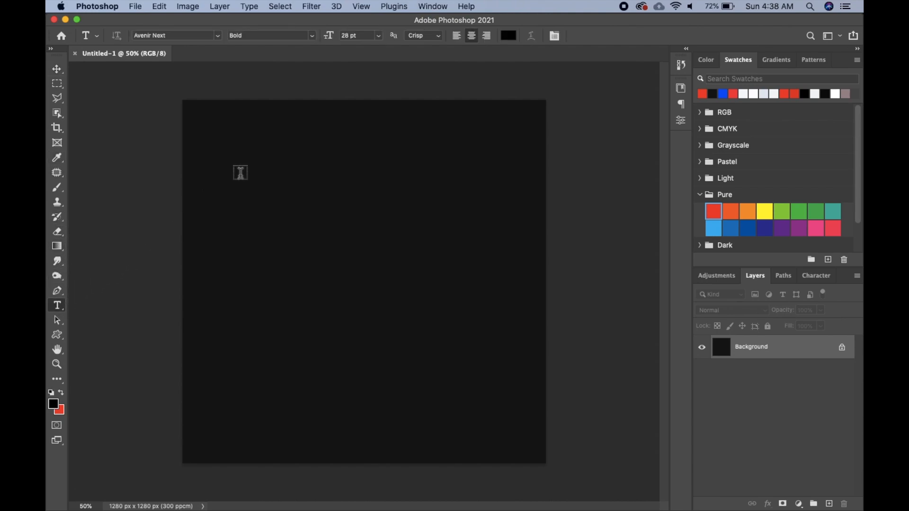
mouse_move(298, 188)
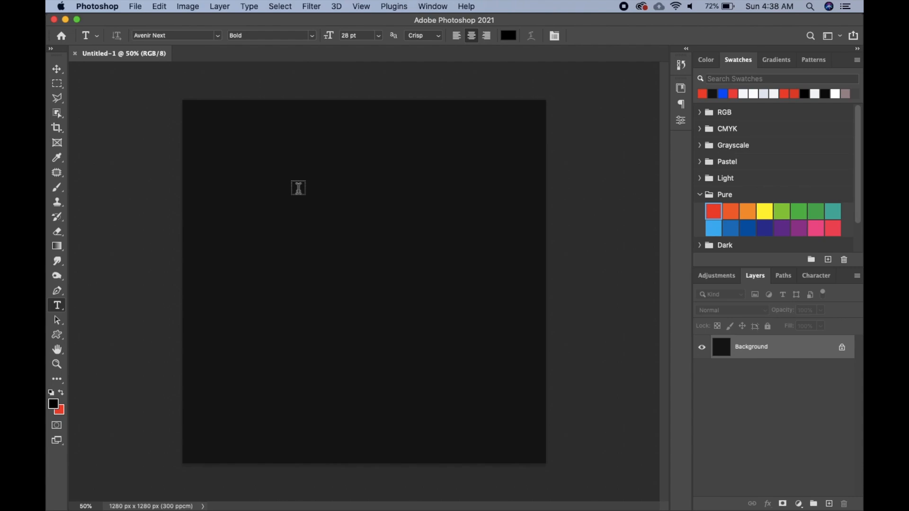
type("RL")
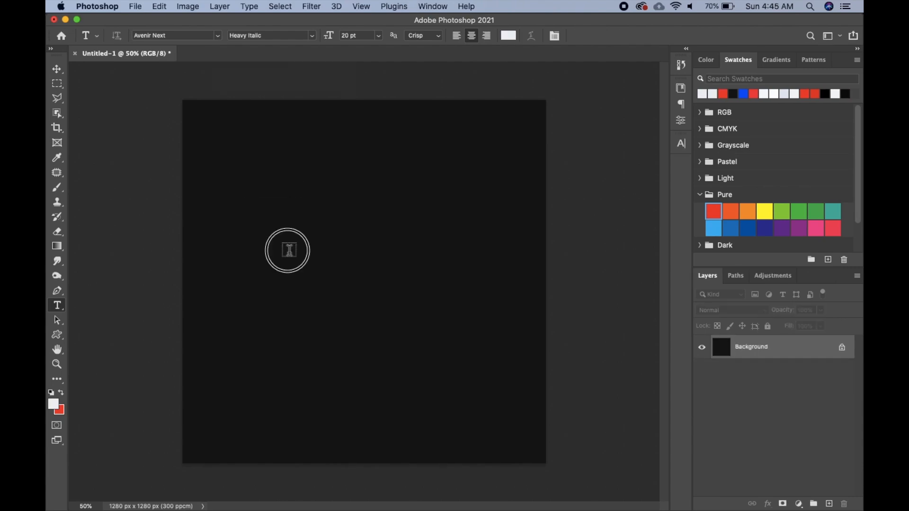
left_click(288, 250)
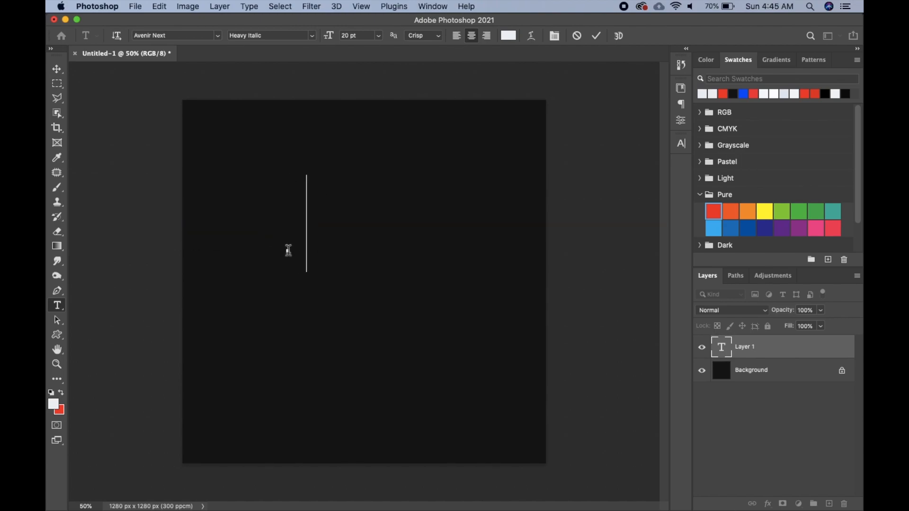
type("Liquify")
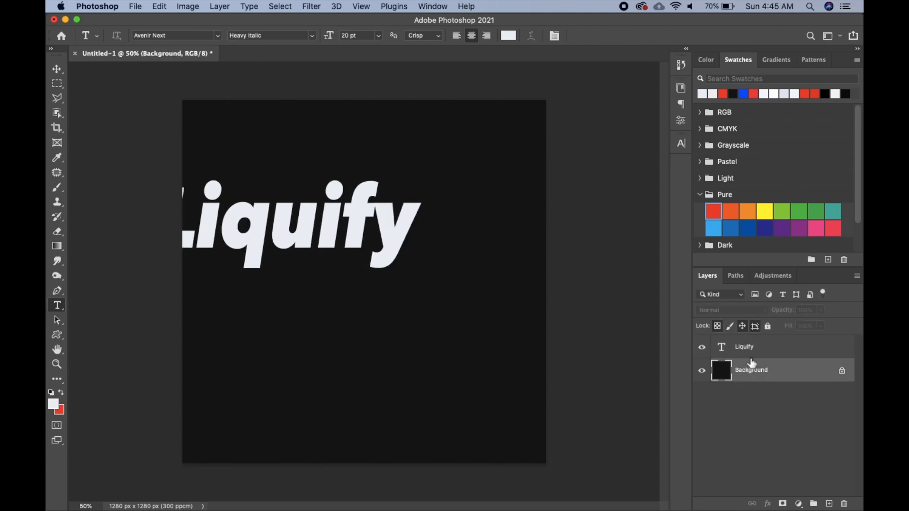
left_click(56, 68)
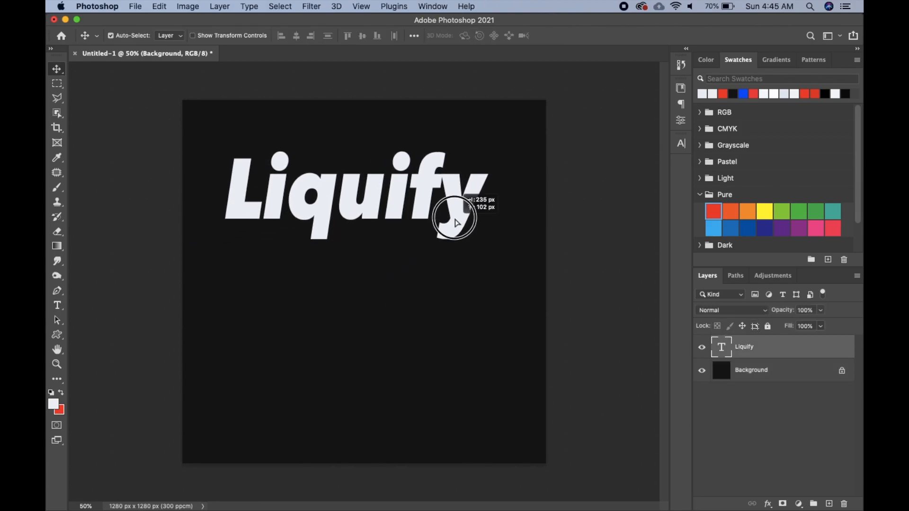
- Duplicate Liquify into four stacked rows and convert them to one smart object
key("cmd+j")
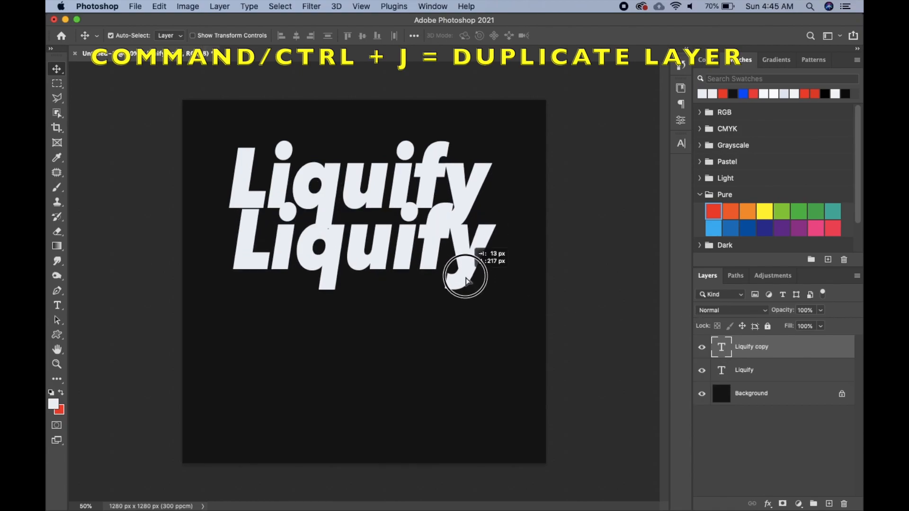
left_click_drag(464, 275, 450, 284)
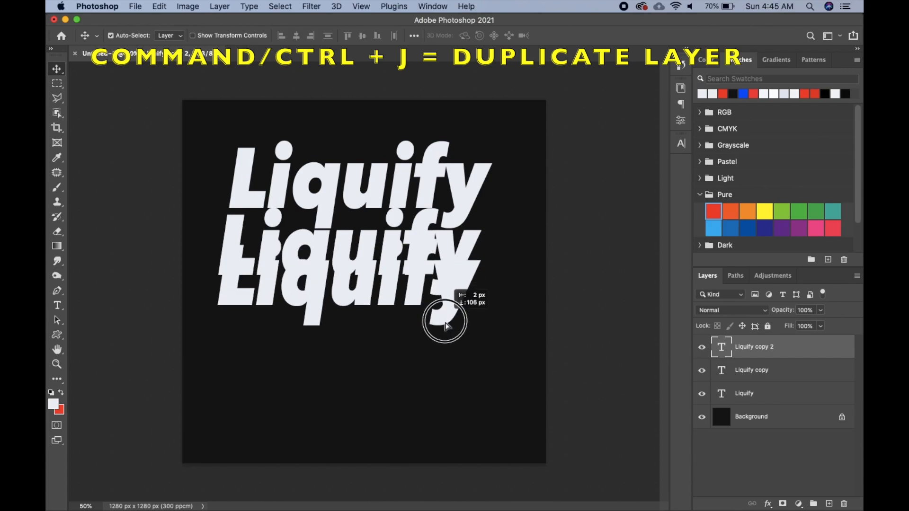
left_click_drag(447, 322, 438, 354)
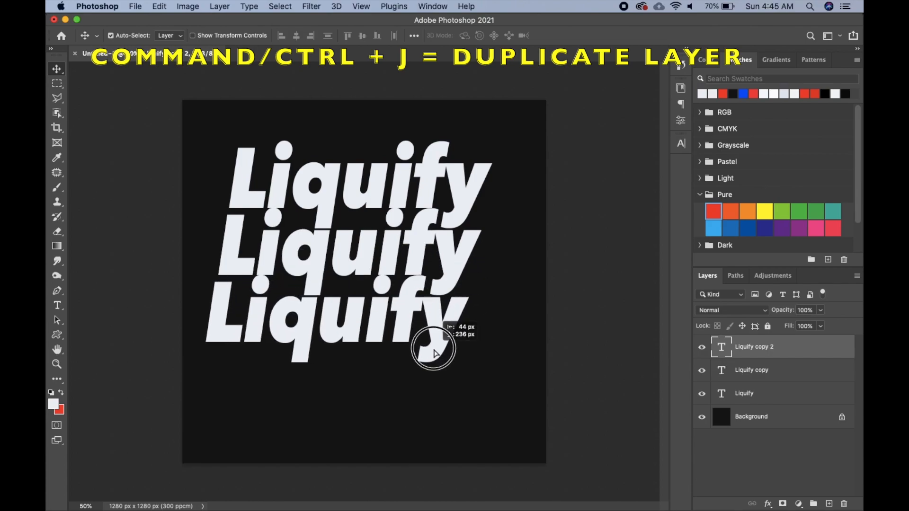
key("cmd+j")
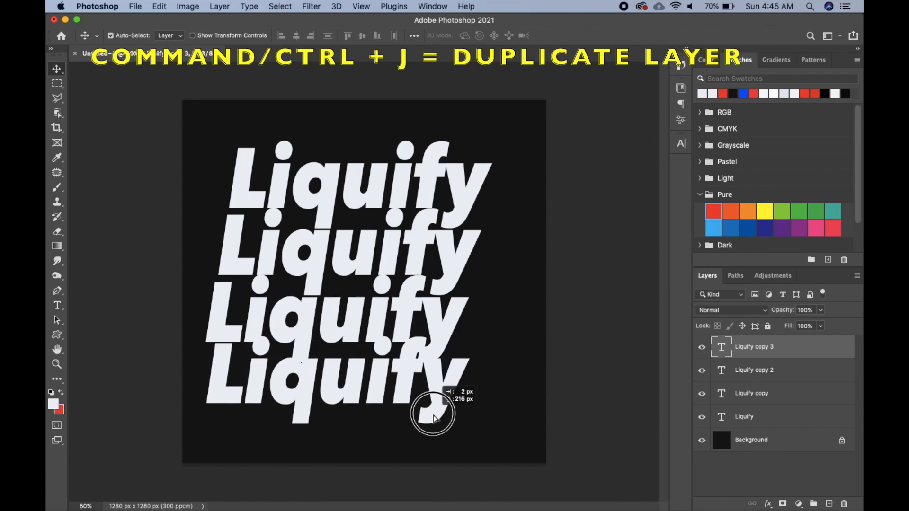
left_click_drag(432, 414, 420, 424)
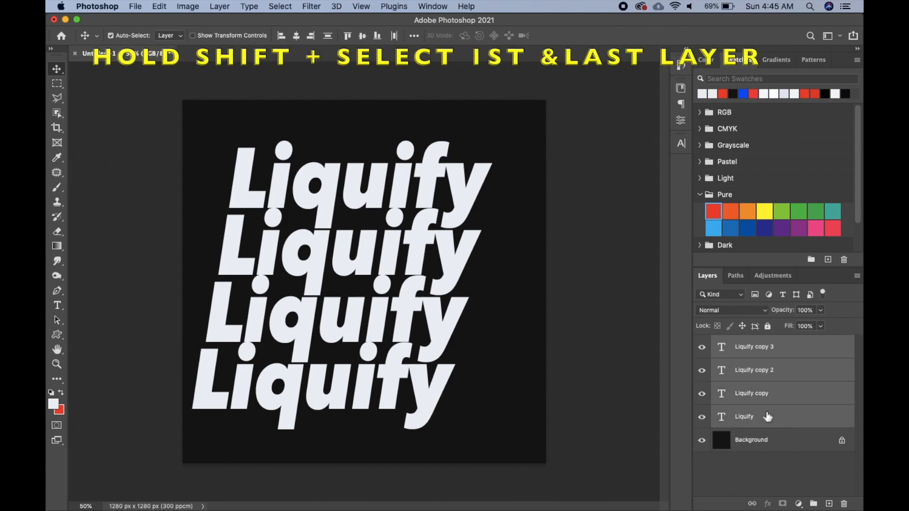
right_click(744, 416)
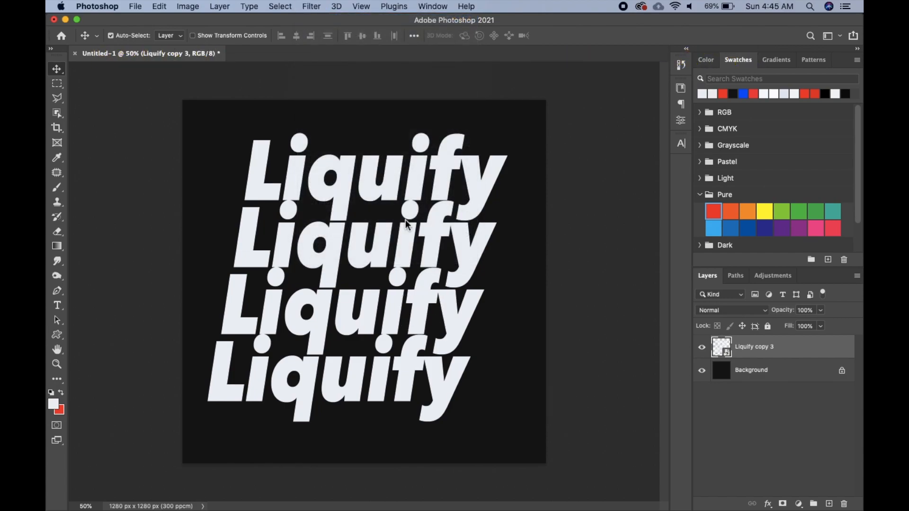
- In Liquify, Forward Warp the first and second rows' lower edges downward
left_click(311, 6)
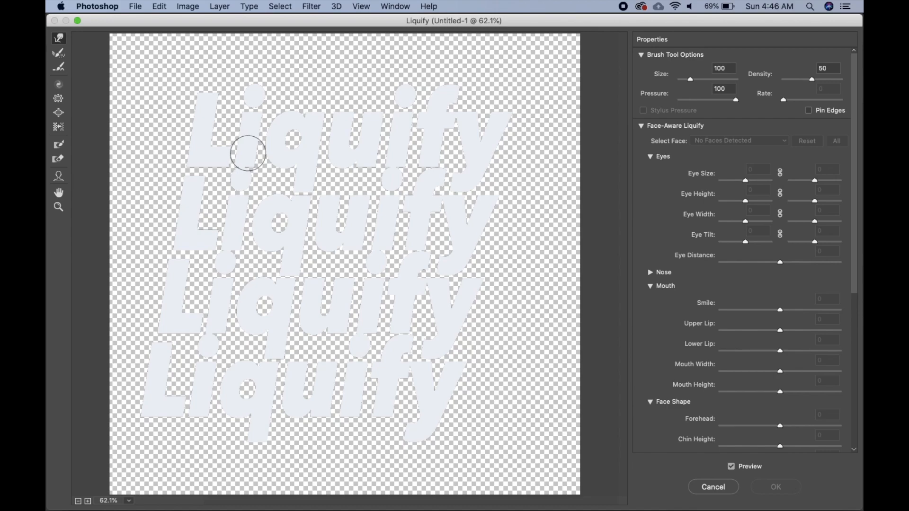
mouse_move(251, 153)
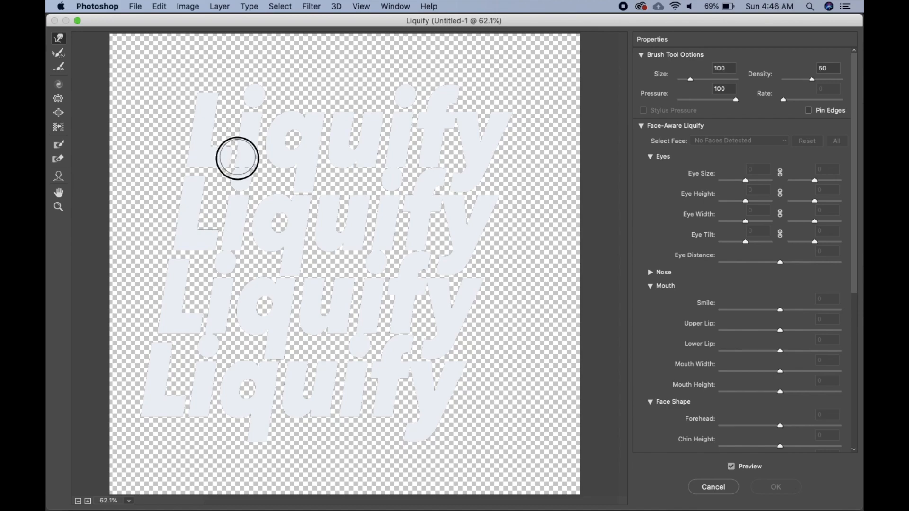
left_click_drag(235, 157, 257, 184)
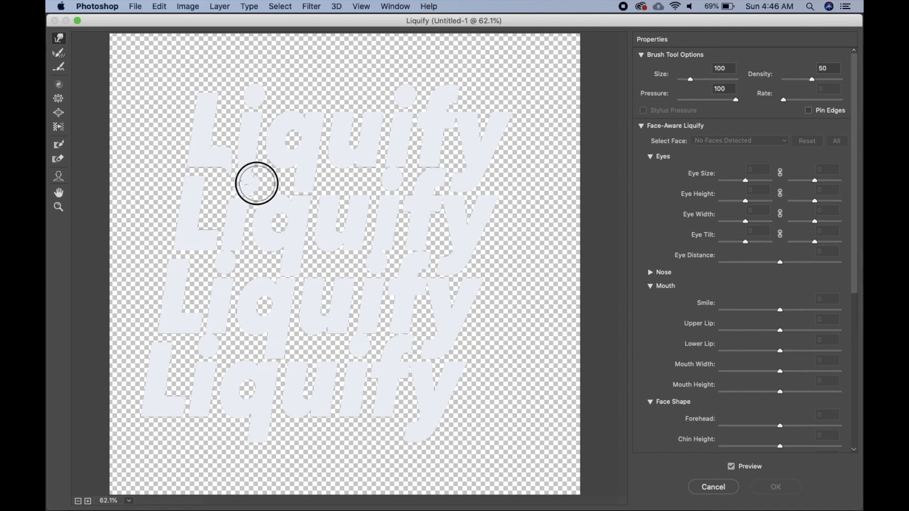
left_click_drag(255, 183, 318, 155)
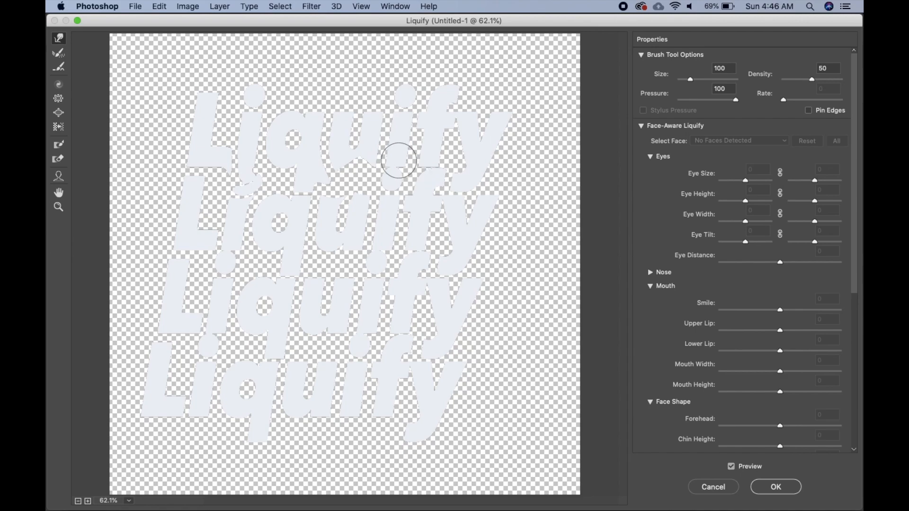
left_click_drag(399, 160, 200, 242)
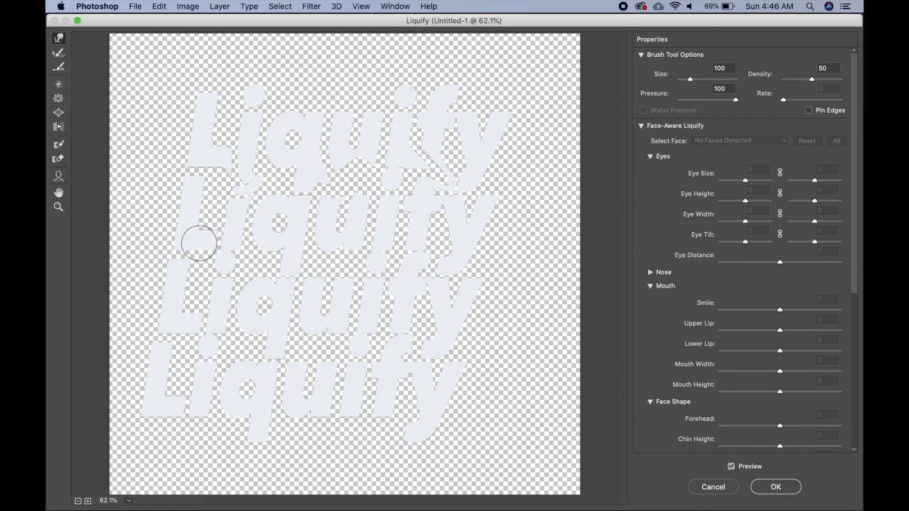
left_click_drag(200, 242, 252, 250)
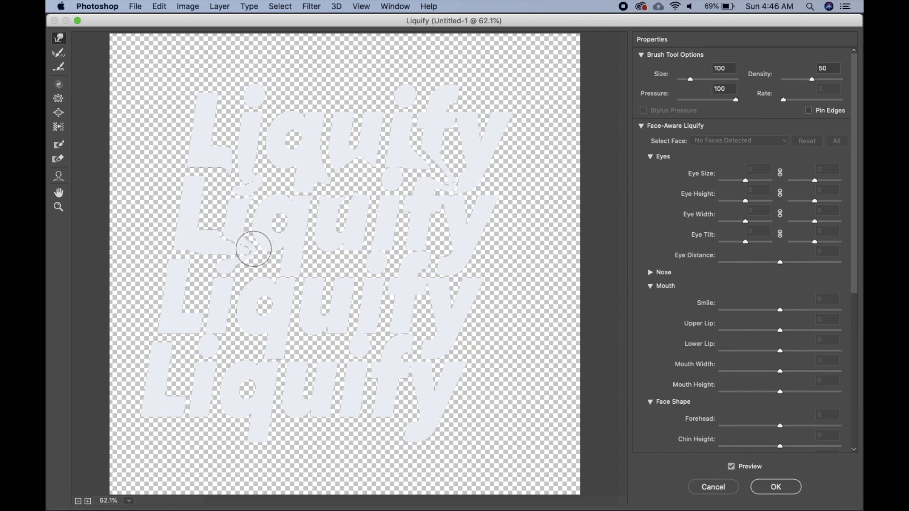
left_click_drag(252, 248, 392, 252)
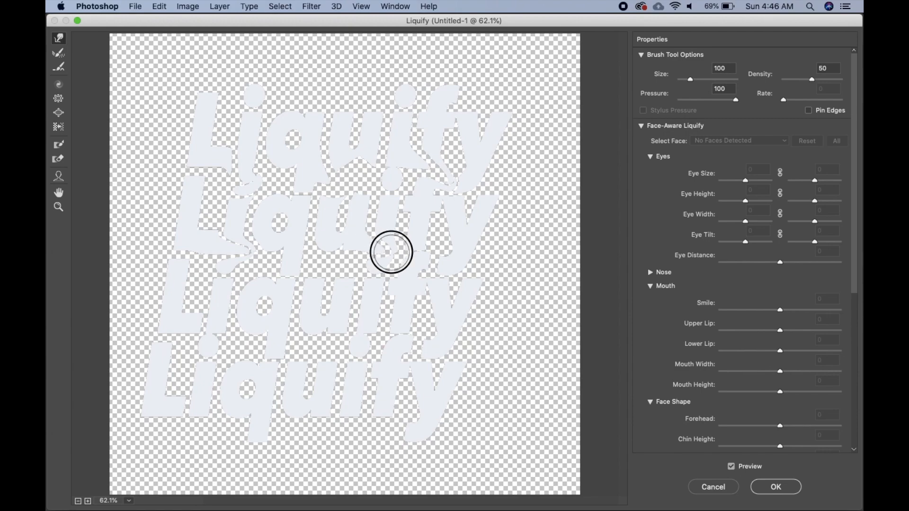
- Warp the third and fourth rows and right side into ripples, then apply Liquify
left_click_drag(390, 252, 199, 318)
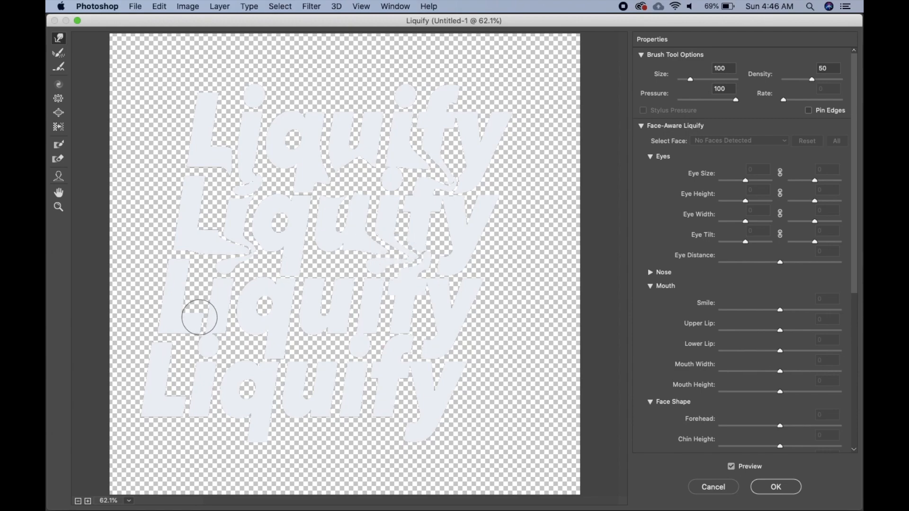
left_click_drag(199, 318, 302, 318)
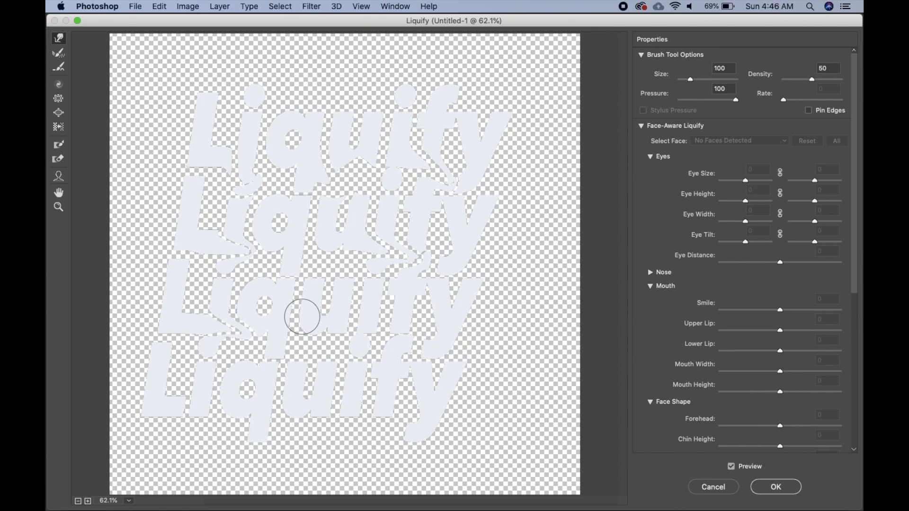
left_click_drag(302, 317, 316, 358)
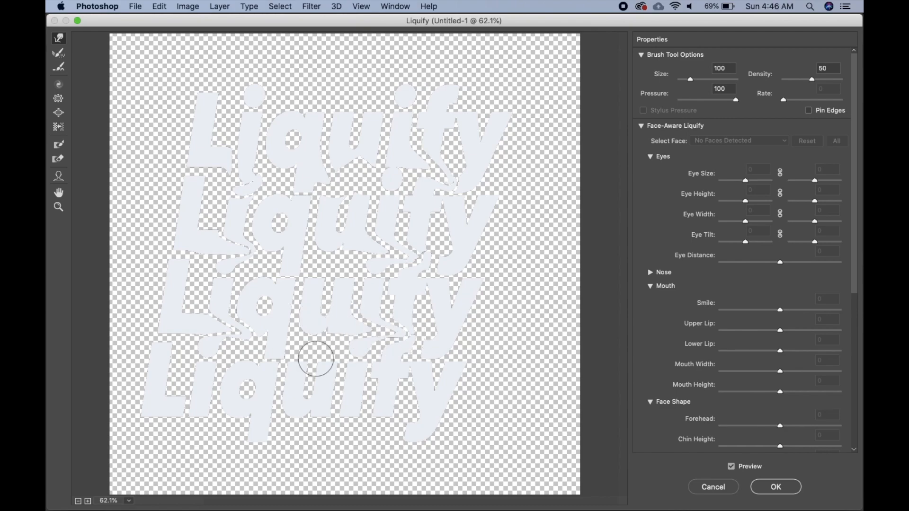
left_click_drag(316, 360, 258, 380)
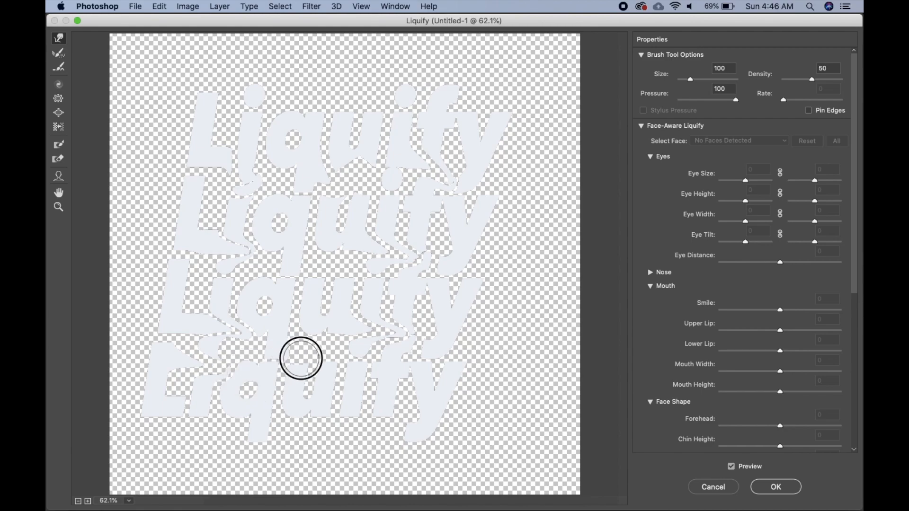
left_click_drag(300, 359, 424, 359)
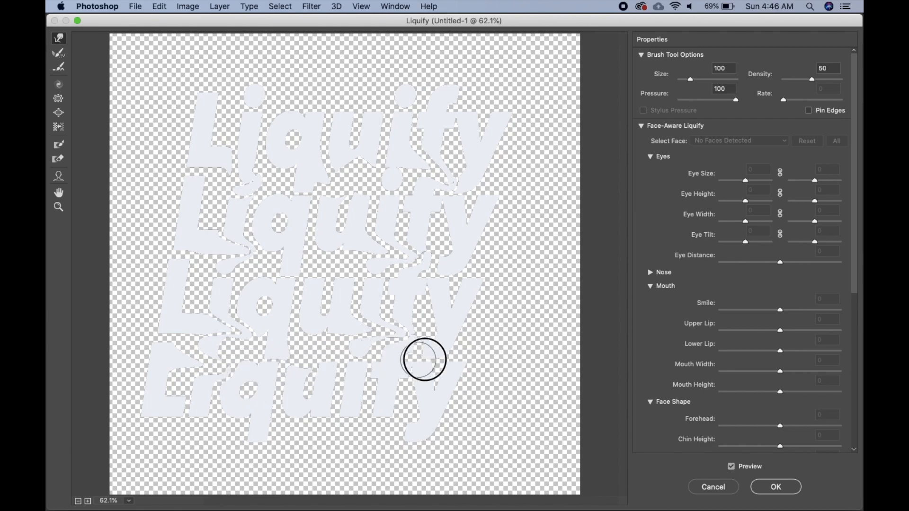
left_click_drag(423, 360, 432, 236)
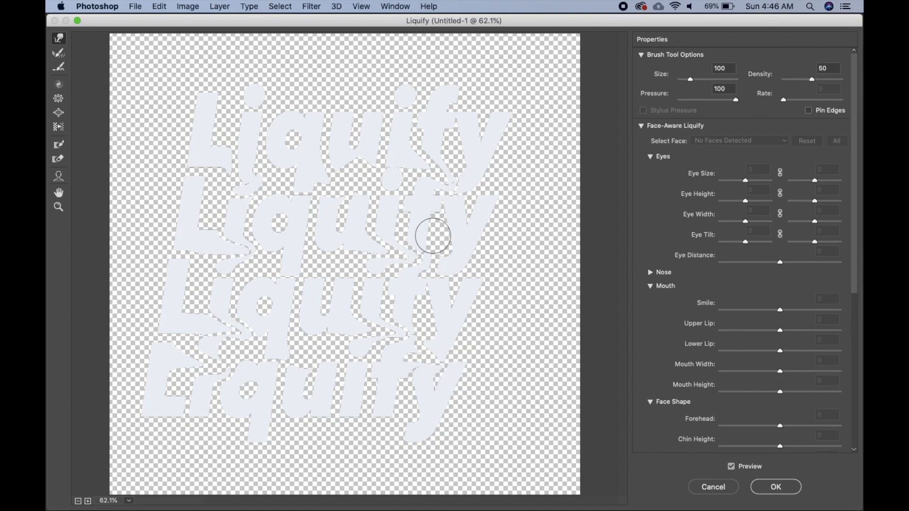
left_click_drag(432, 236, 483, 289)
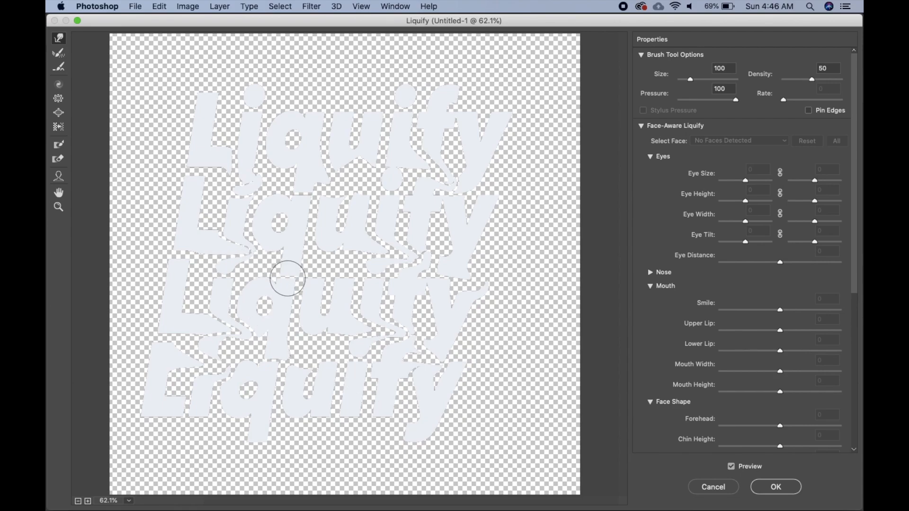
left_click_drag(287, 279, 322, 322)
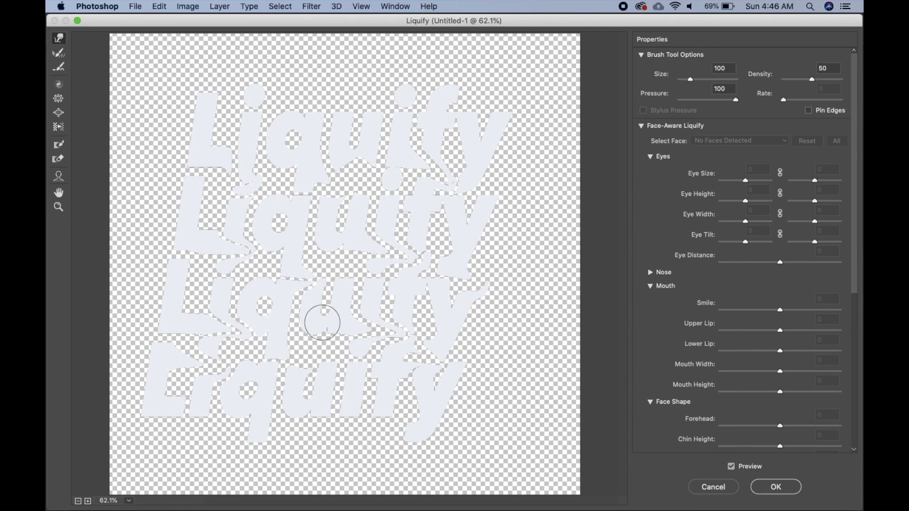
left_click_drag(322, 323, 290, 355)
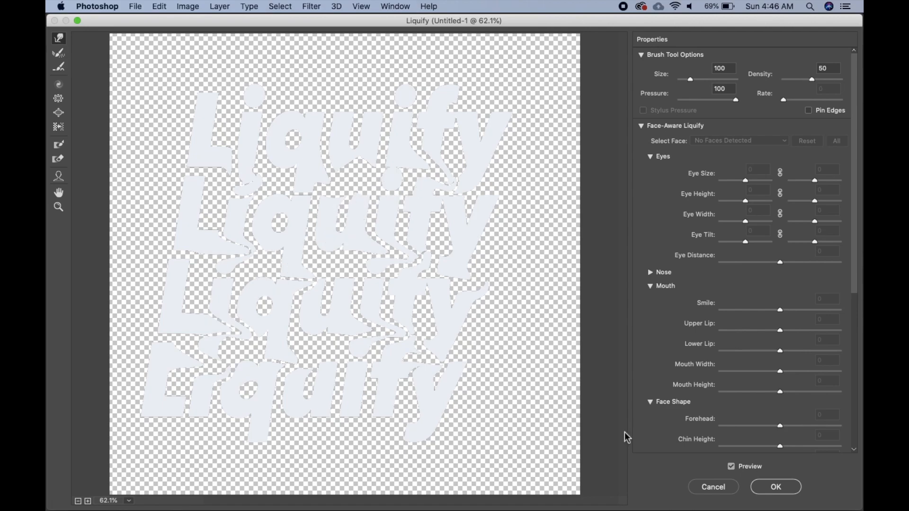
left_click(776, 487)
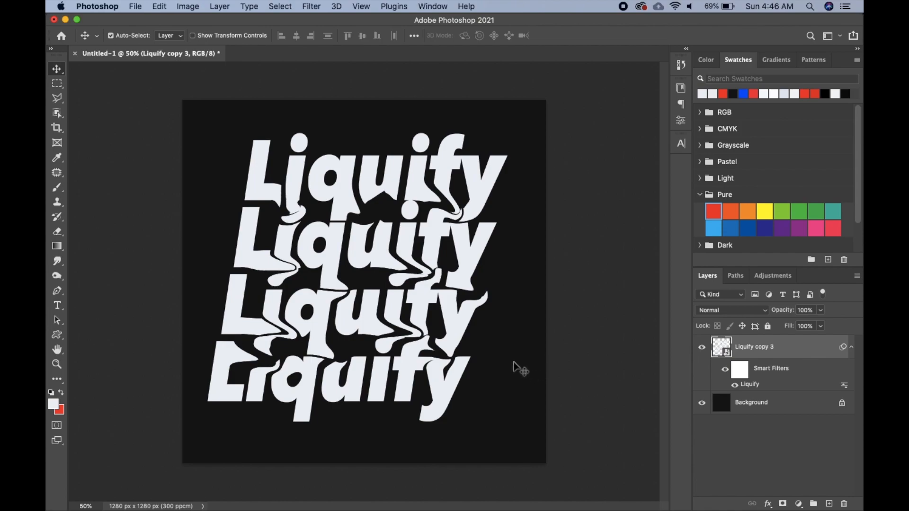
mouse_move(510, 357)
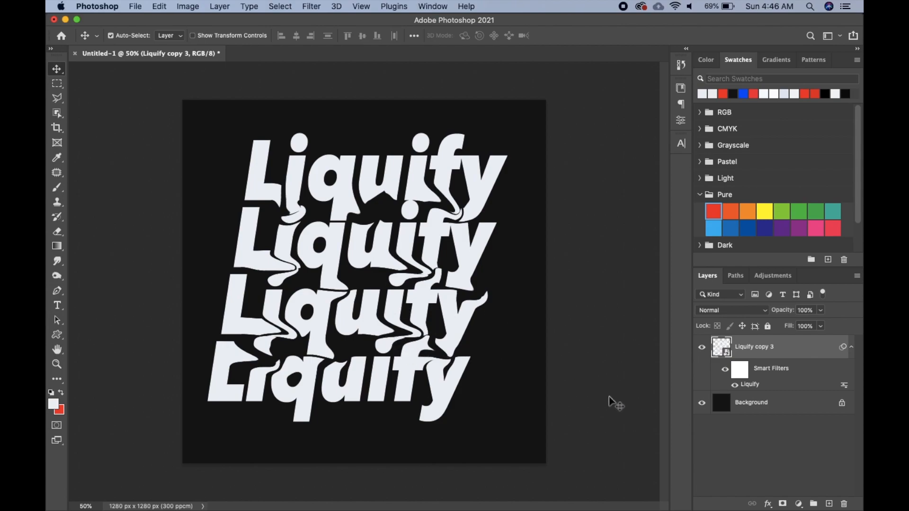
mouse_move(665, 299)
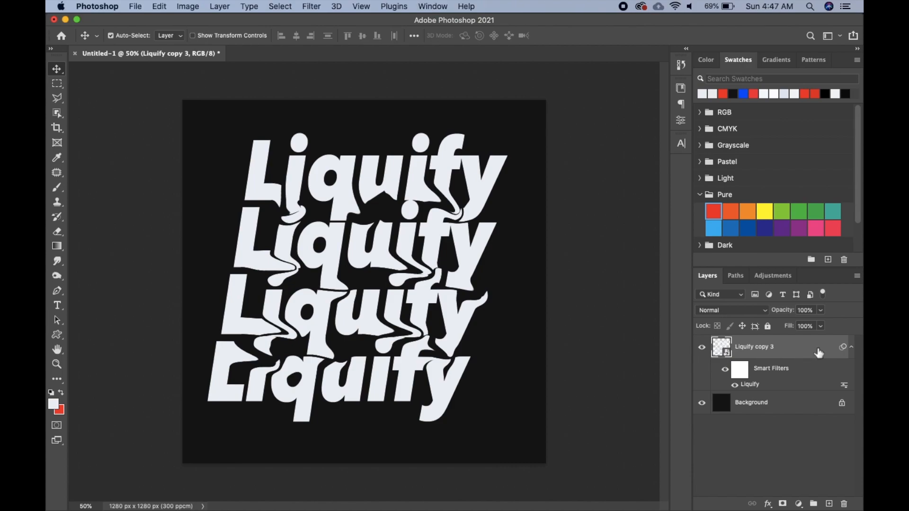
- Apply a yellow-to-green Gradient Overlay from the Greens presets to the Liquify smart object
double_click(753, 347)
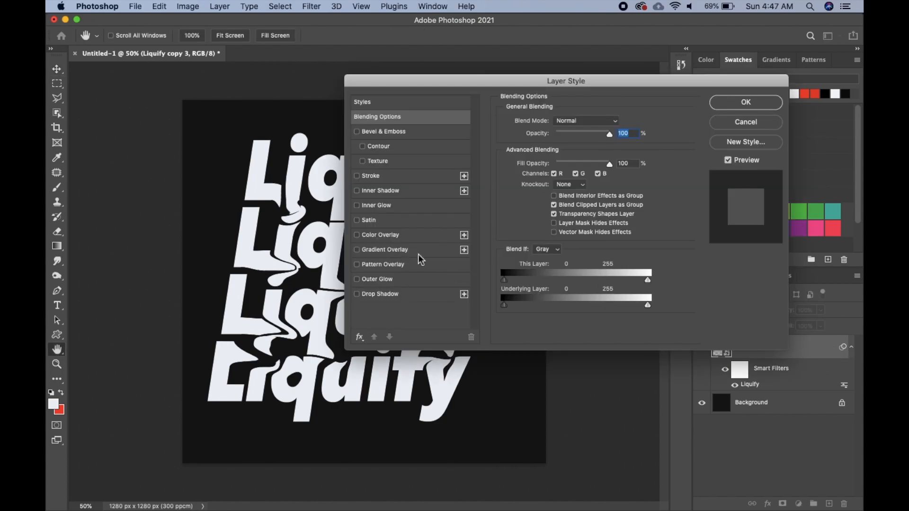
left_click(356, 250)
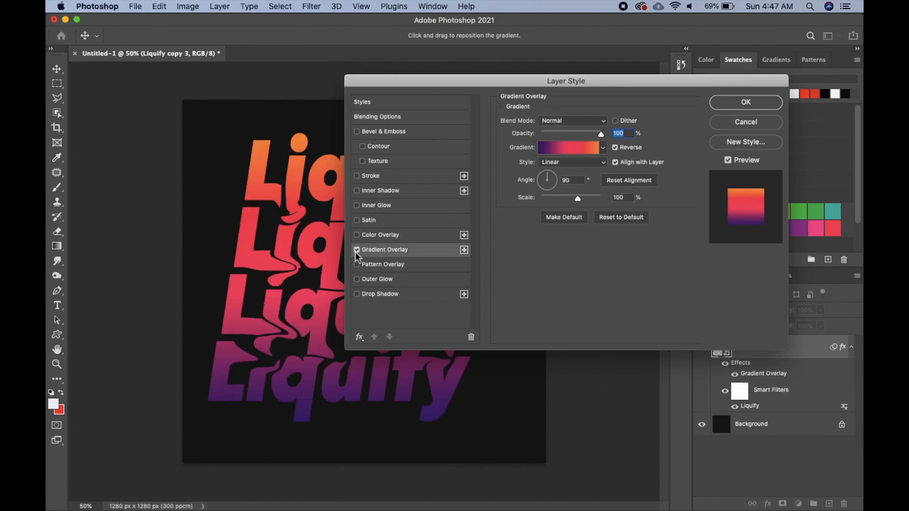
mouse_move(602, 130)
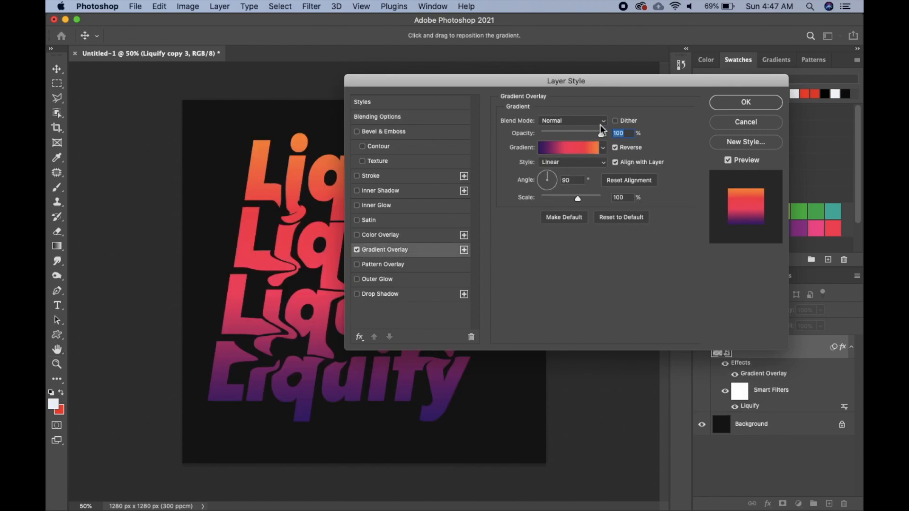
left_click(602, 148)
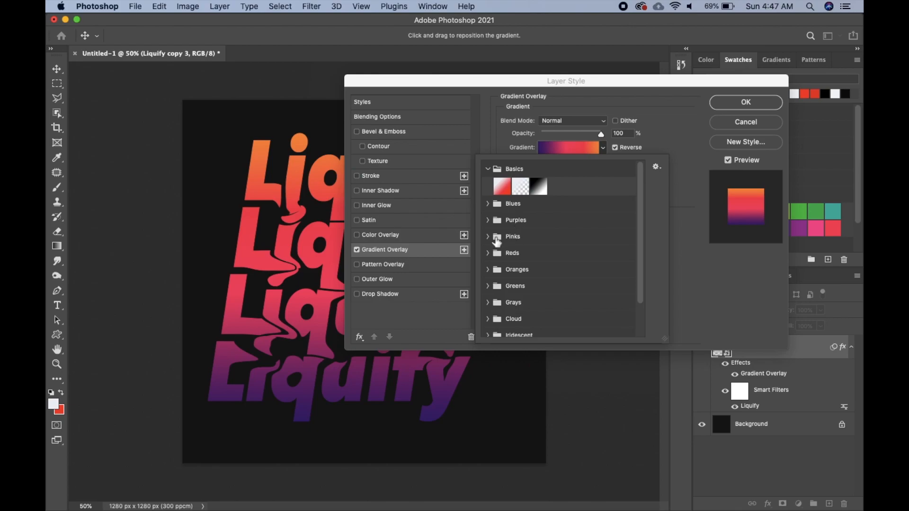
left_click(488, 286)
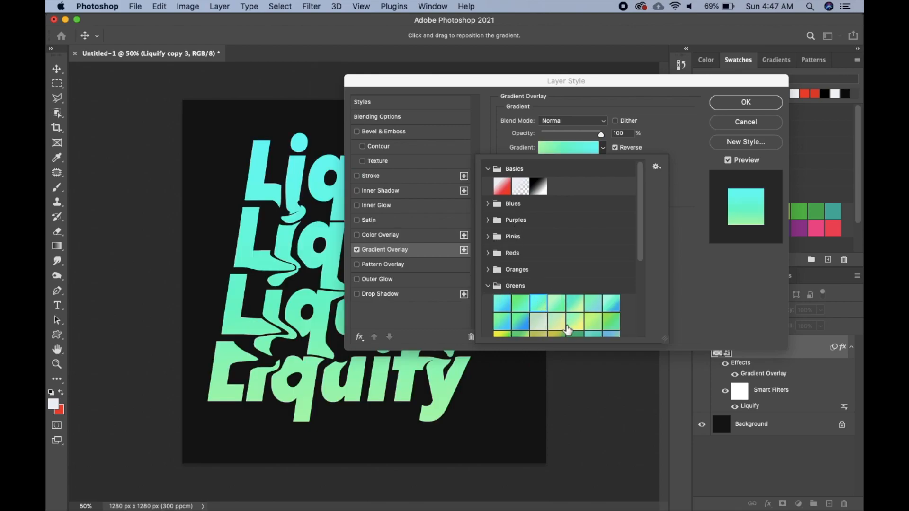
left_click(538, 320)
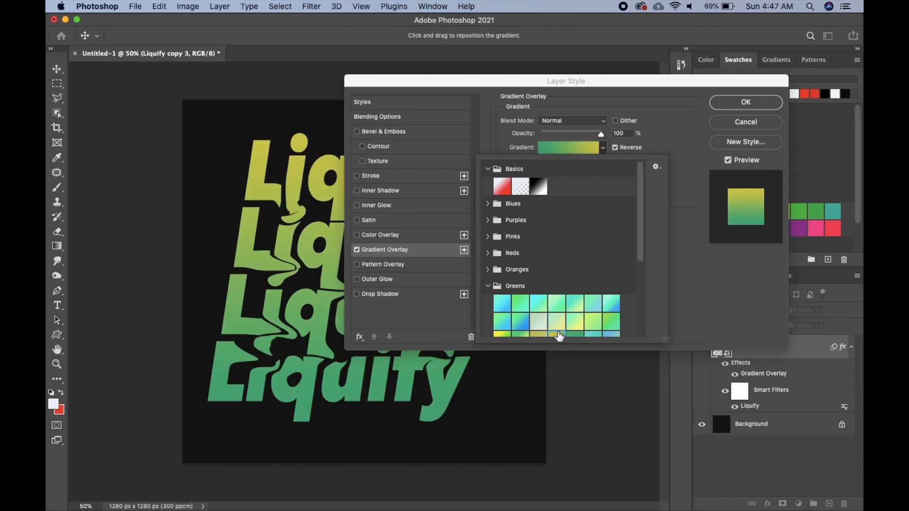
left_click(746, 103)
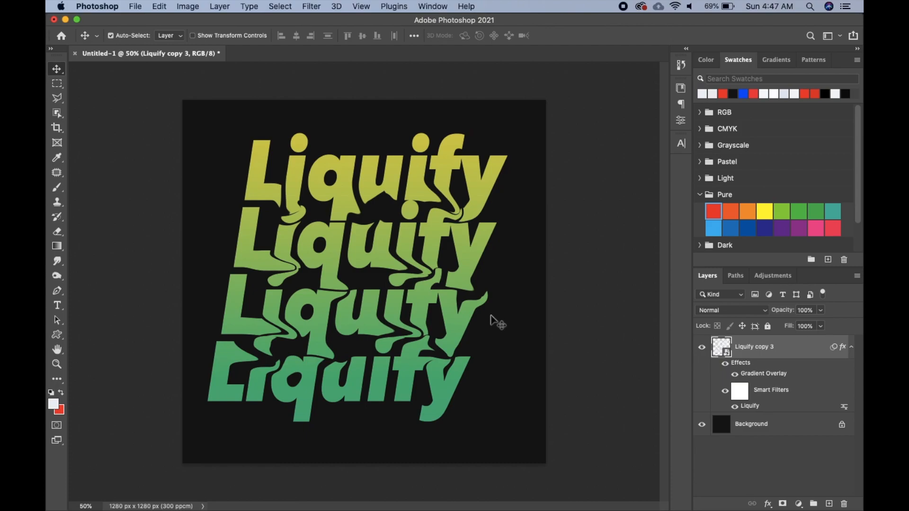
mouse_move(516, 339)
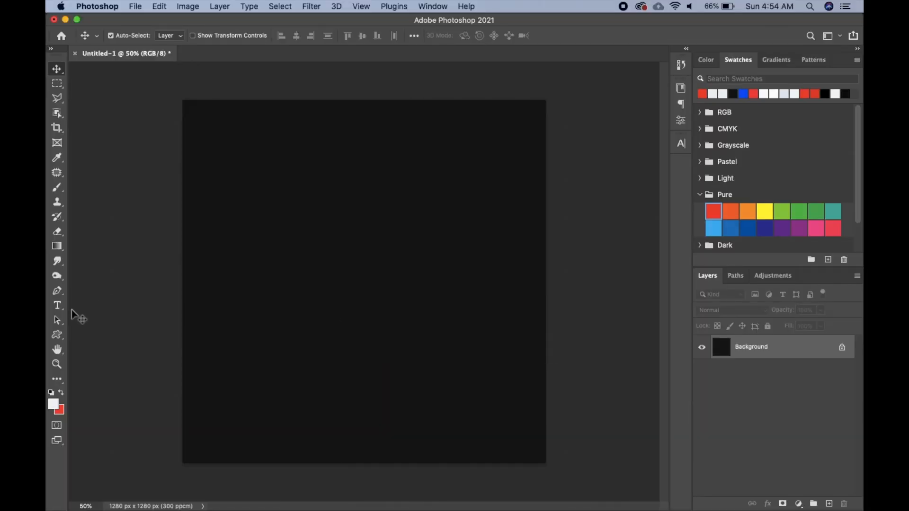
- Start a white Avenir Next Heavy Italic 'Dream' text layer at the canvas centre
left_click(57, 306)
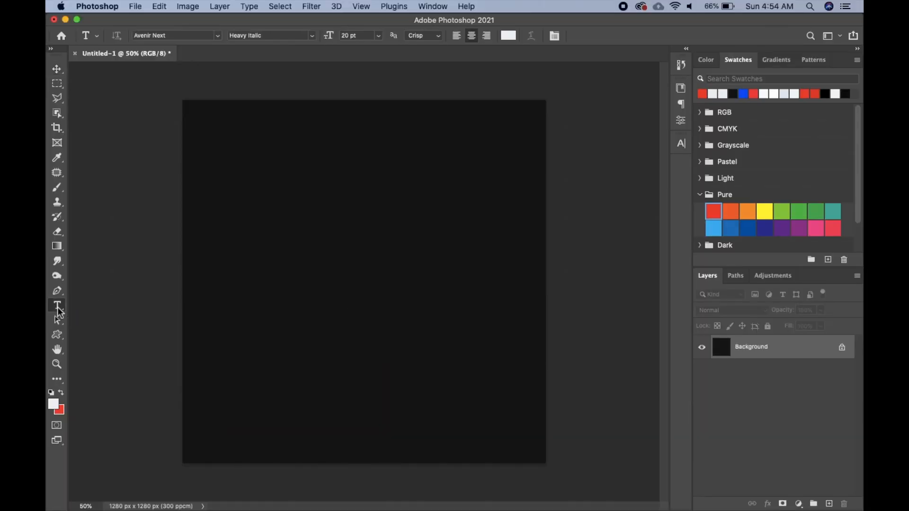
mouse_move(369, 248)
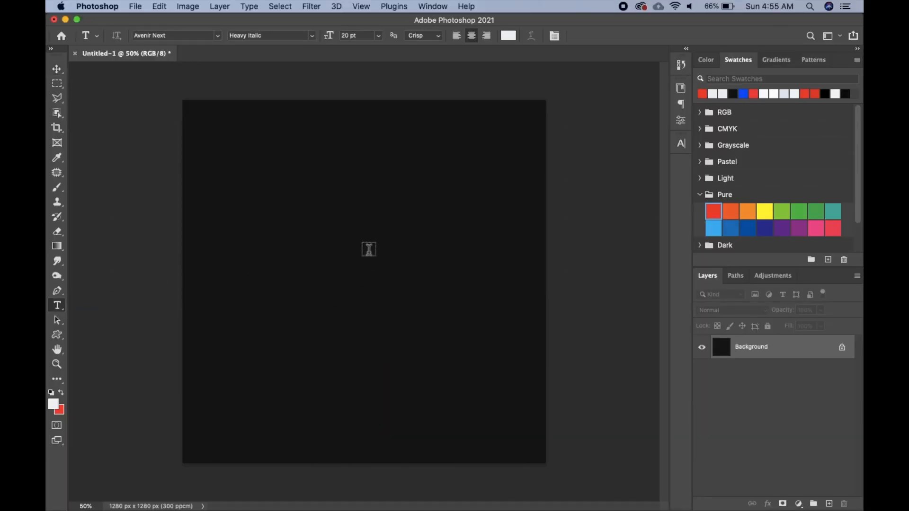
type("Lorem Ipsum")
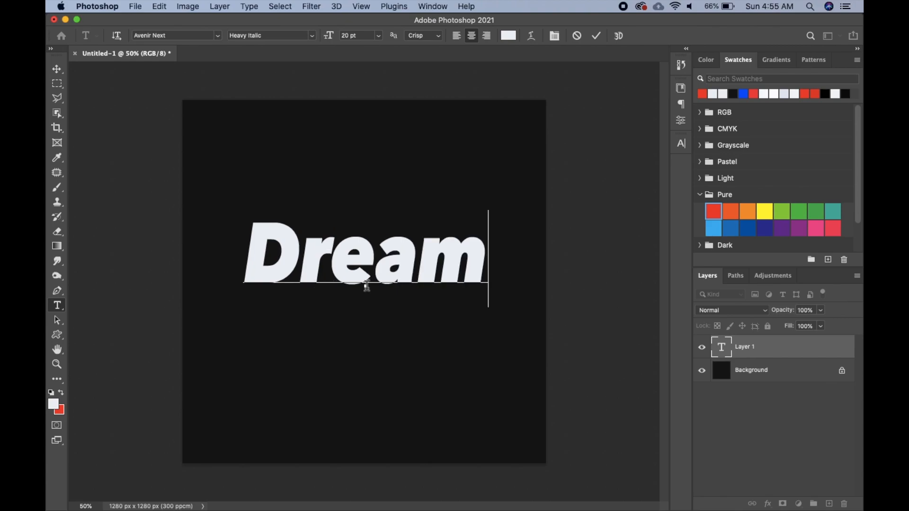
mouse_move(762, 375)
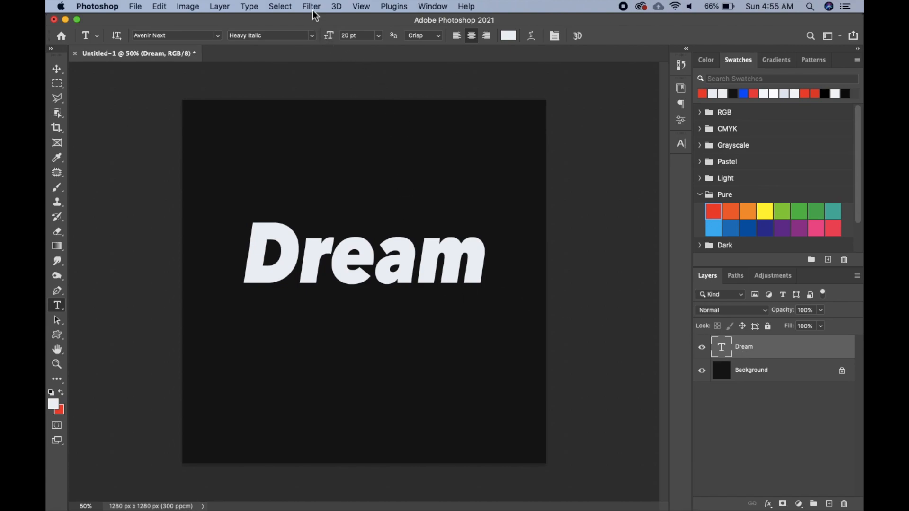
- Rasterize the Dream type layer and apply a ZigZag distortion to the letters
right_click(743, 347)
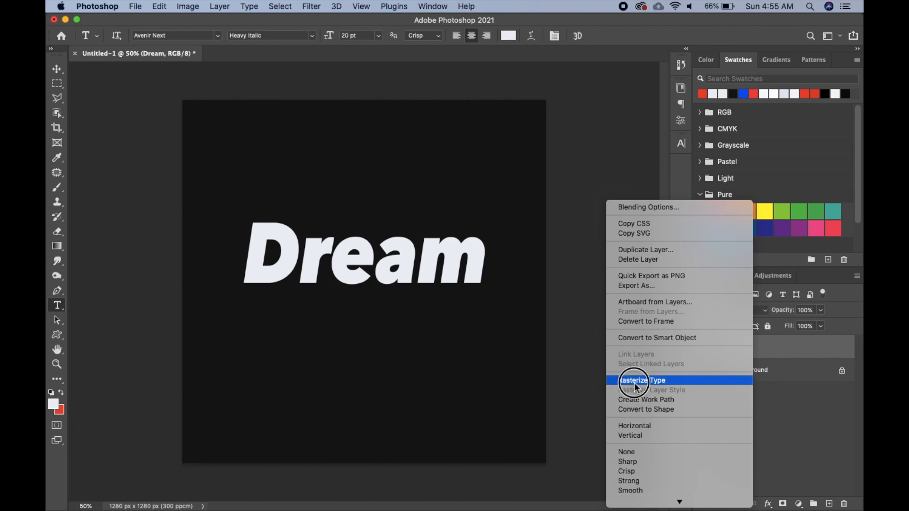
mouse_move(751, 372)
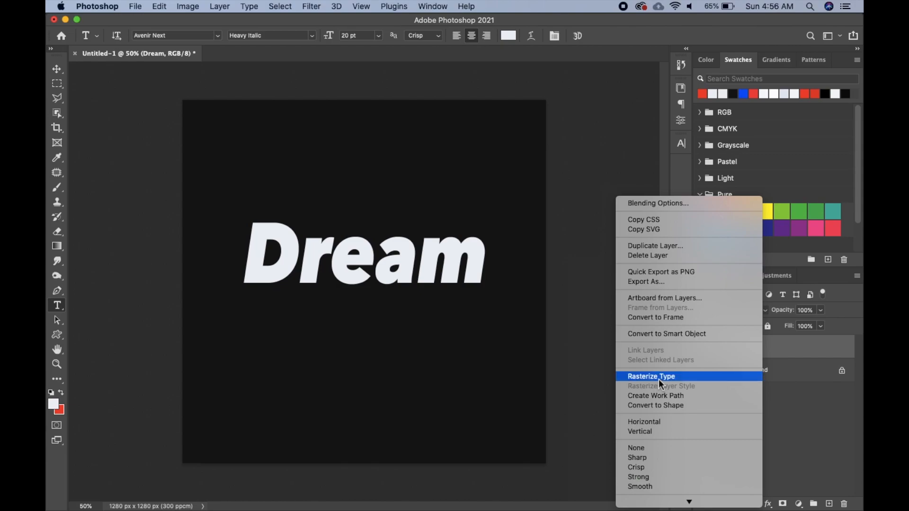
left_click(651, 376)
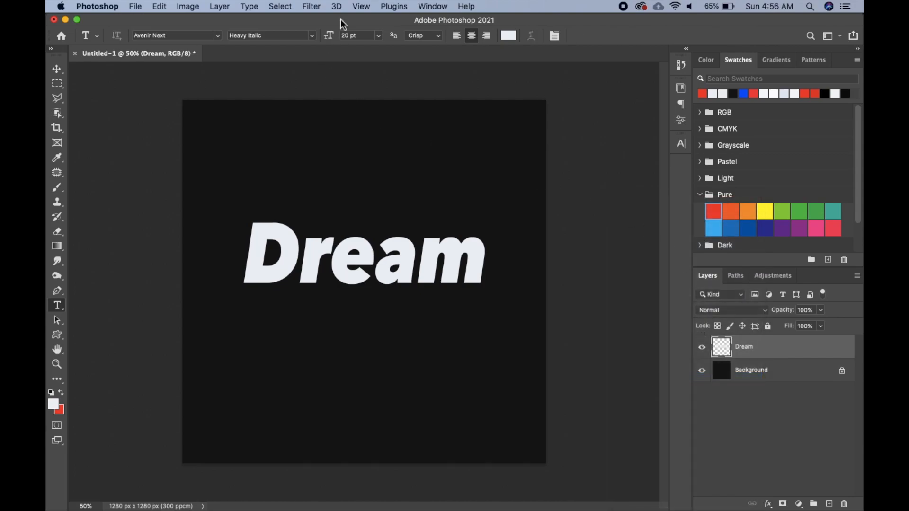
left_click(312, 5)
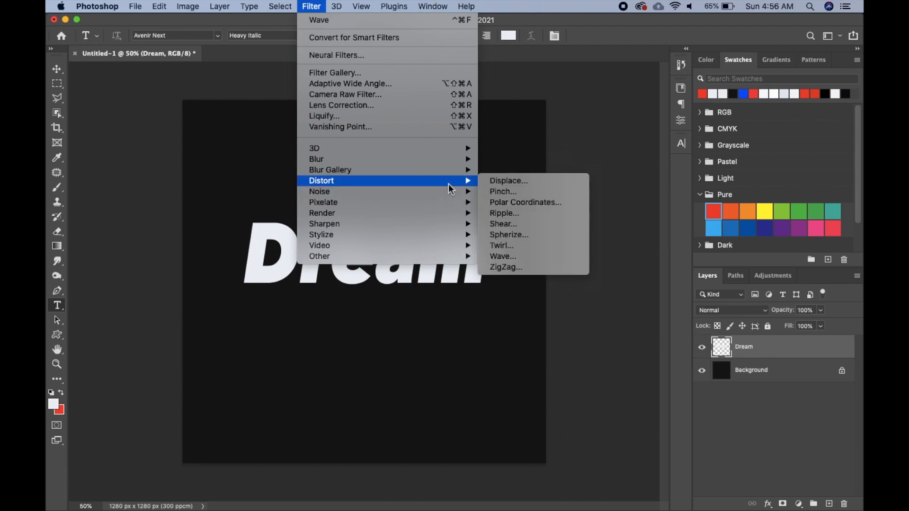
left_click(505, 266)
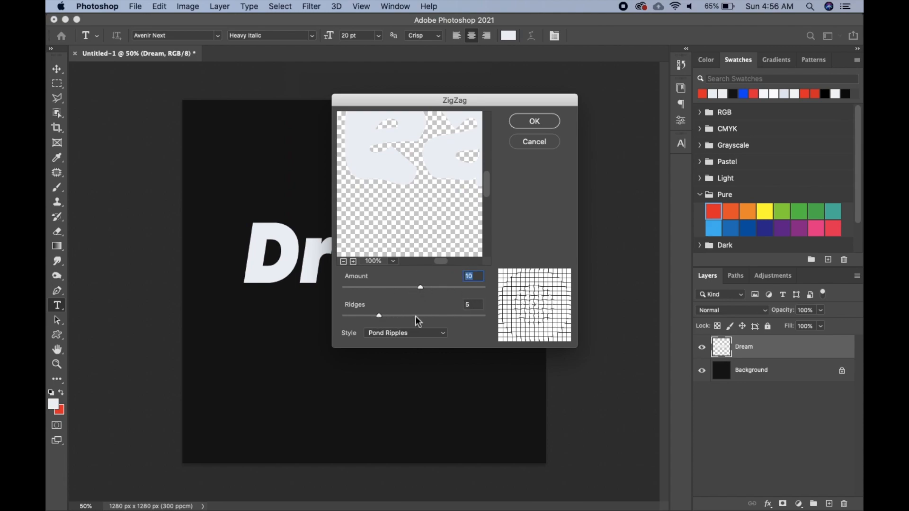
left_click(532, 121)
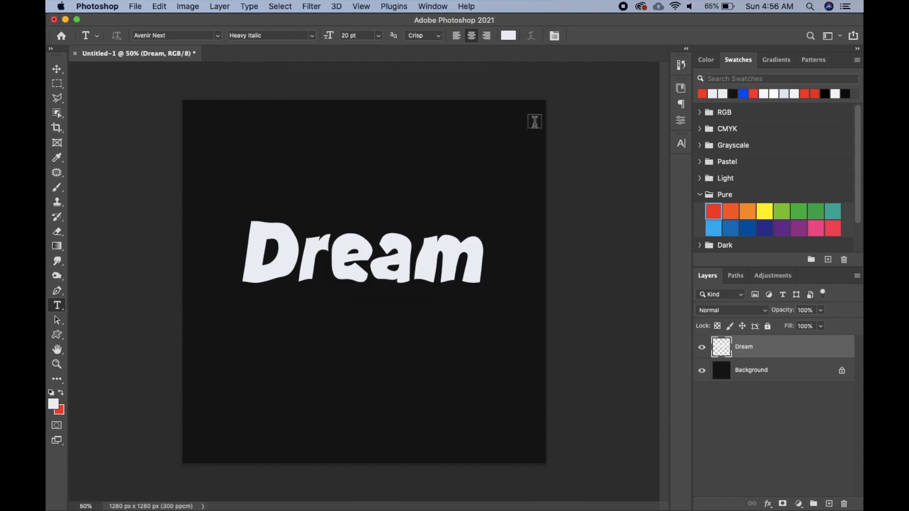
mouse_move(465, 299)
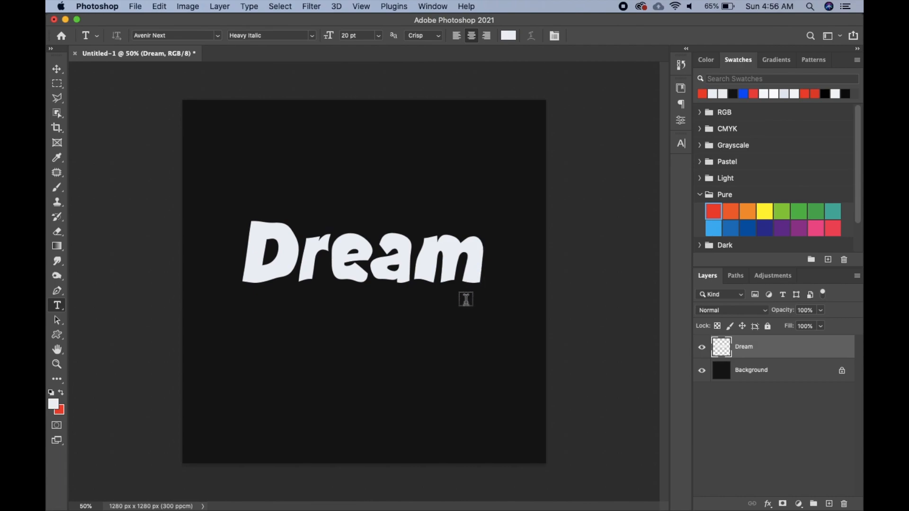
mouse_move(615, 341)
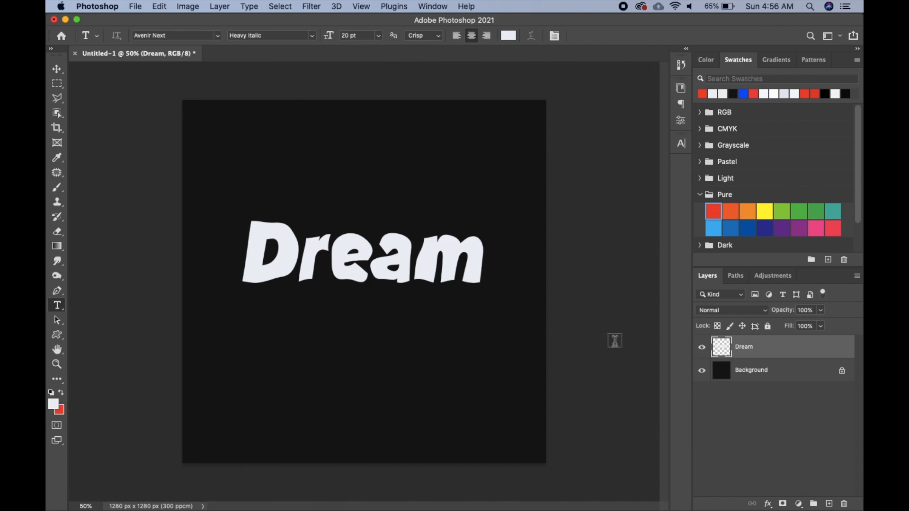
- Duplicate the distorted Dream layer with Cmd+J and drag the copies into three stacked rows
key("cmd+j")
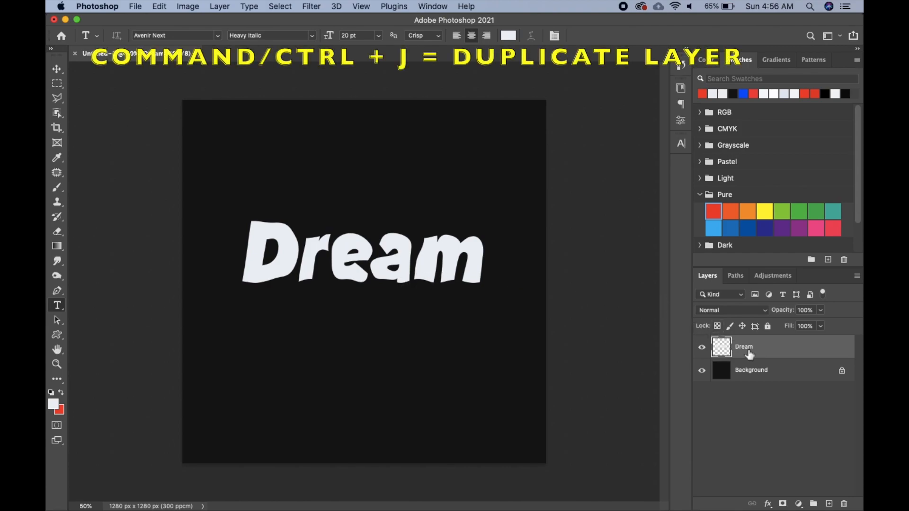
key("cmd+j")
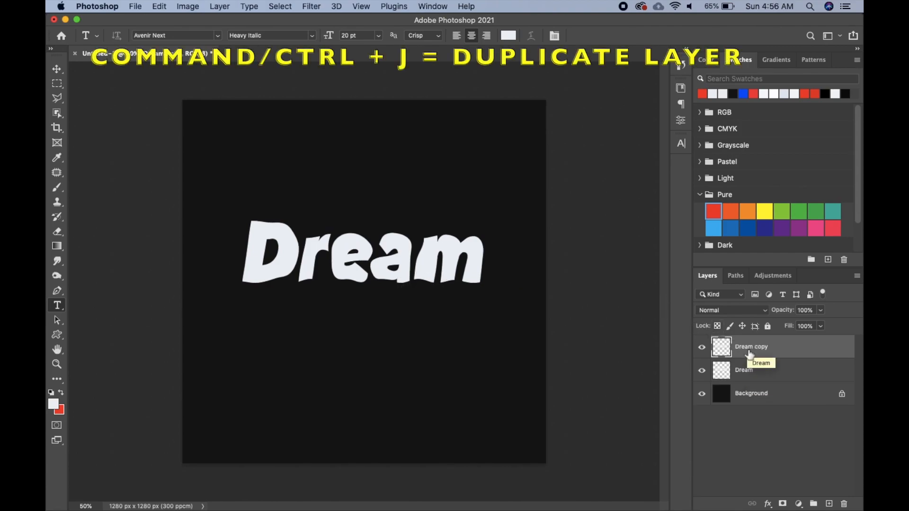
key("cmd+j")
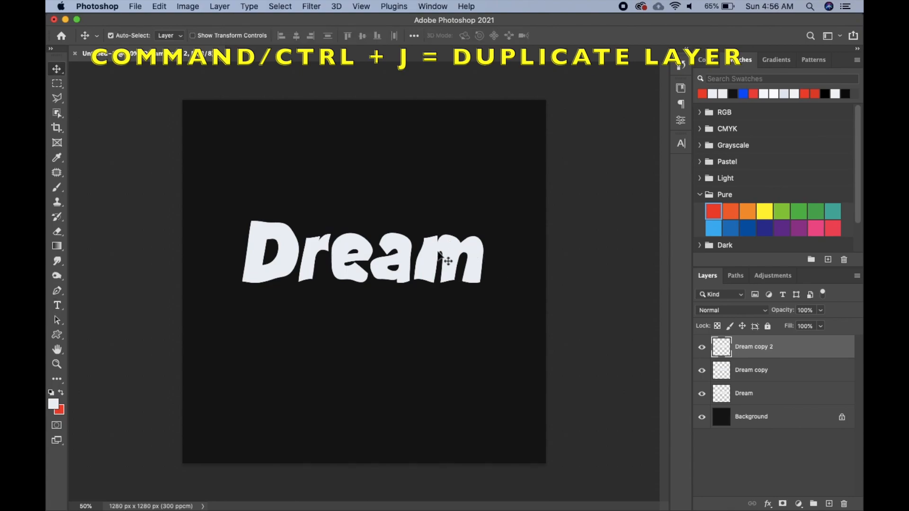
left_click_drag(441, 261, 447, 313)
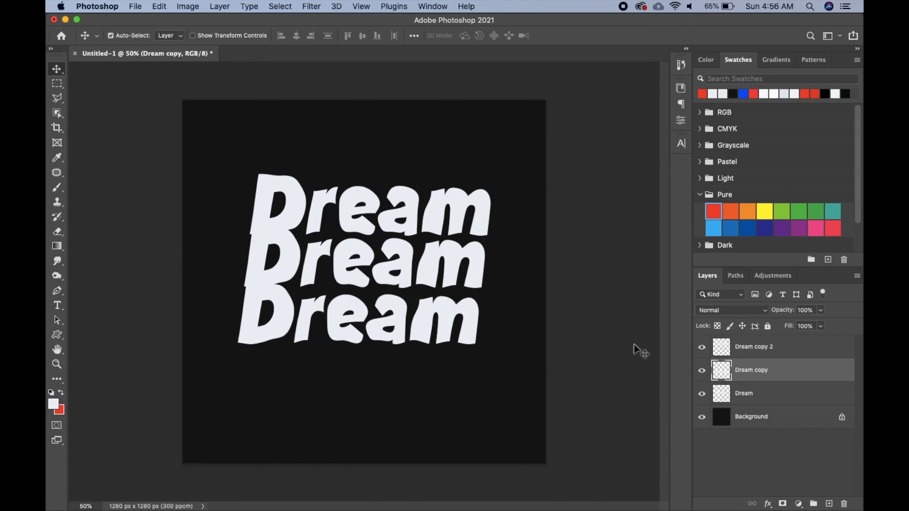
mouse_move(803, 354)
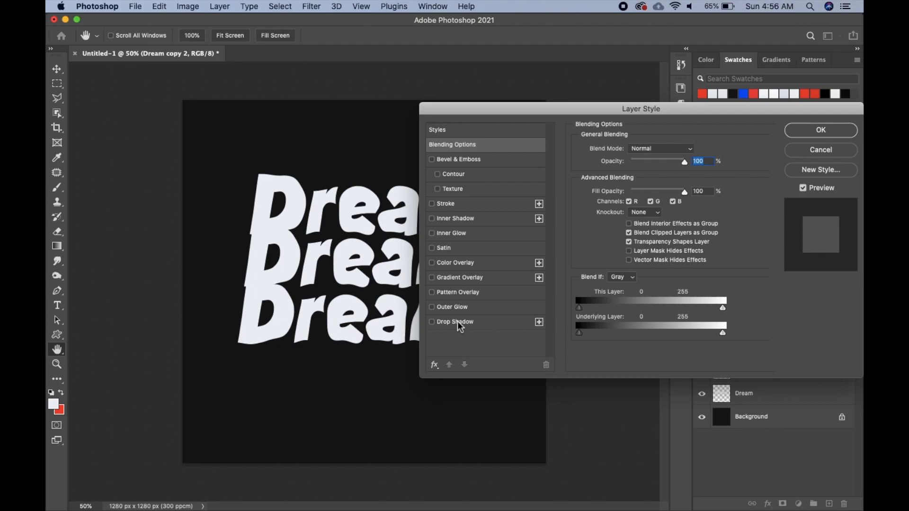
- Give Dream copy 2 a linear gradient overlay after trying Angle and Radial styles
left_click(432, 276)
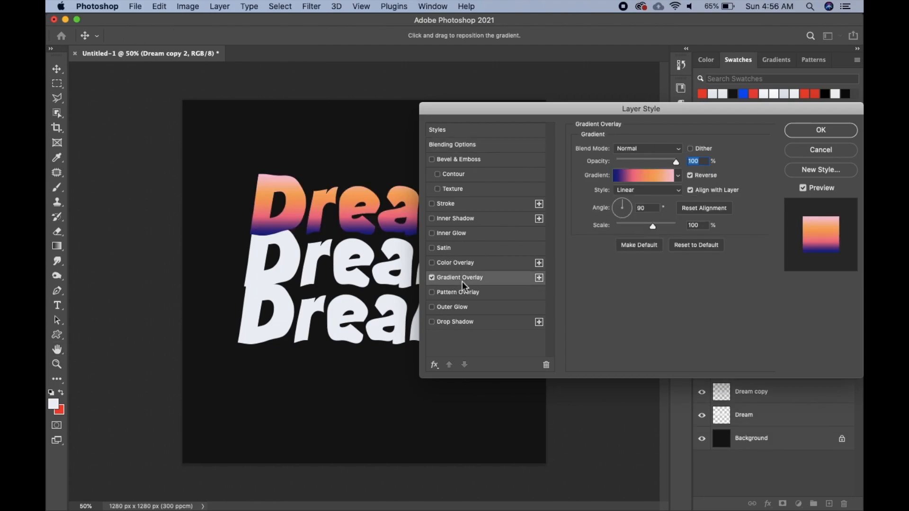
mouse_move(679, 192)
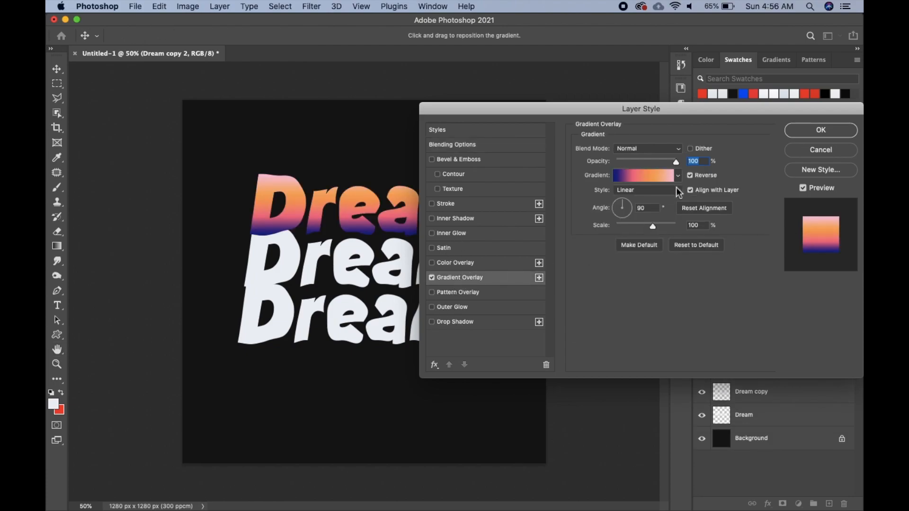
left_click(646, 189)
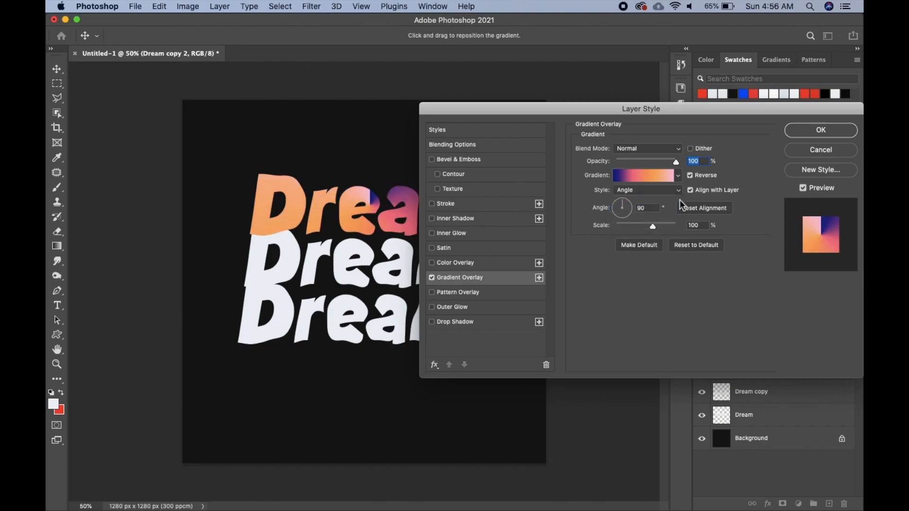
left_click(677, 175)
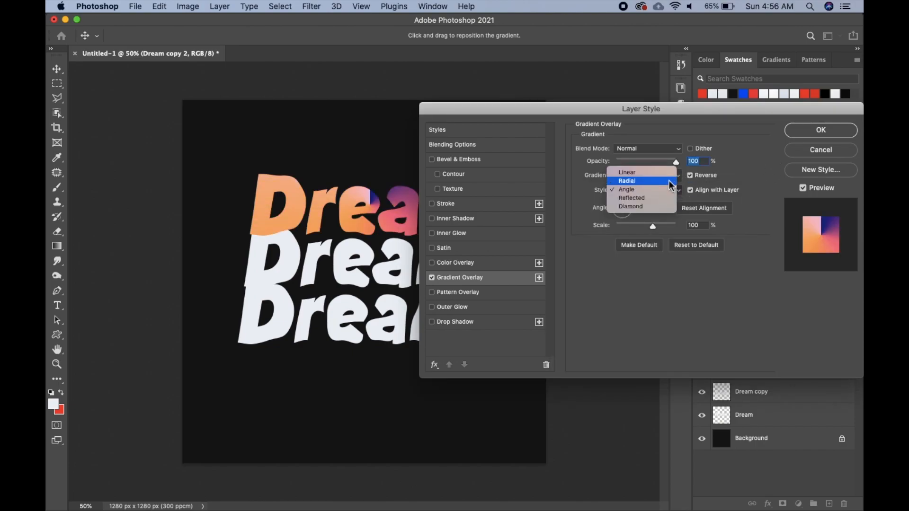
left_click(626, 180)
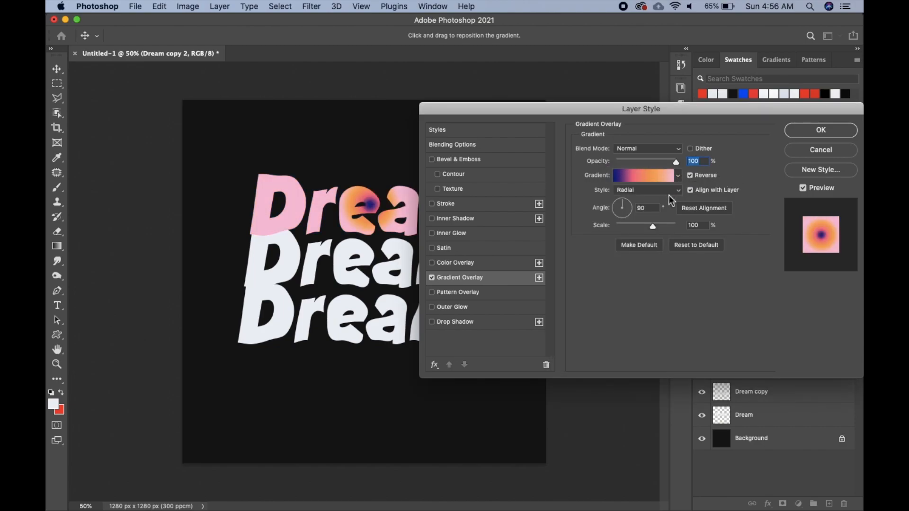
left_click(647, 189)
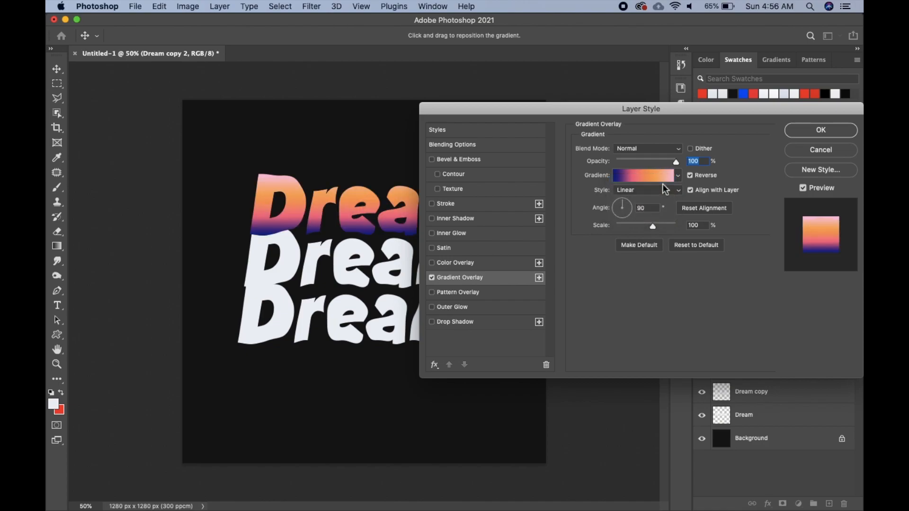
left_click(819, 130)
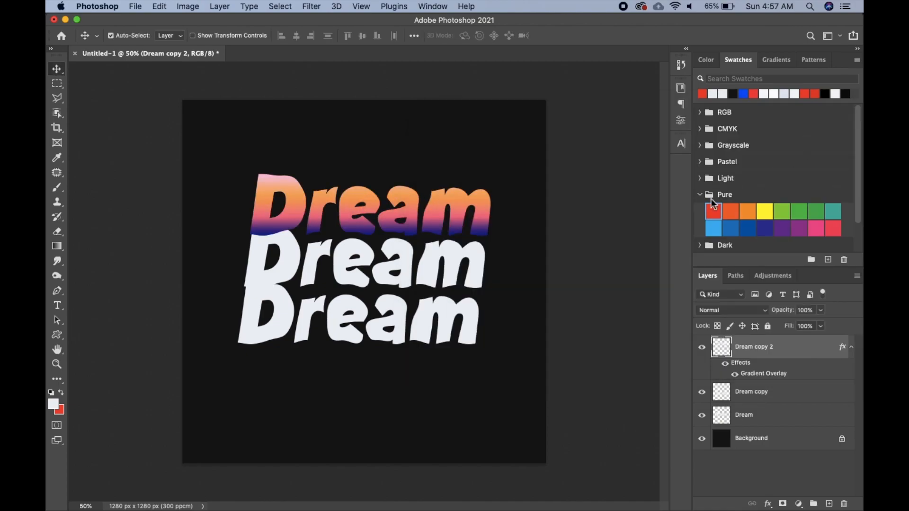
left_click(750, 391)
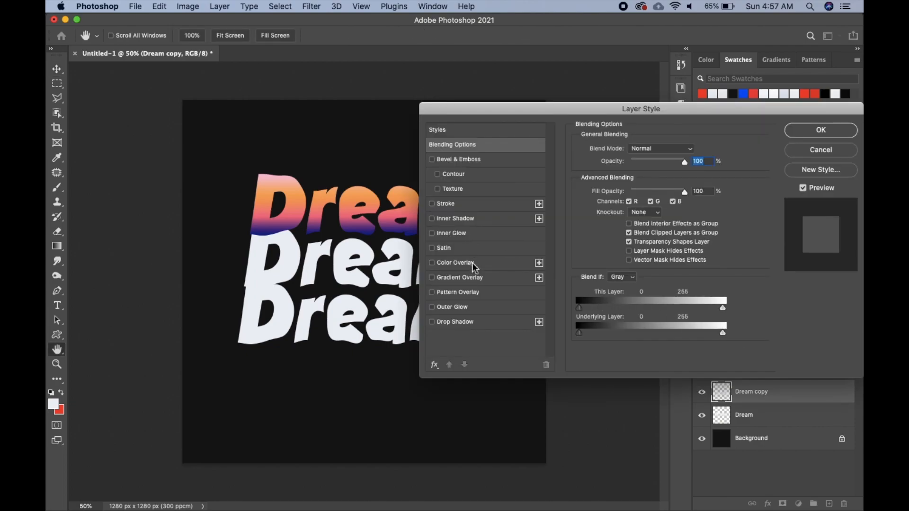
- Apply a blue-to-teal gradient overlay to the bottom Dream row
left_click(432, 277)
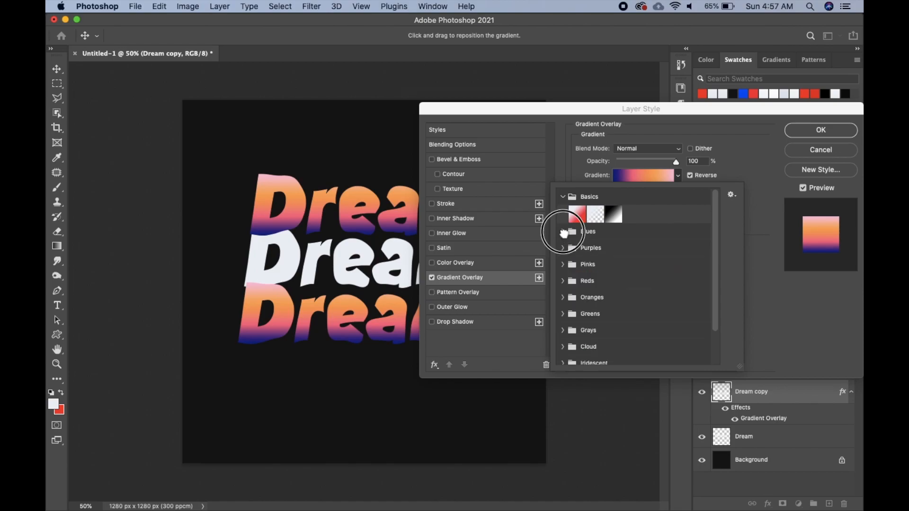
left_click(587, 230)
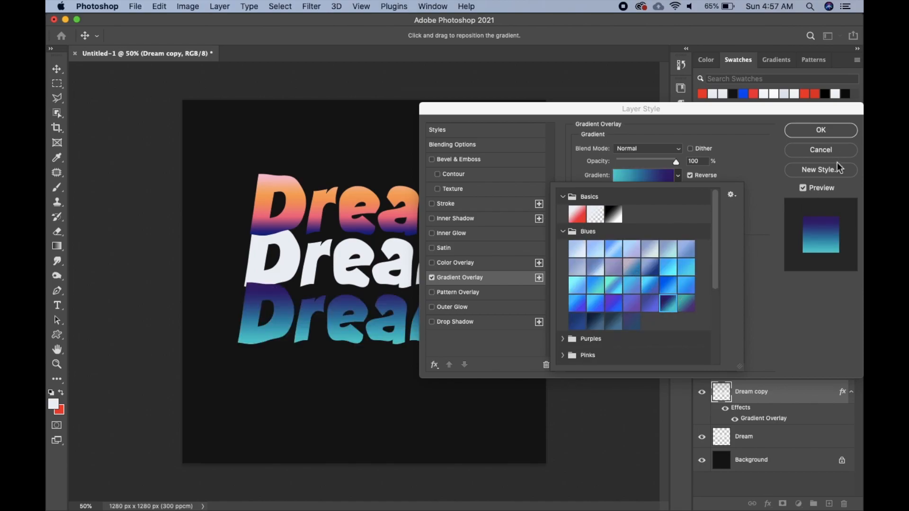
left_click(821, 129)
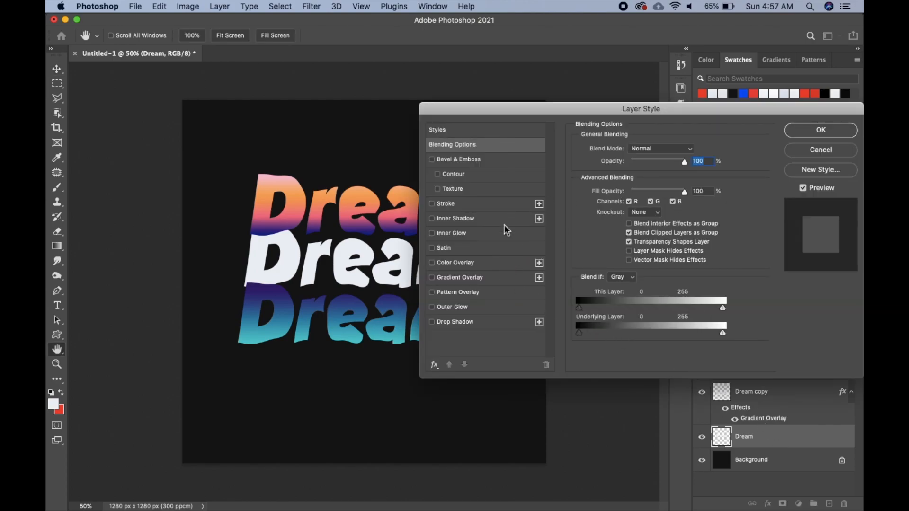
- Apply an orange preset gradient overlay to the middle Dream row
left_click(459, 277)
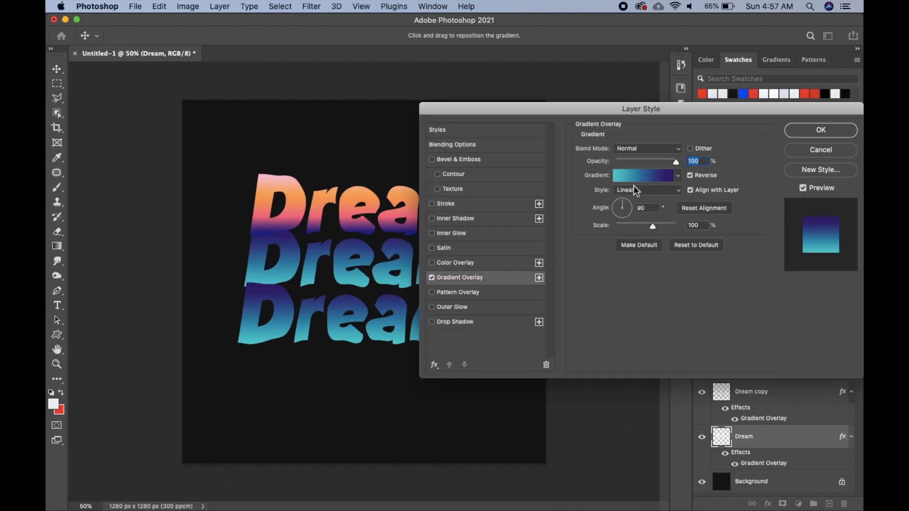
left_click(677, 175)
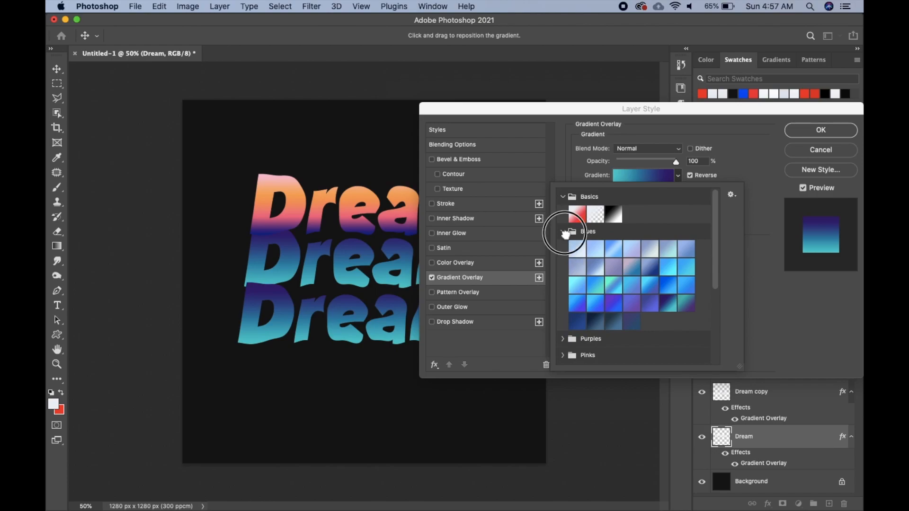
left_click(563, 231)
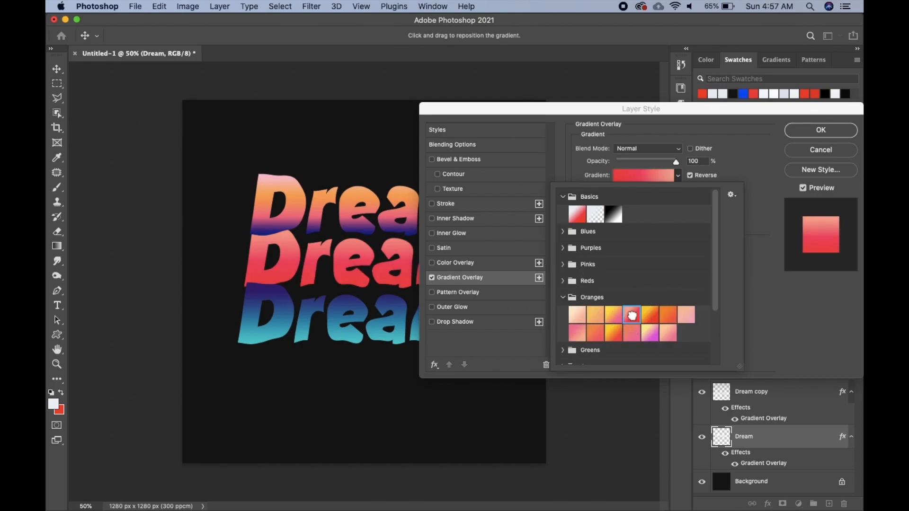
left_click(613, 333)
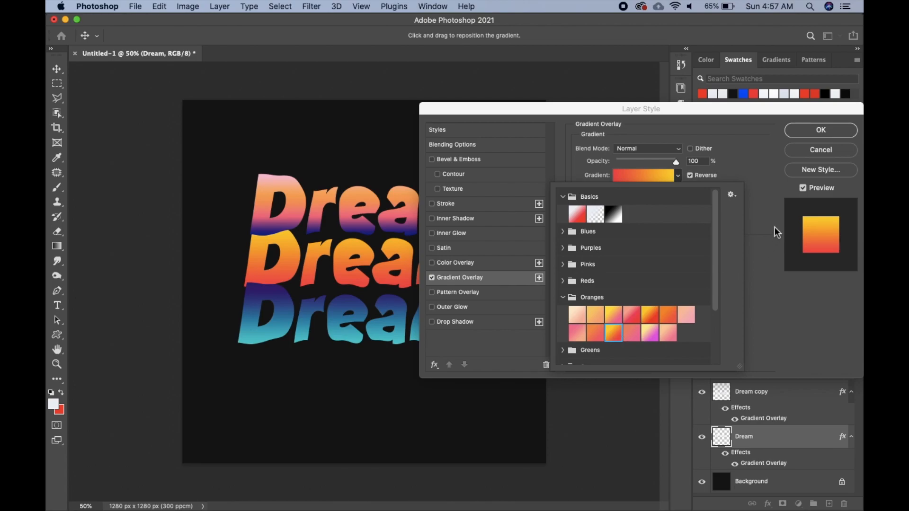
left_click(819, 130)
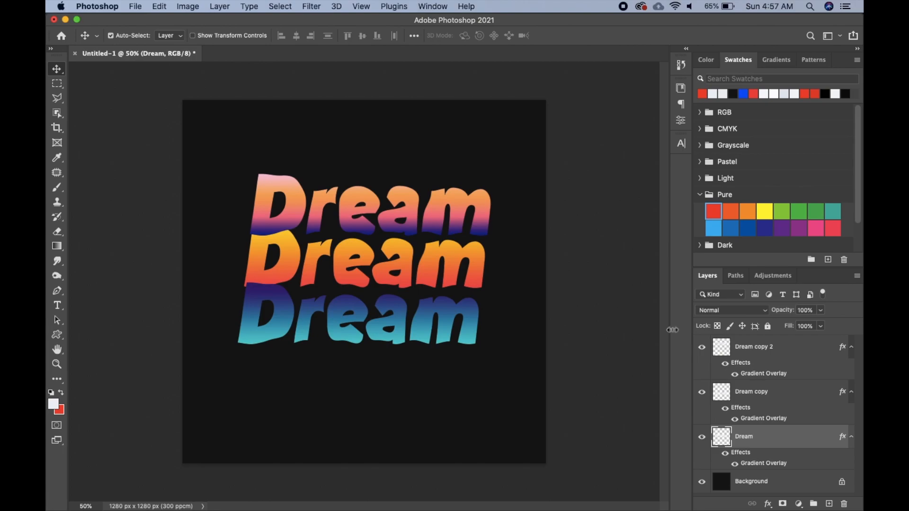
mouse_move(612, 354)
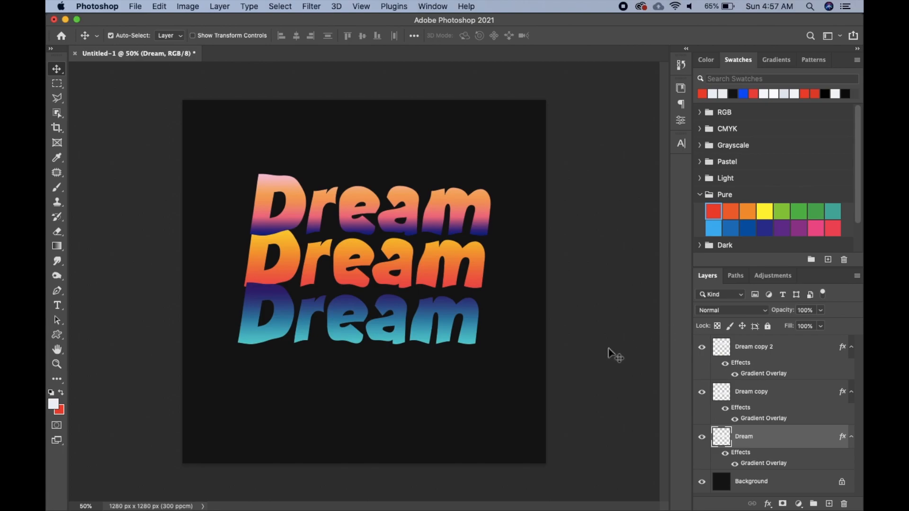